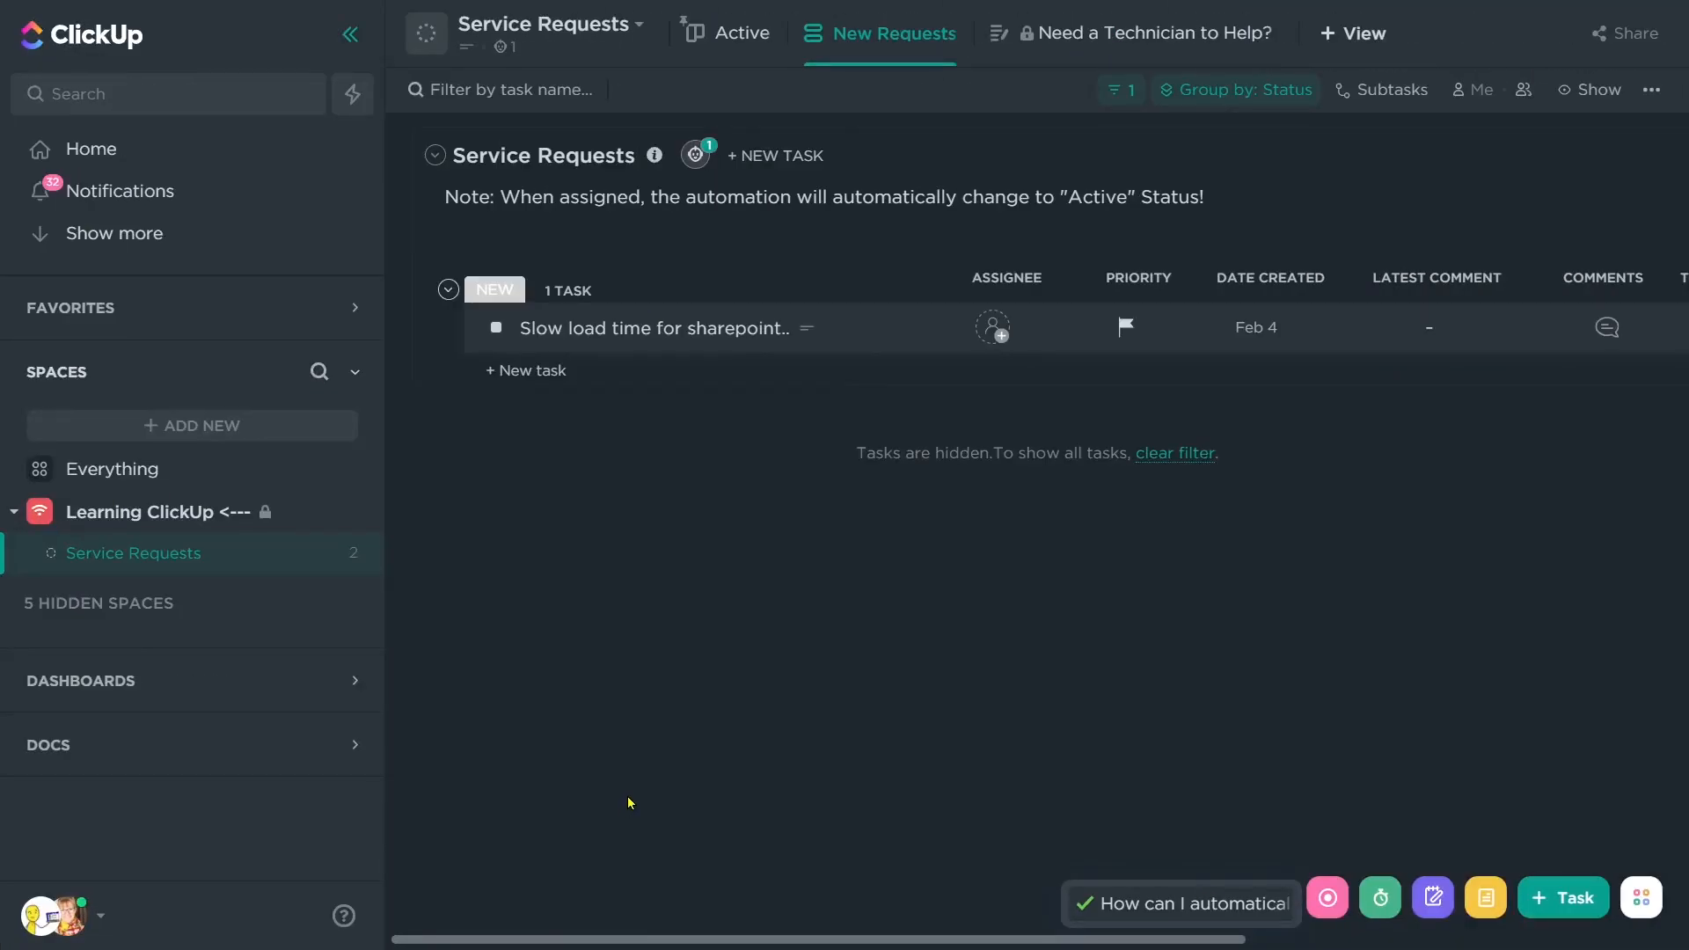
{"action": "mouse_move", "coordinate": [630, 796]}
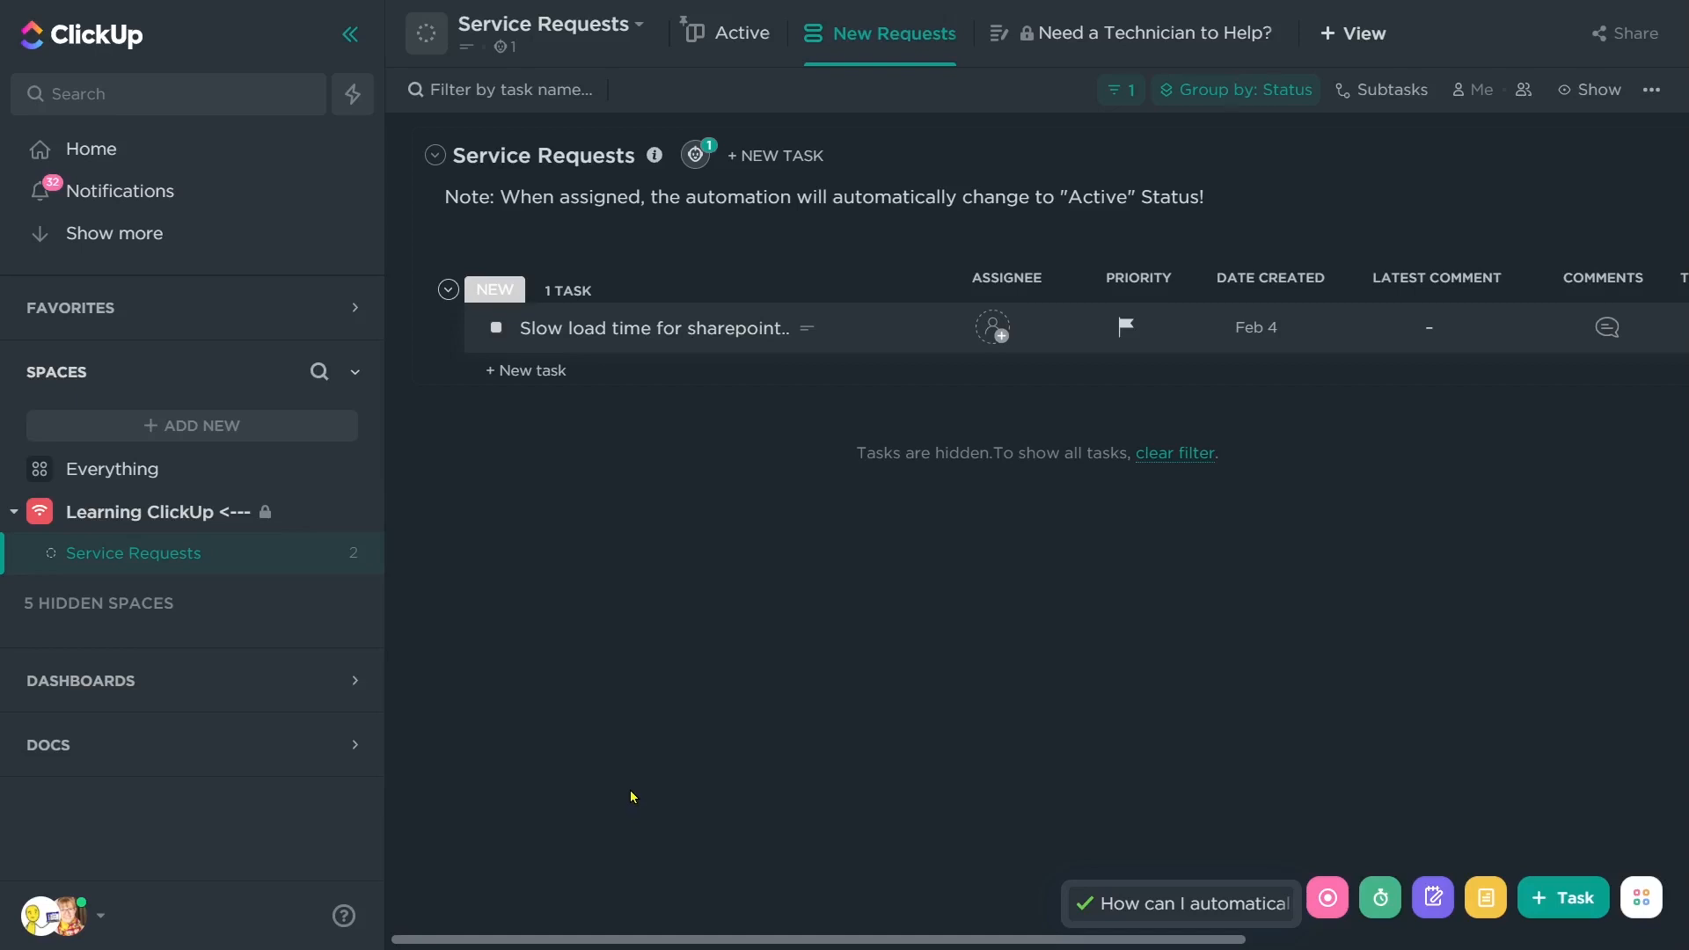
{"action": "mouse_move", "coordinate": [421, 601]}
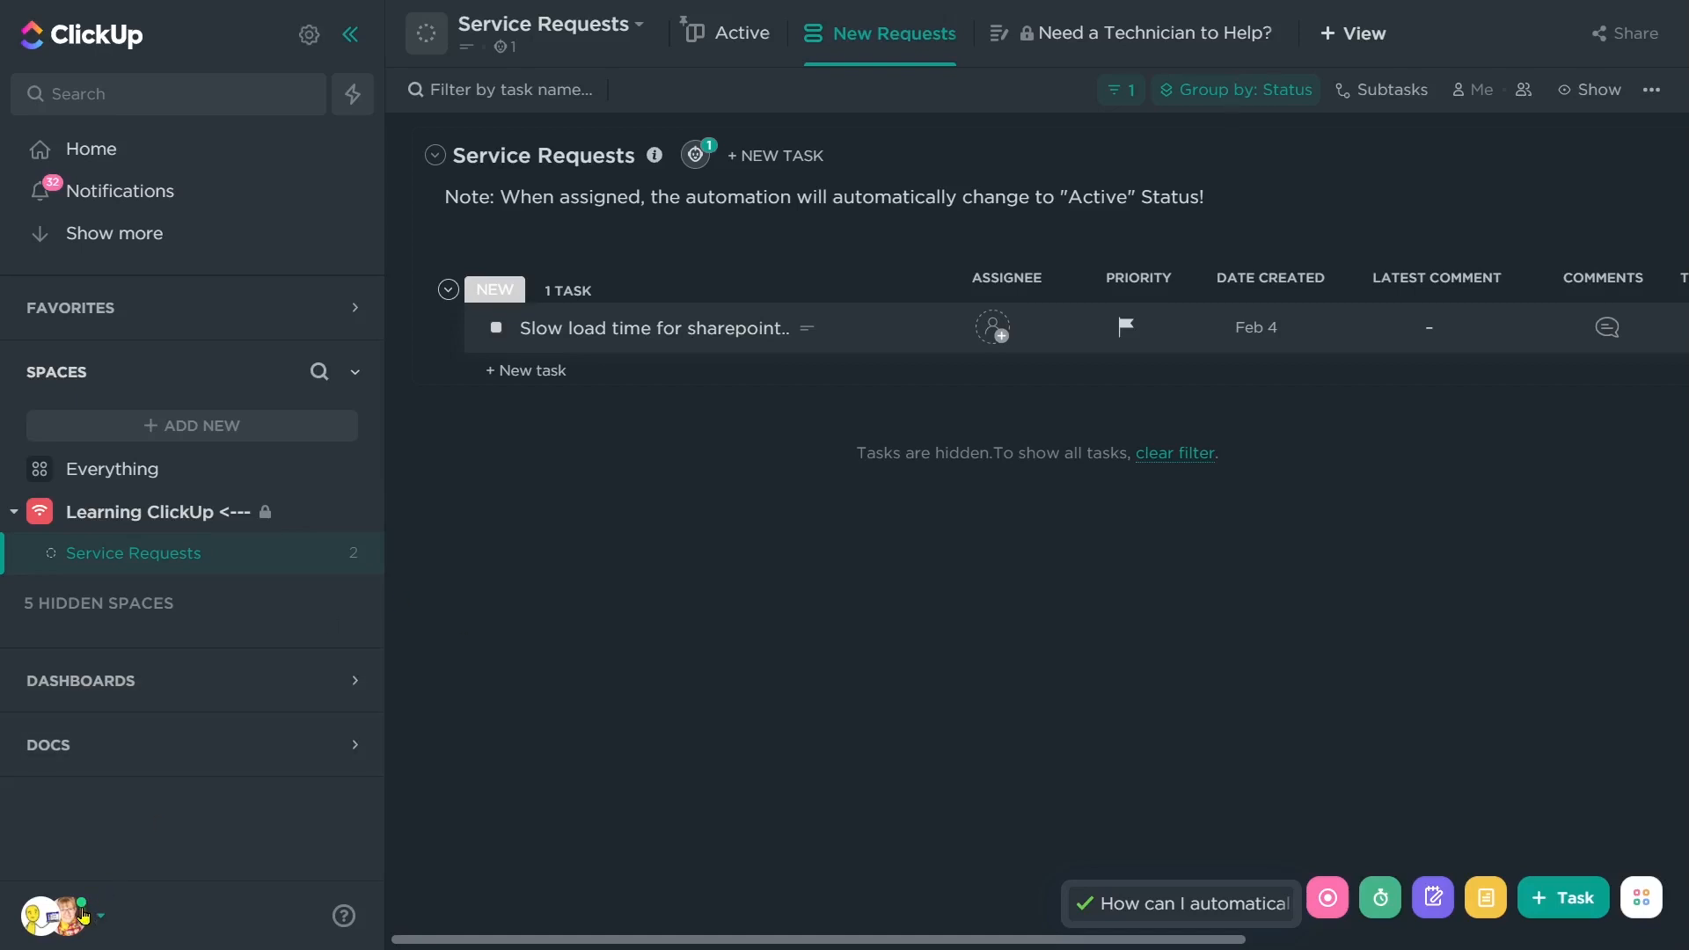
Switch on the Email ClickApp from the workspace ClickApps settings.
{"action": "left_click", "coordinate": [44, 917]}
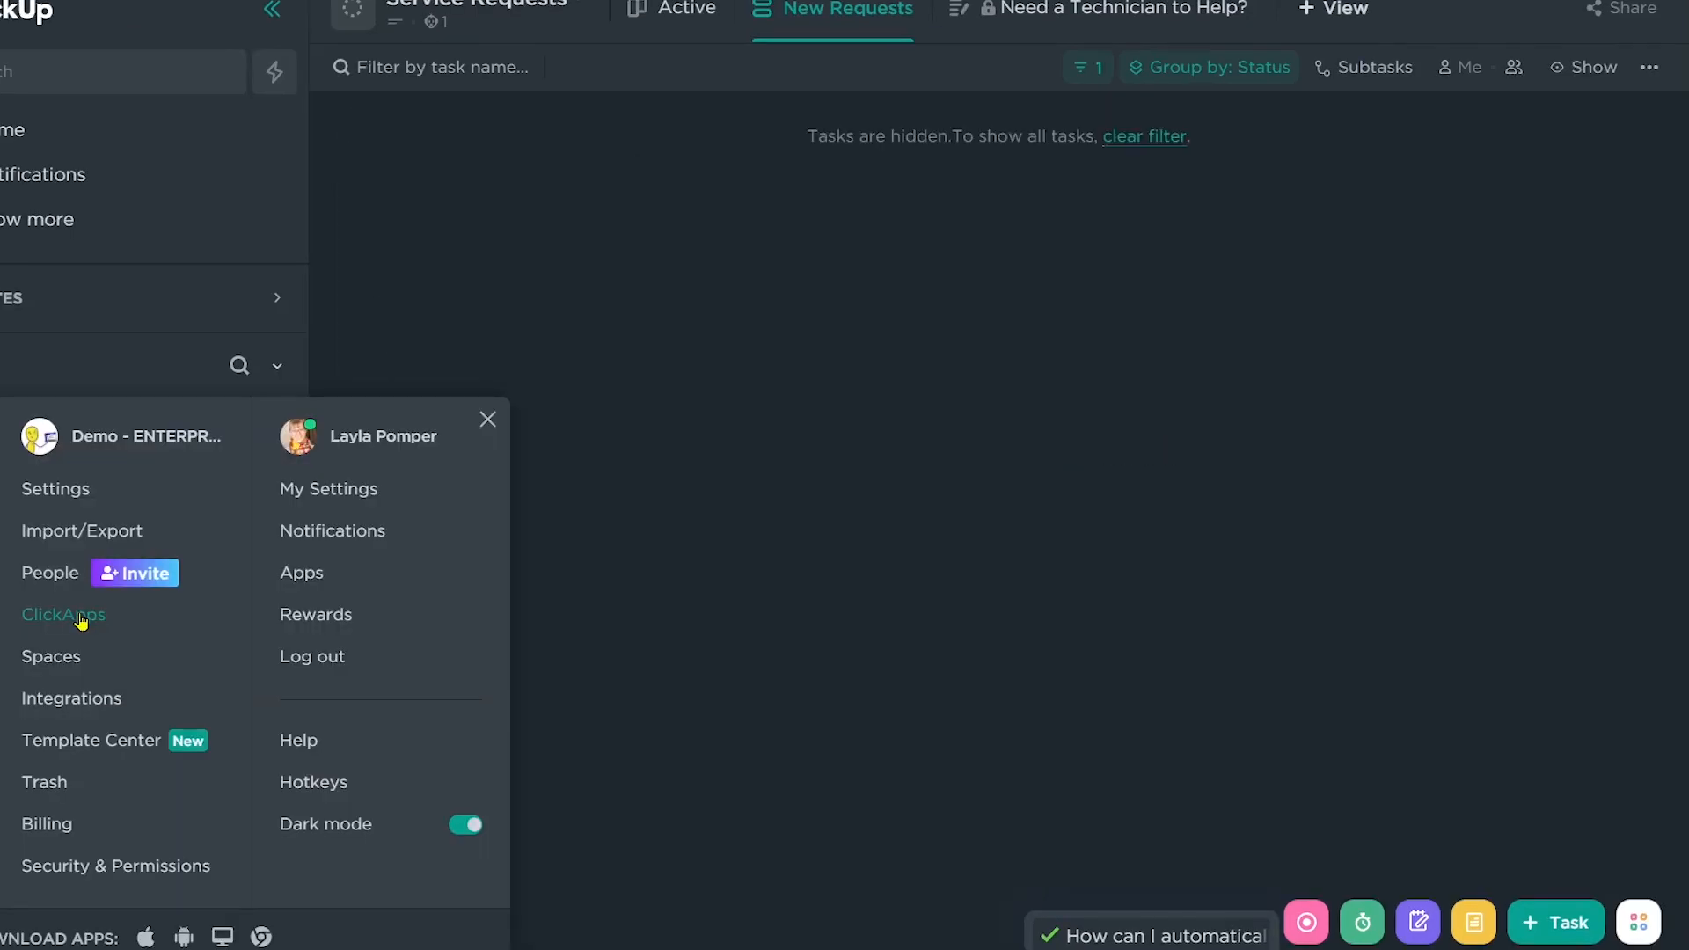
{"action": "left_click", "coordinate": [62, 614]}
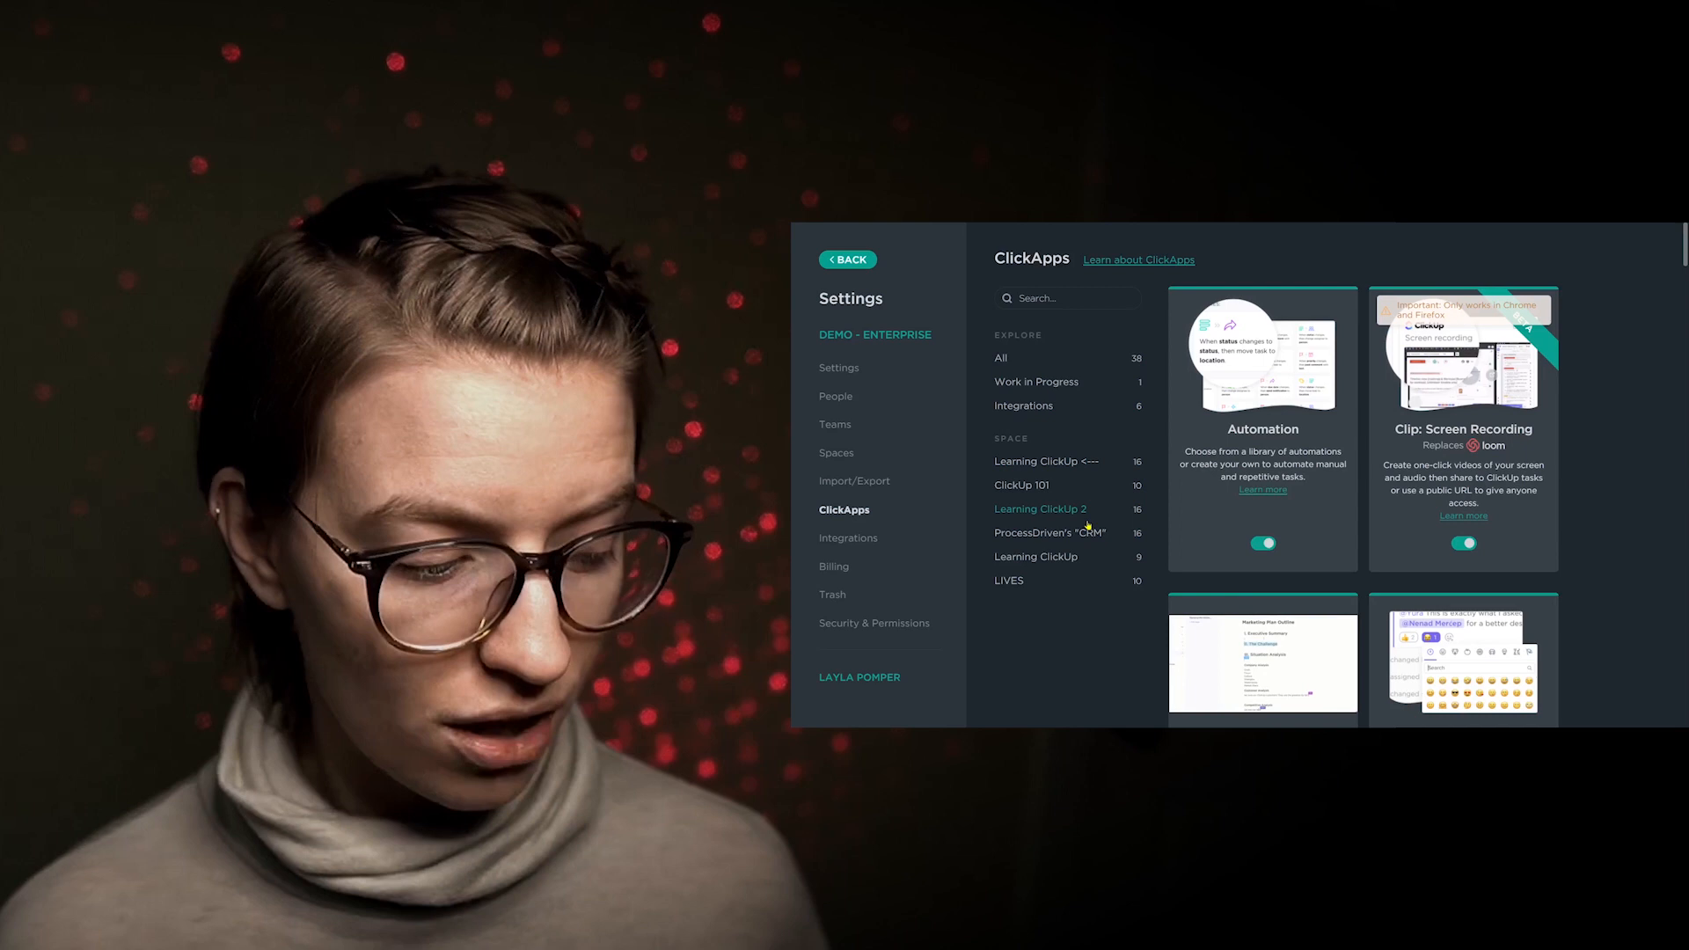
{"action": "scroll", "scroll_direction": "down", "scroll_amount": 3}
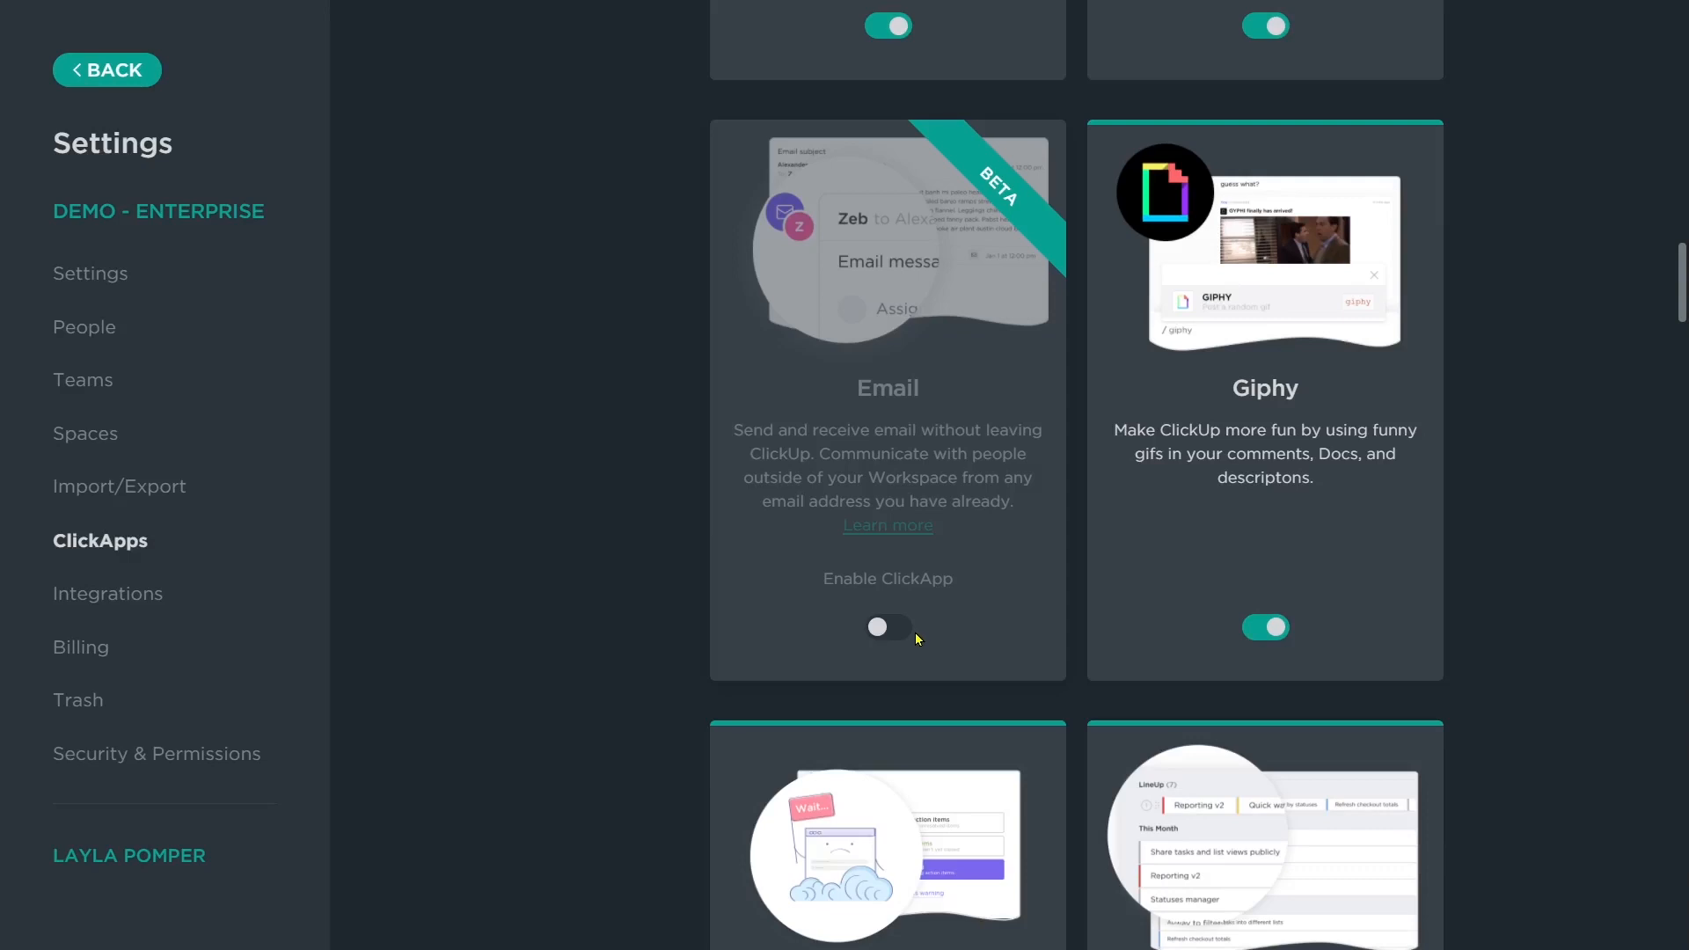
{"action": "left_click", "coordinate": [888, 628]}
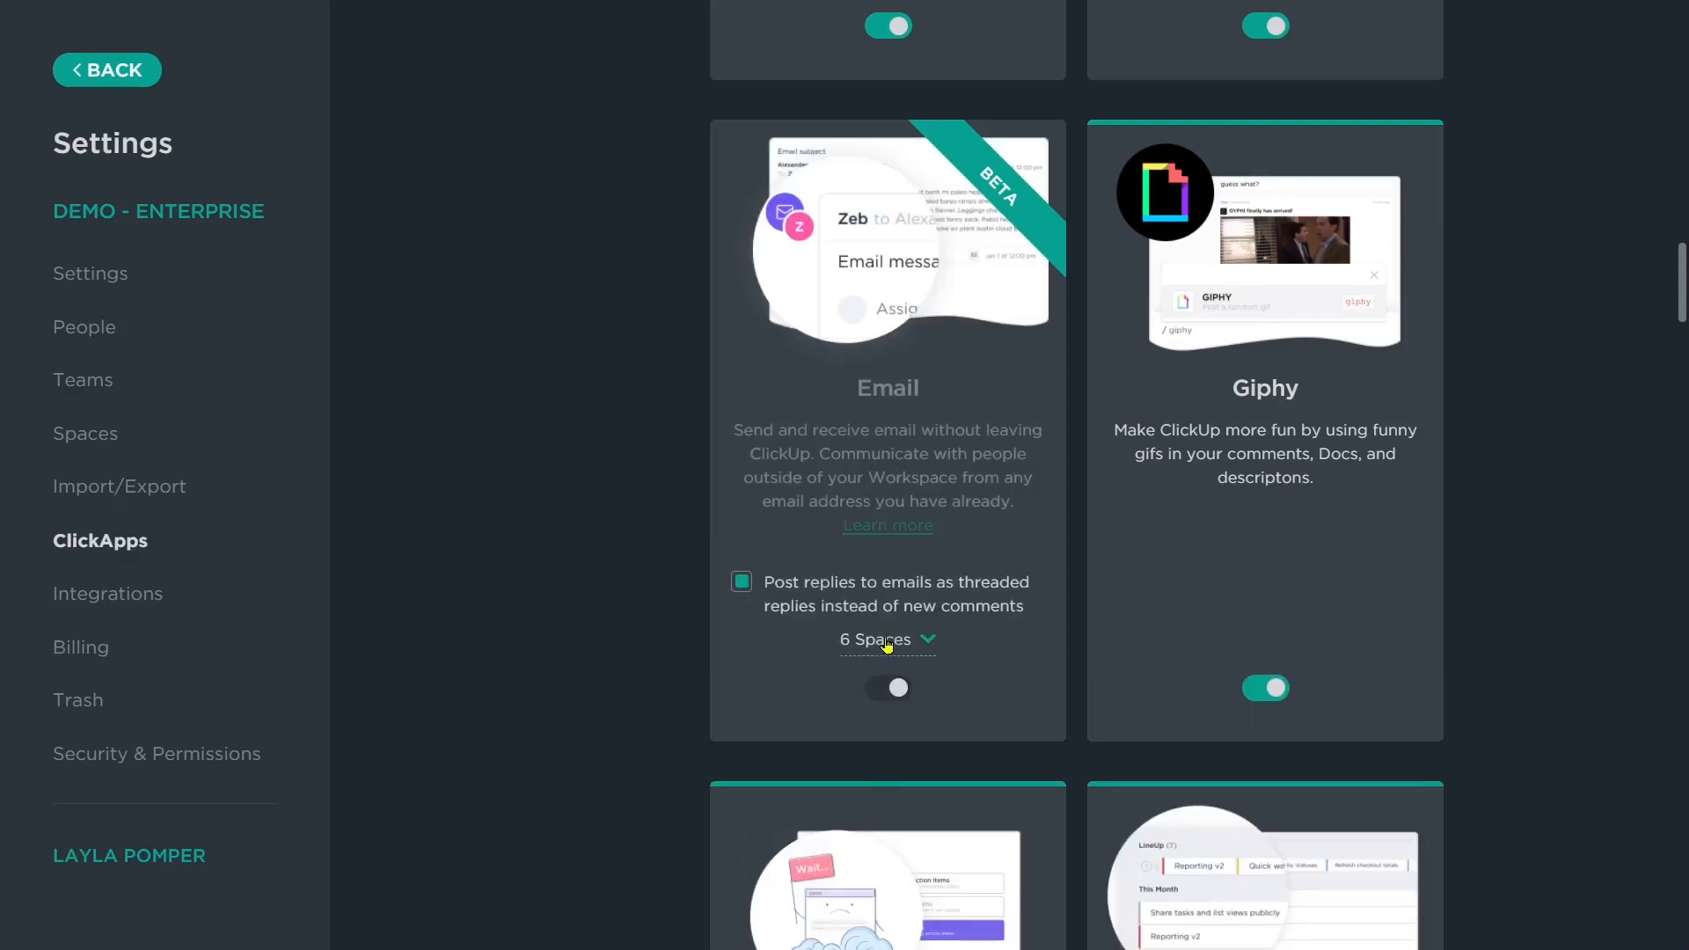
{"action": "left_click", "coordinate": [876, 638]}
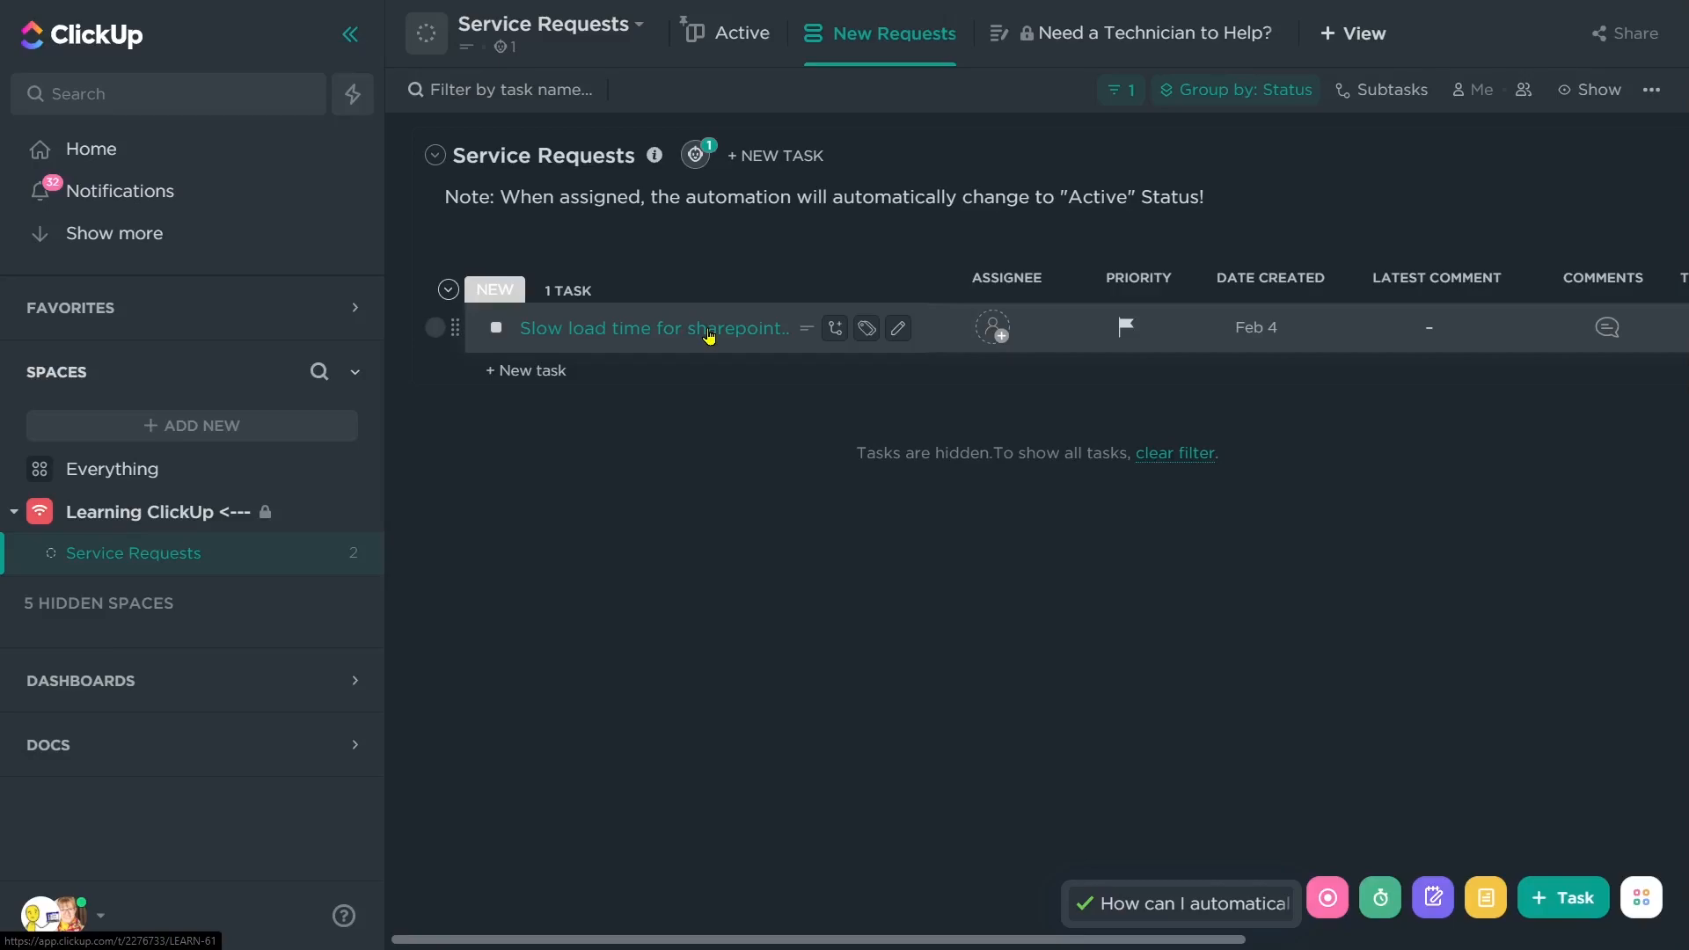
Open the 'Slow load time for sharepoint' task and switch its 'Hey there!' comment to an email draft.
{"action": "left_click", "coordinate": [653, 328]}
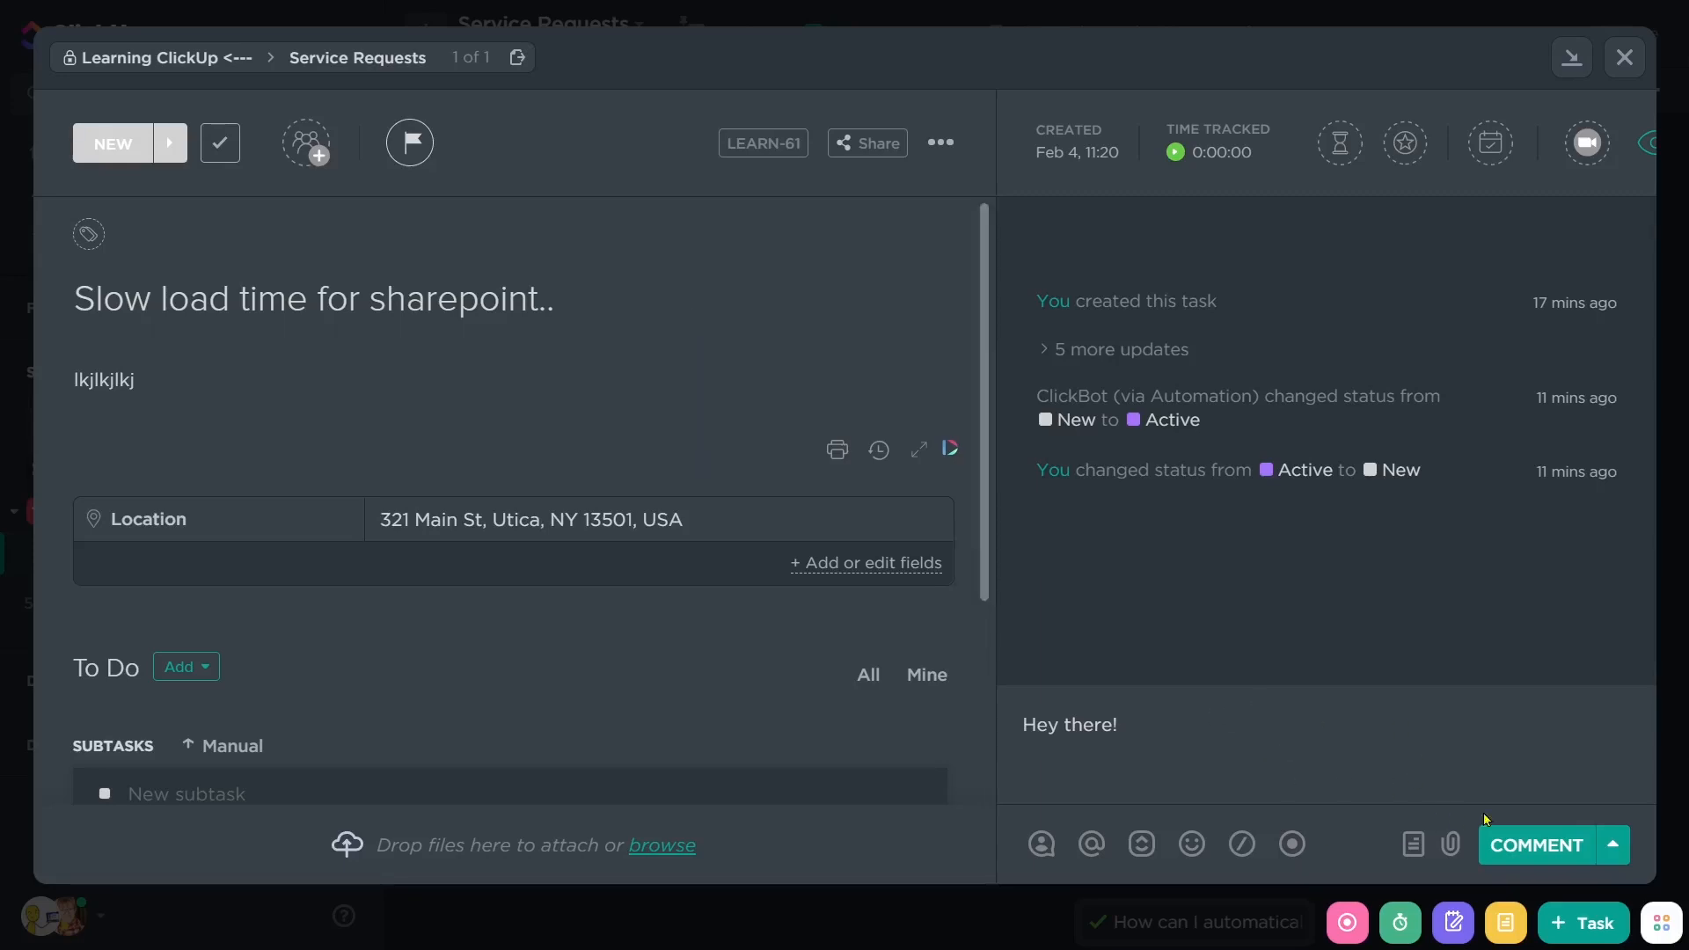
{"action": "mouse_move", "coordinate": [1612, 845]}
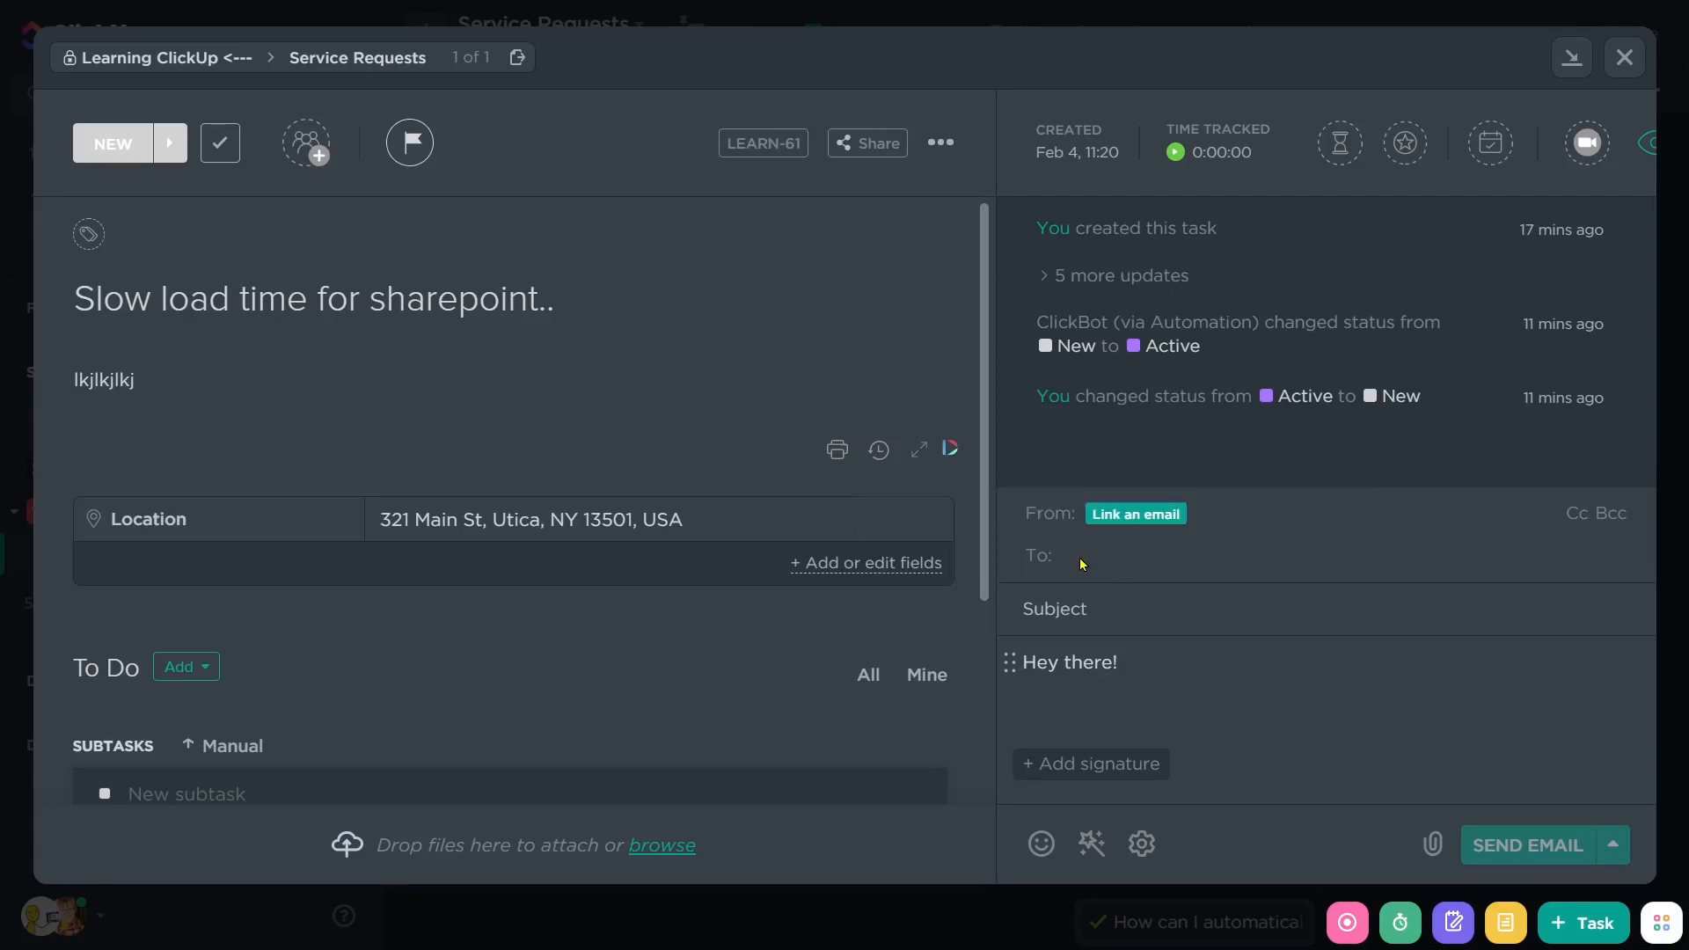
{"action": "double_click", "coordinate": [1090, 662]}
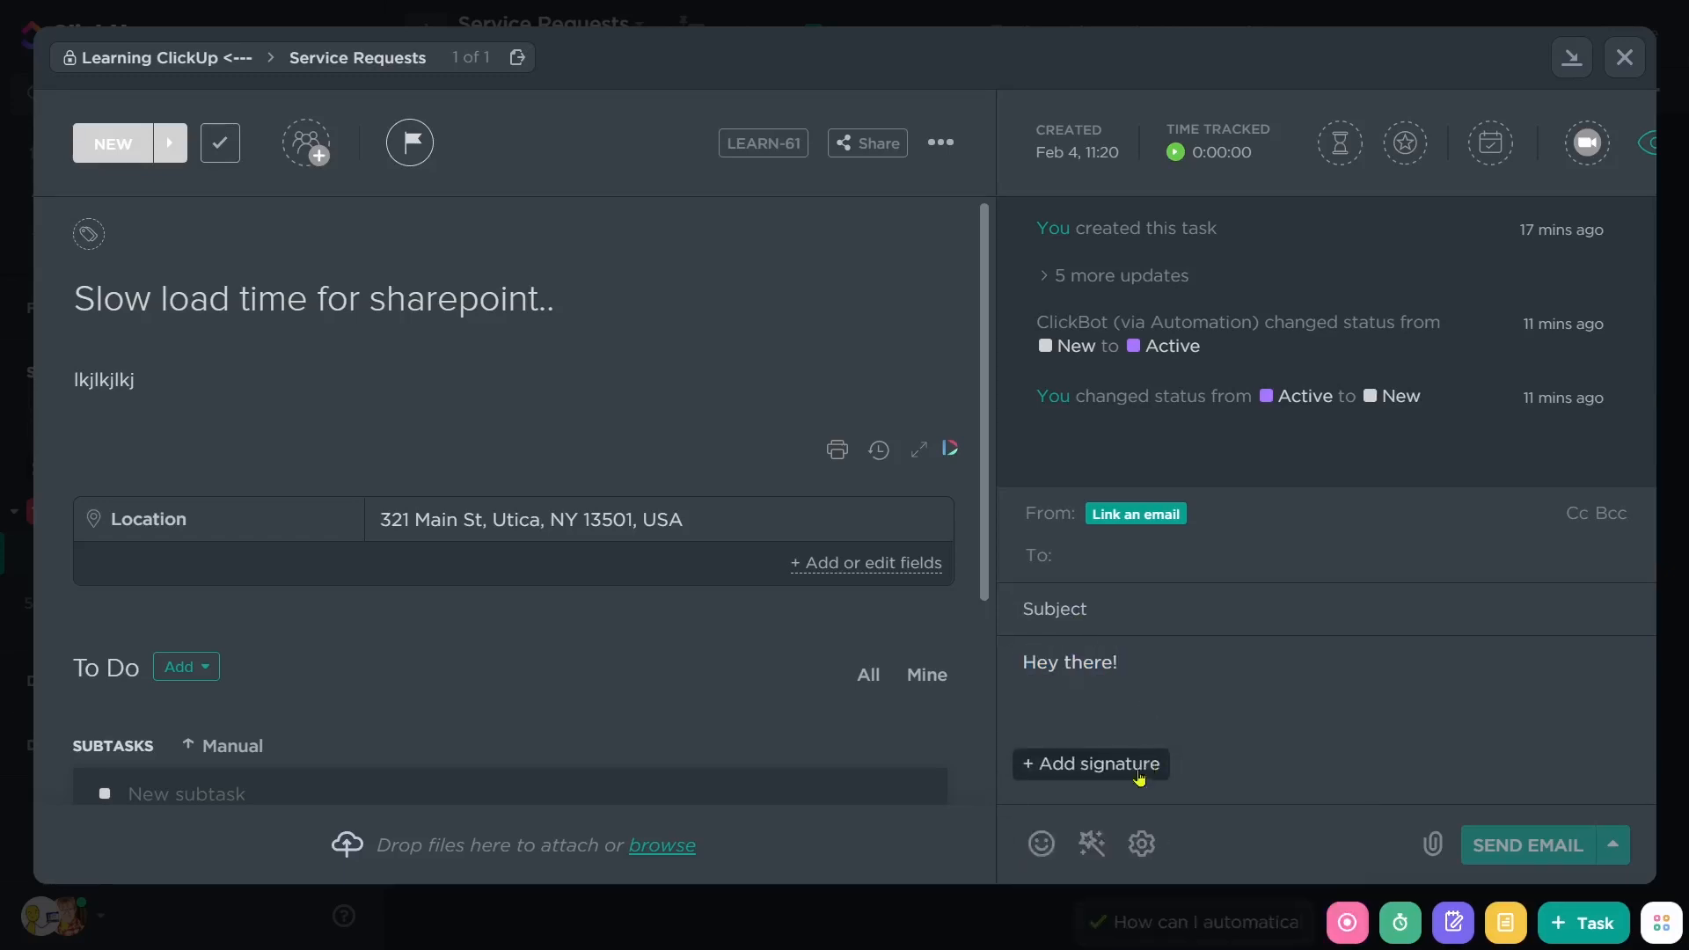
{"action": "mouse_move", "coordinate": [1433, 844]}
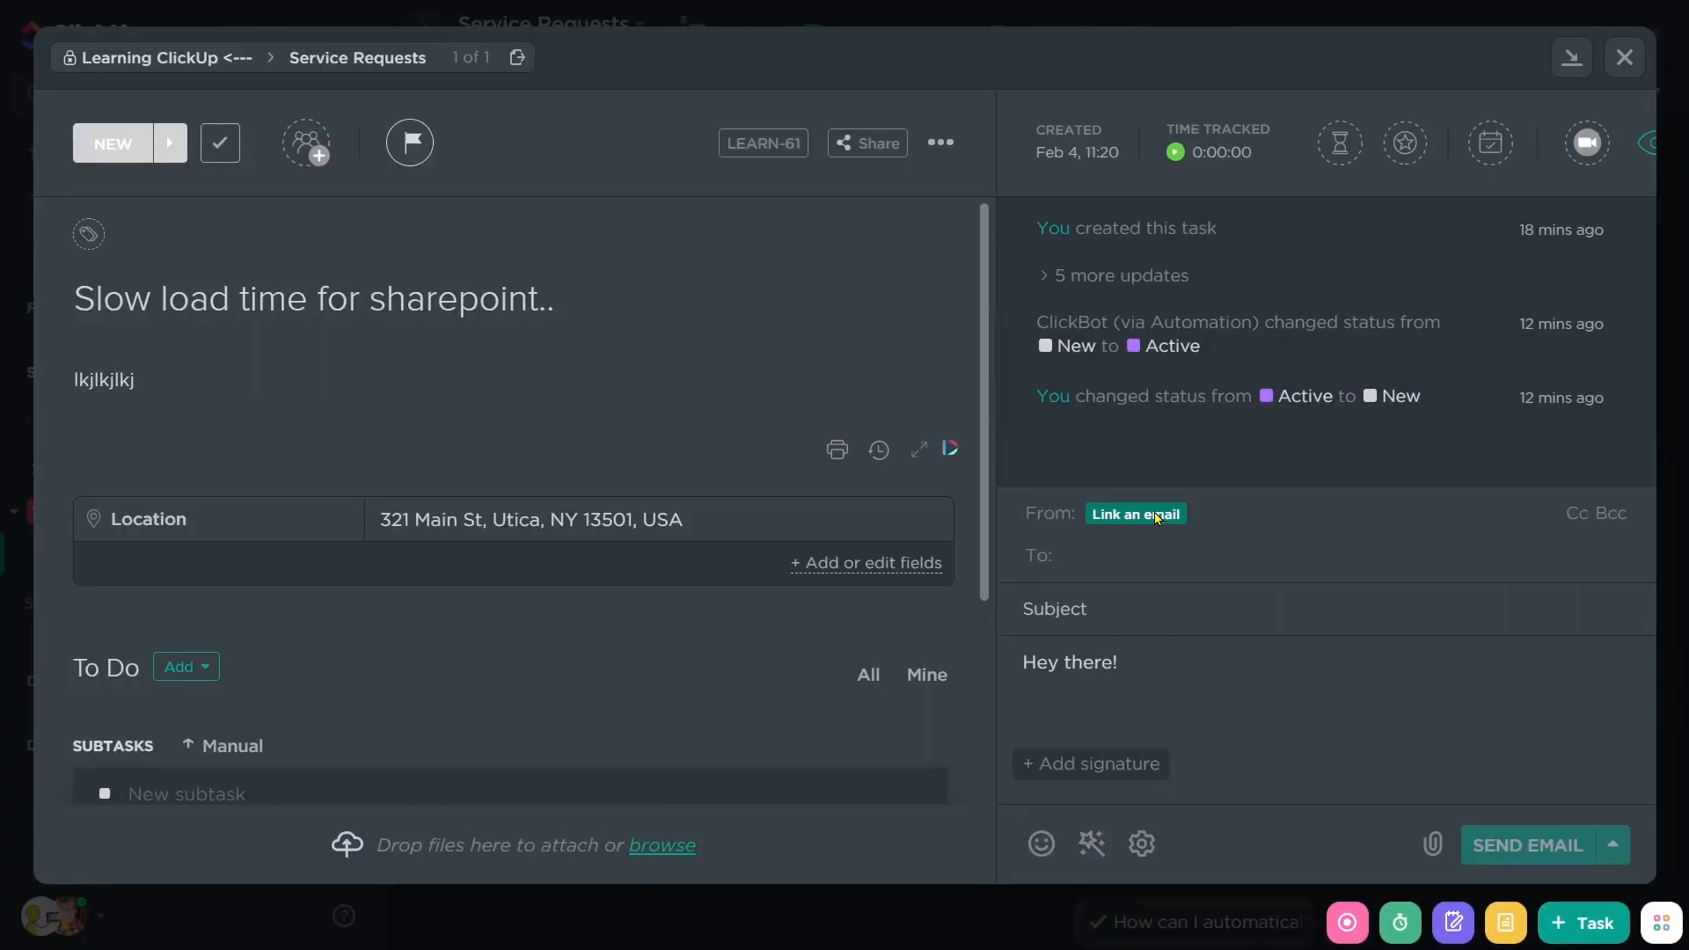
Link a Google account for task email, sharing send permission with Members & Admins.
{"action": "left_click", "coordinate": [1134, 513]}
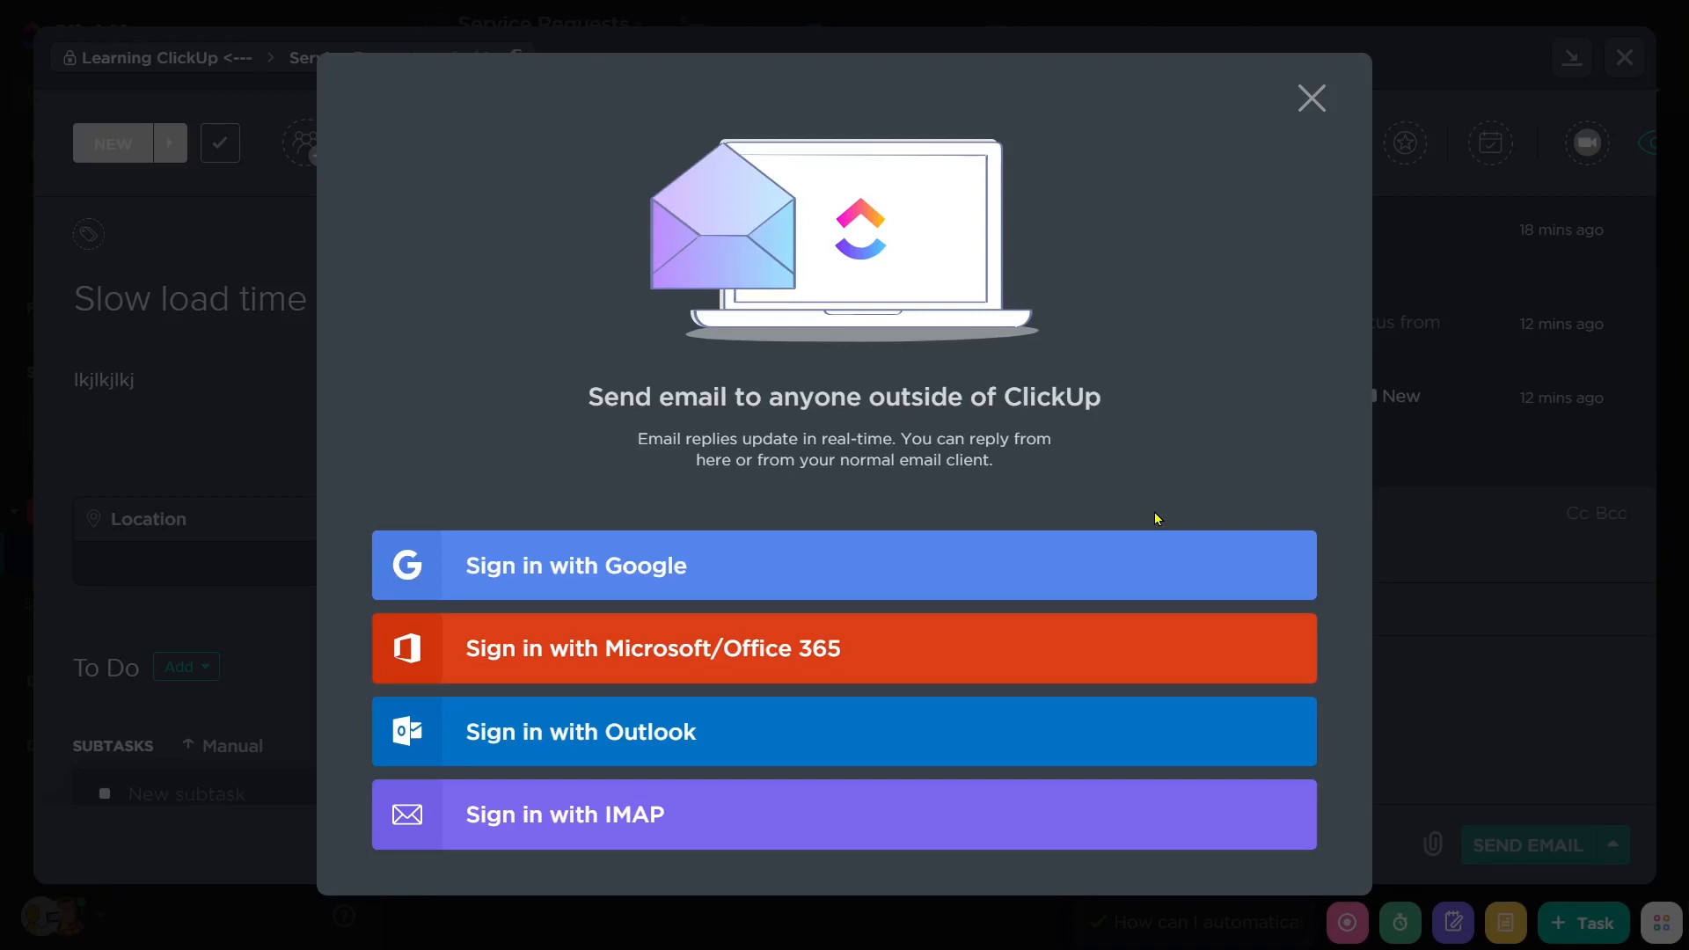
{"action": "mouse_move", "coordinate": [277, 235]}
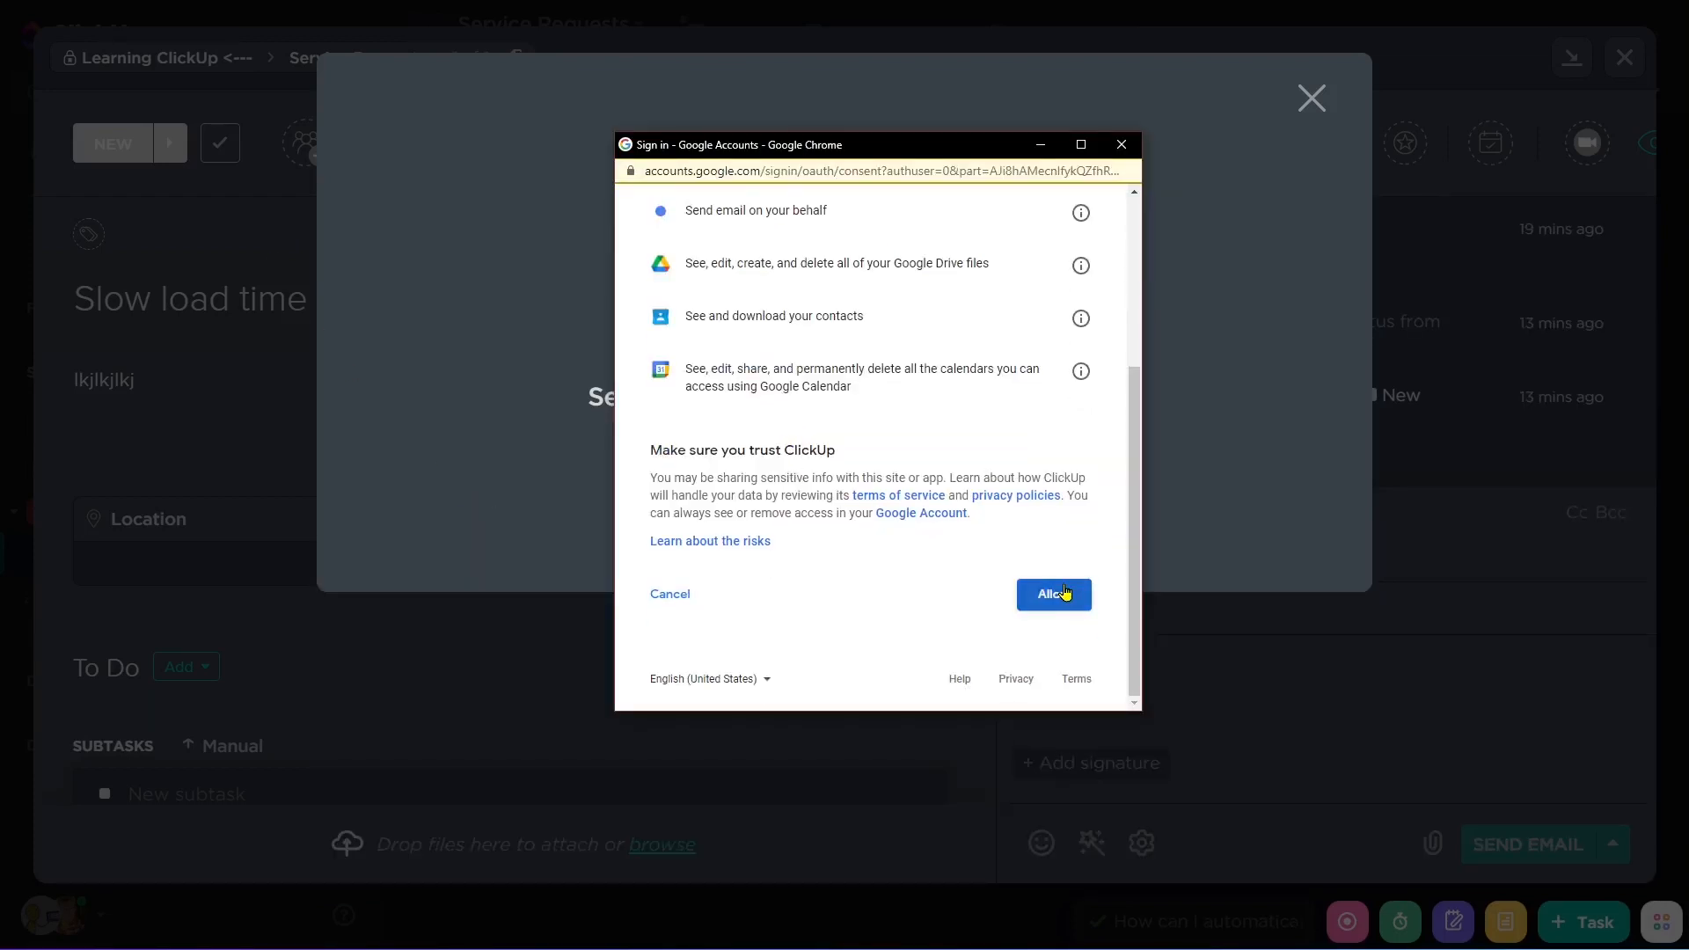
{"action": "left_click", "coordinate": [1053, 594]}
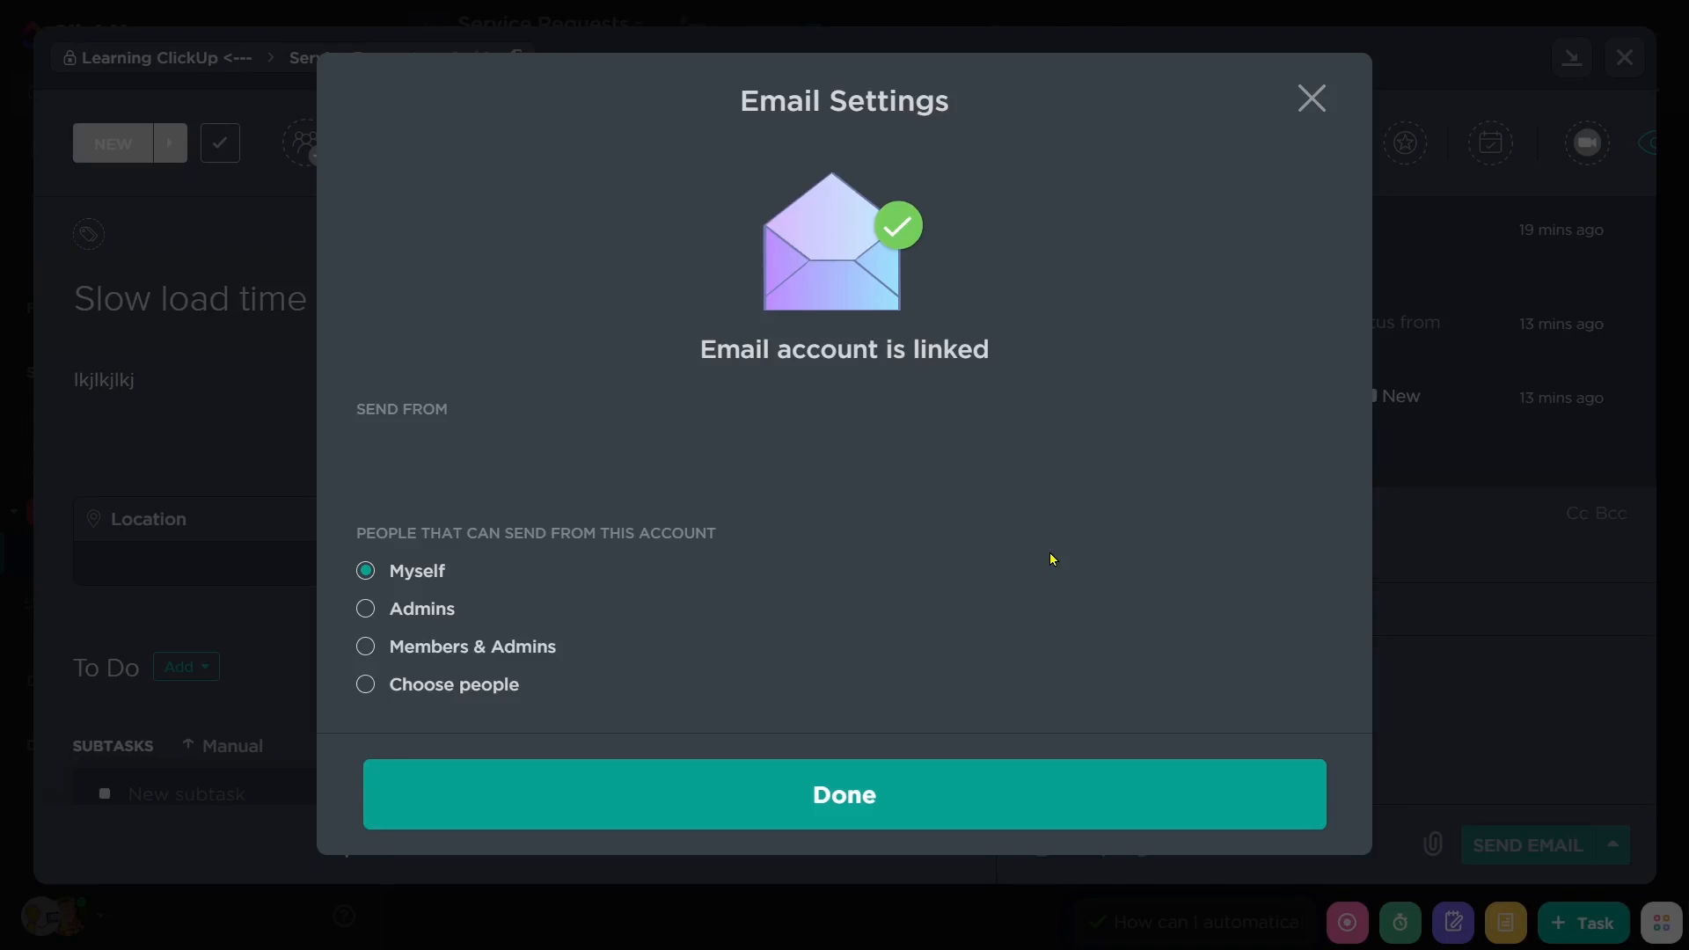
{"action": "mouse_move", "coordinate": [577, 380]}
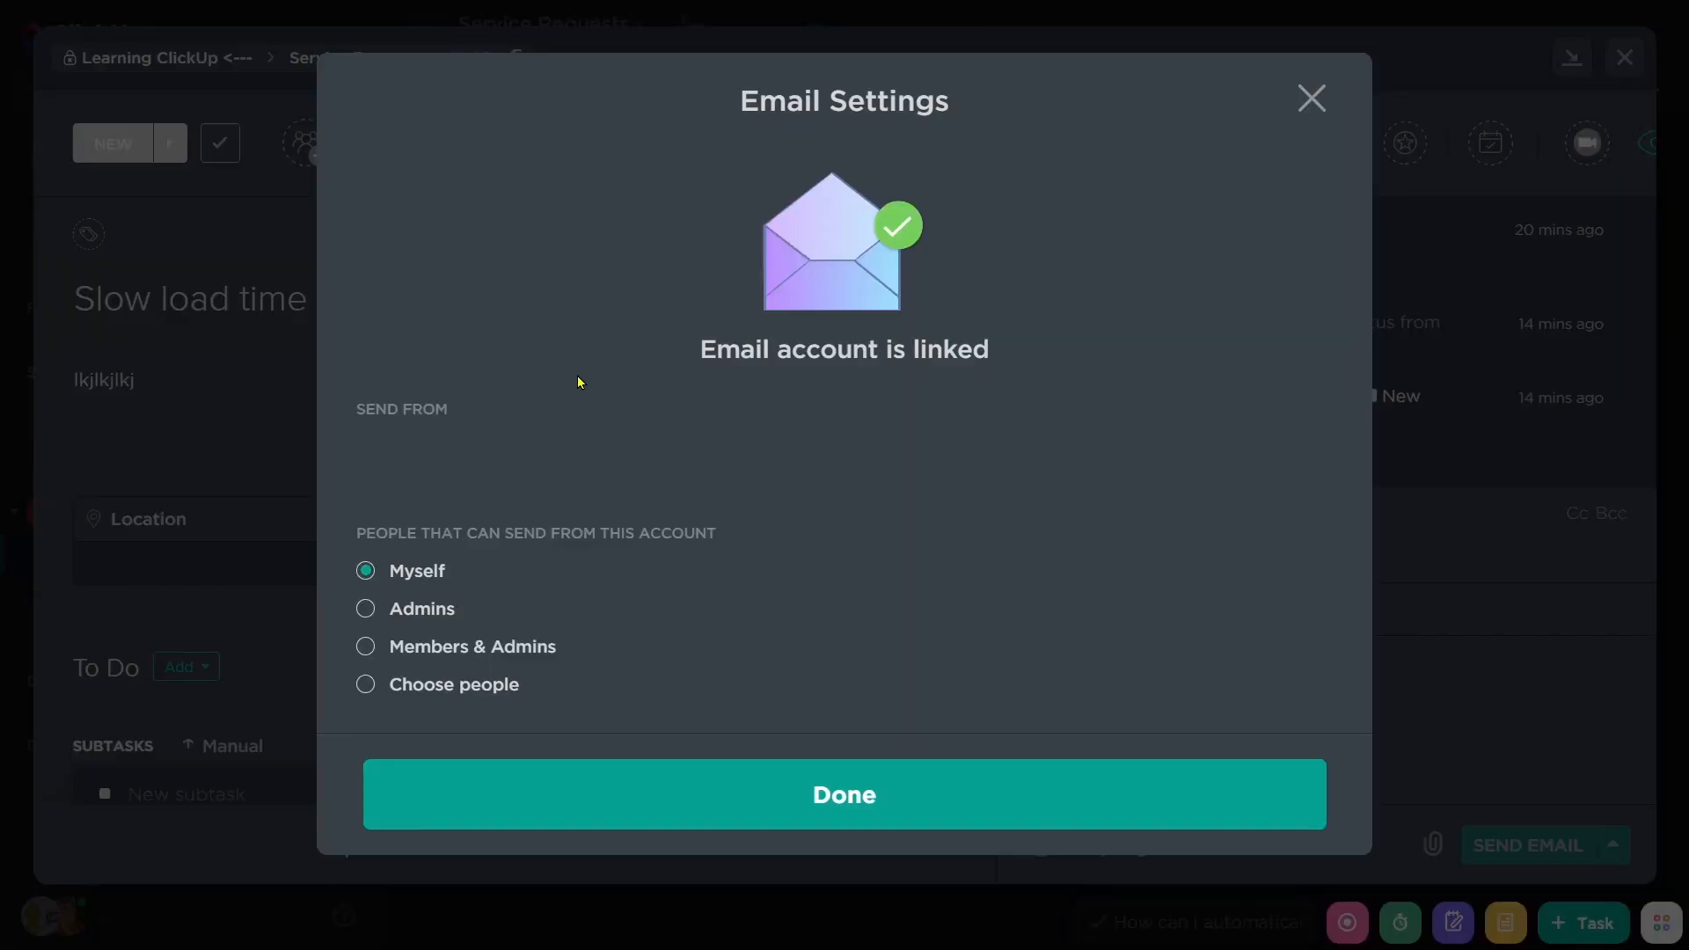
{"action": "mouse_move", "coordinate": [408, 634]}
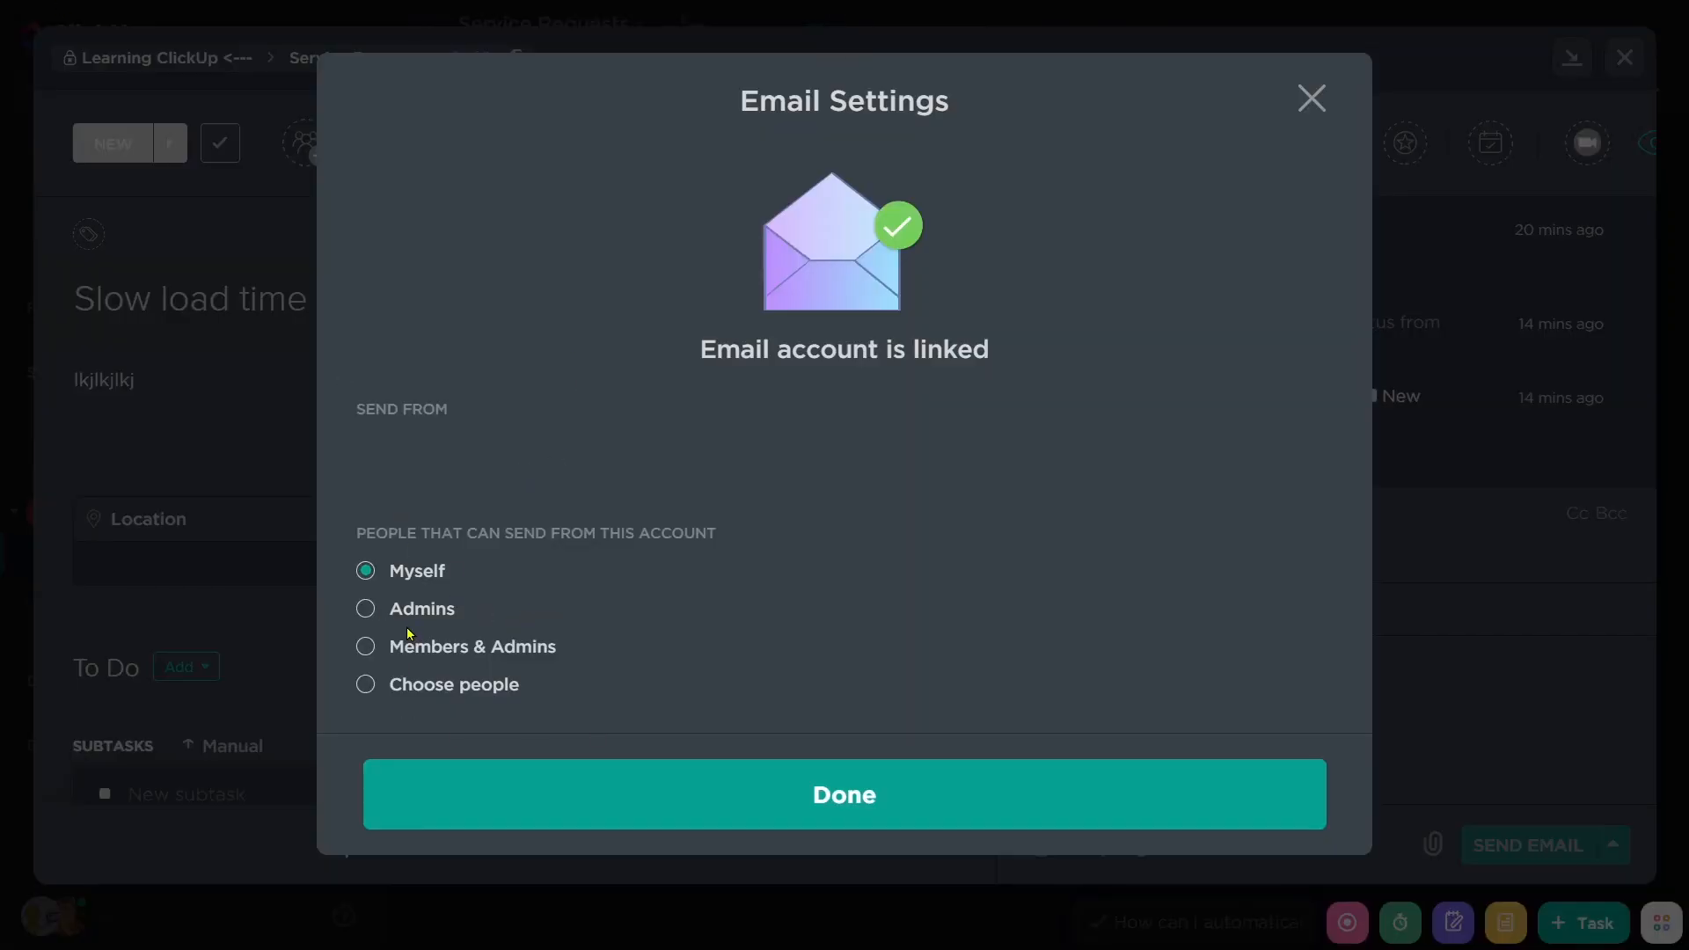
{"action": "left_click", "coordinate": [365, 647]}
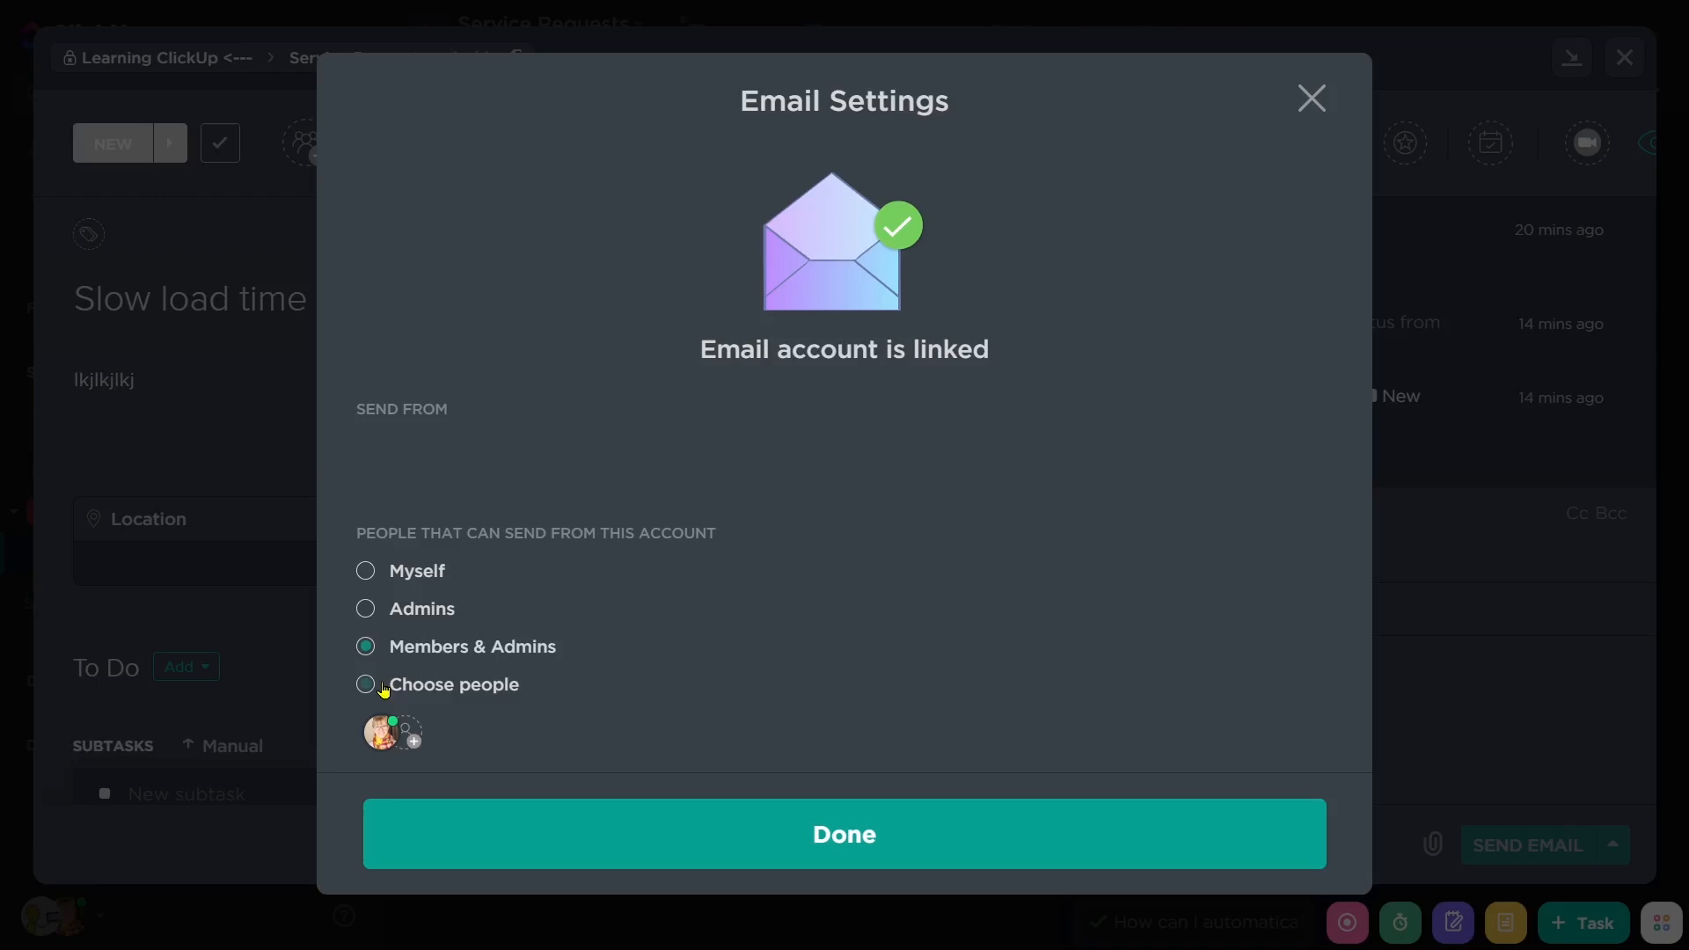
{"action": "mouse_move", "coordinate": [411, 735]}
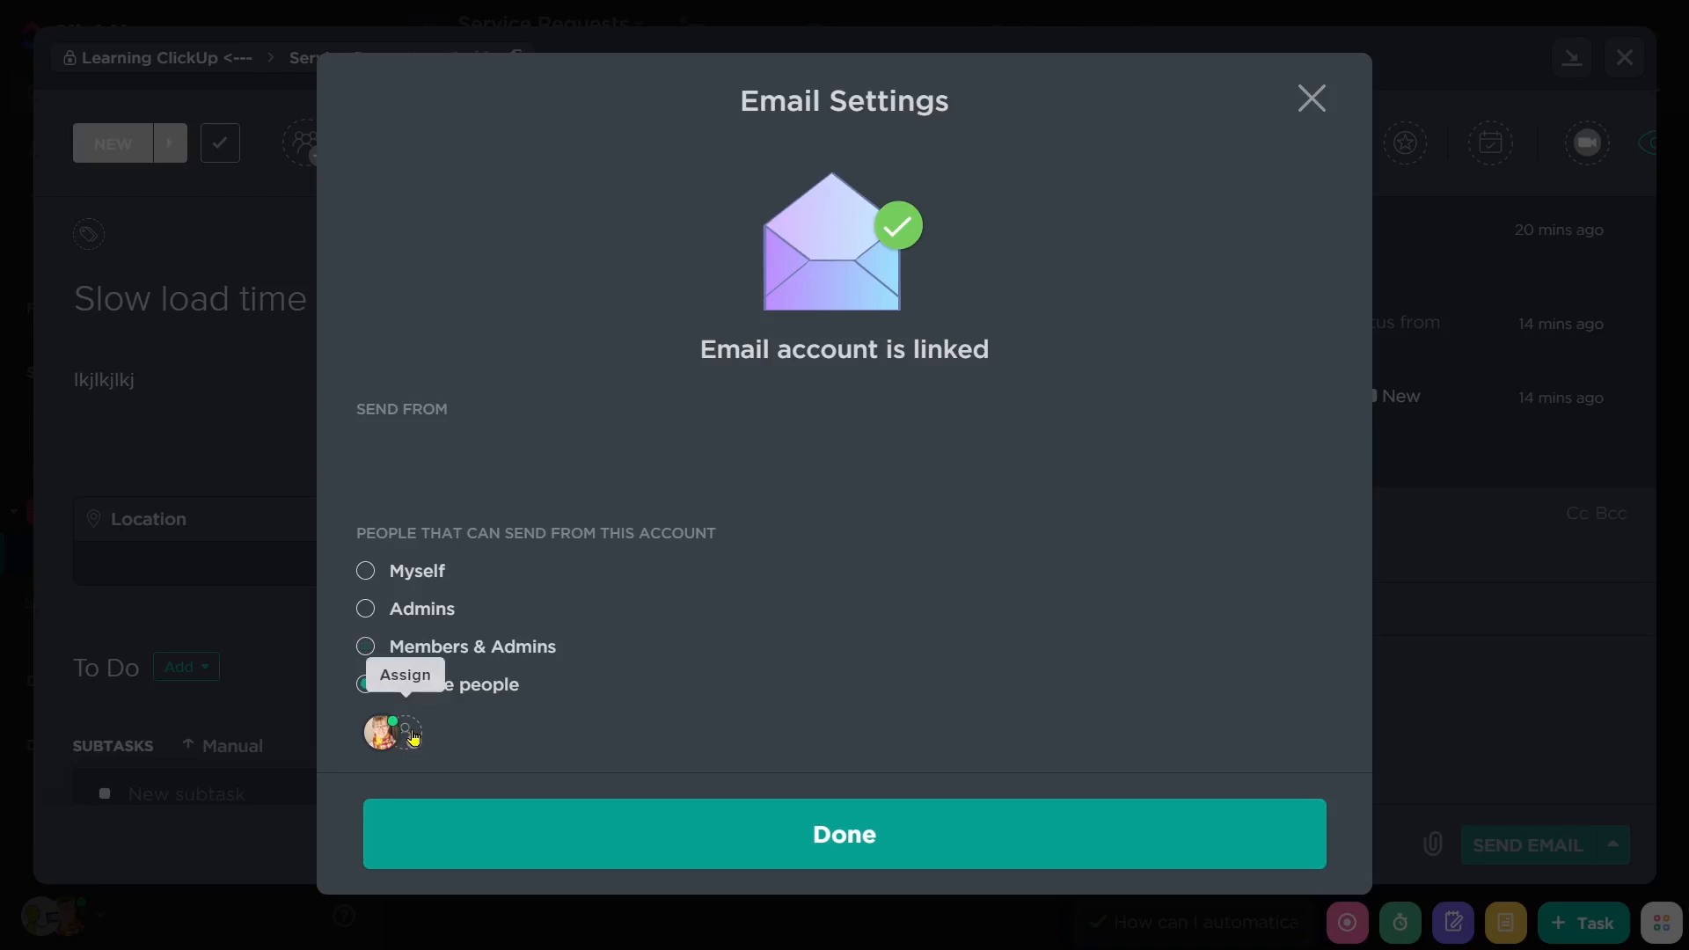
{"action": "left_click", "coordinate": [366, 685]}
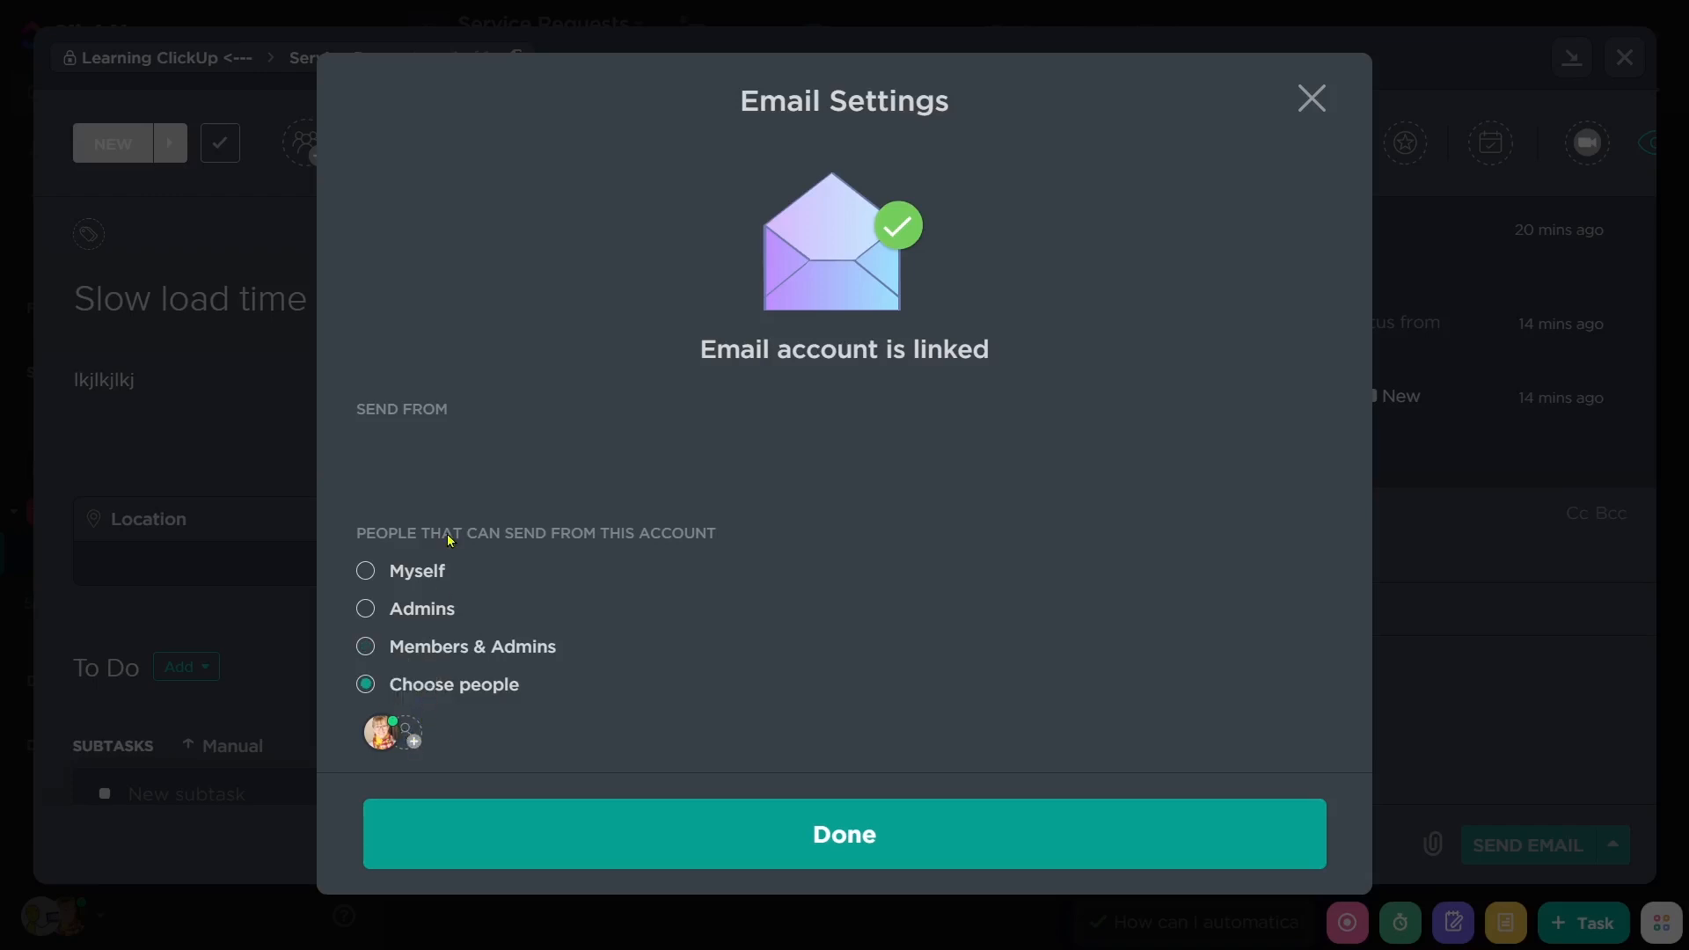
{"action": "mouse_move", "coordinate": [426, 655]}
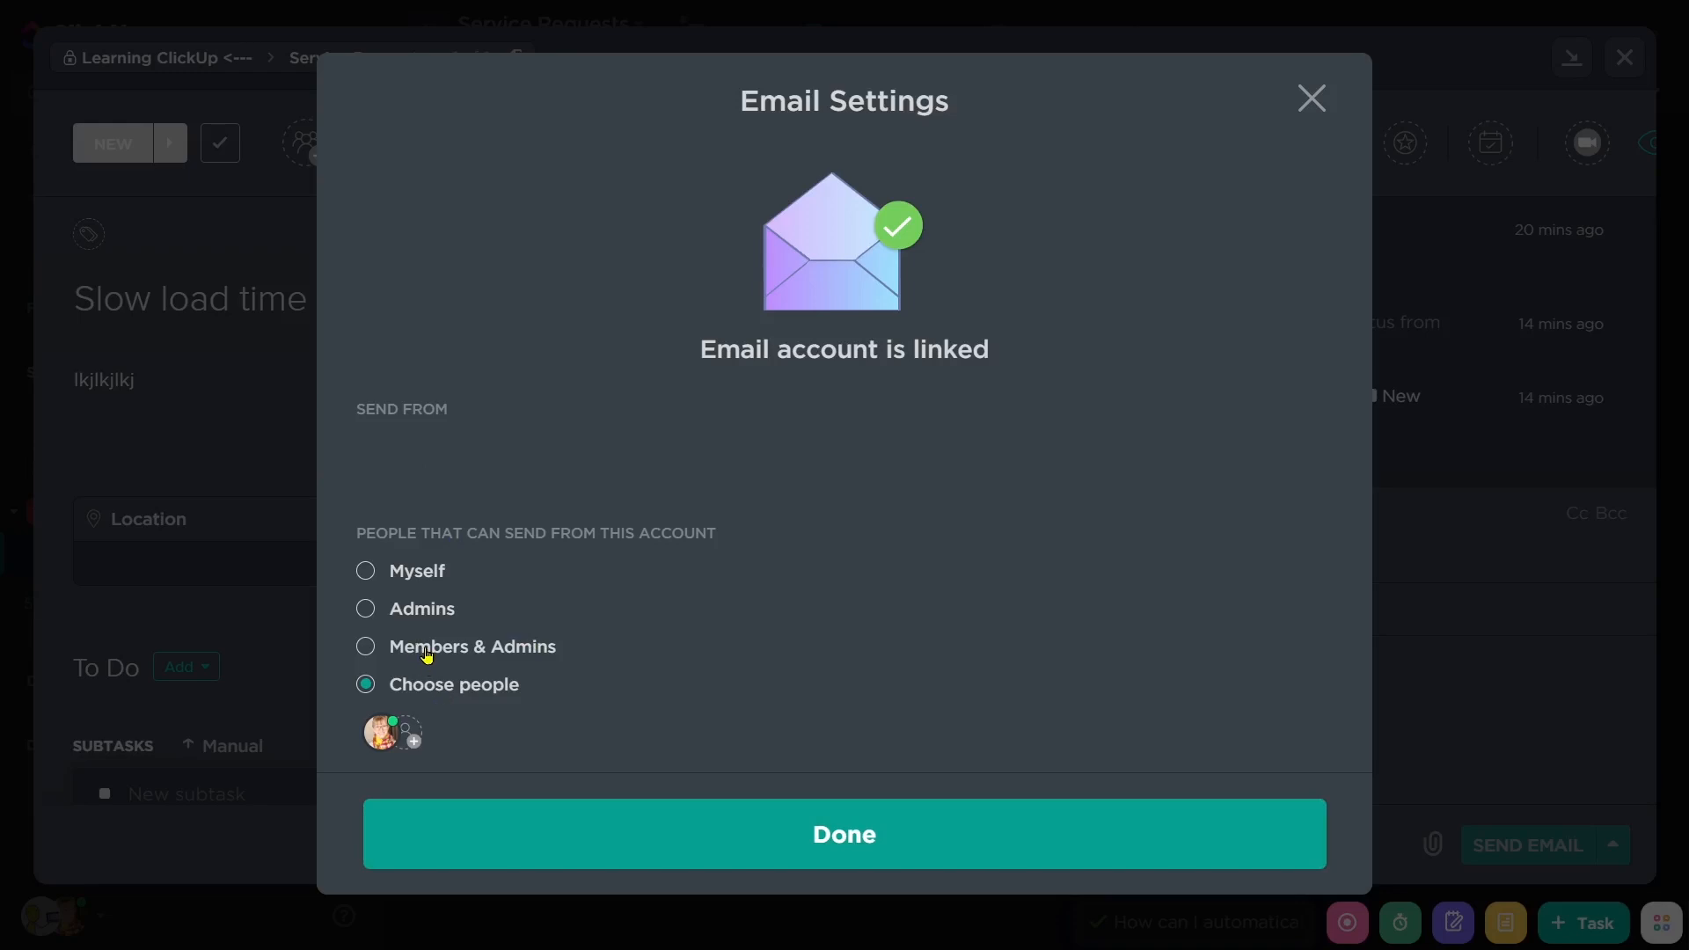
{"action": "left_click", "coordinate": [366, 647]}
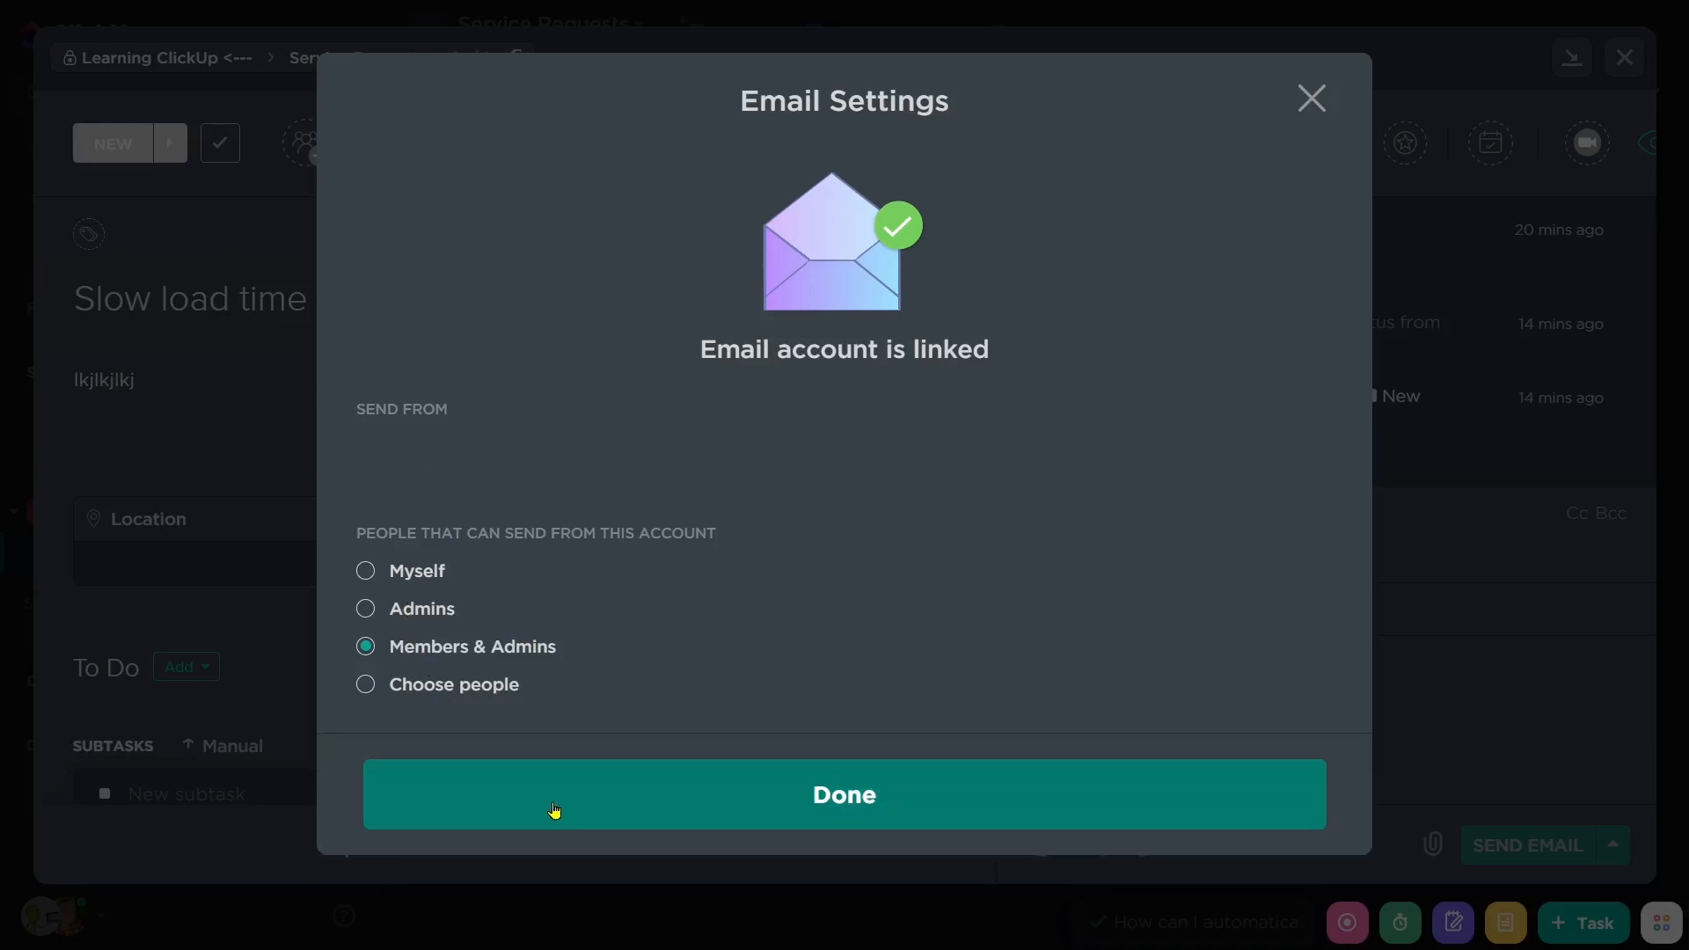
{"action": "left_click", "coordinate": [843, 795]}
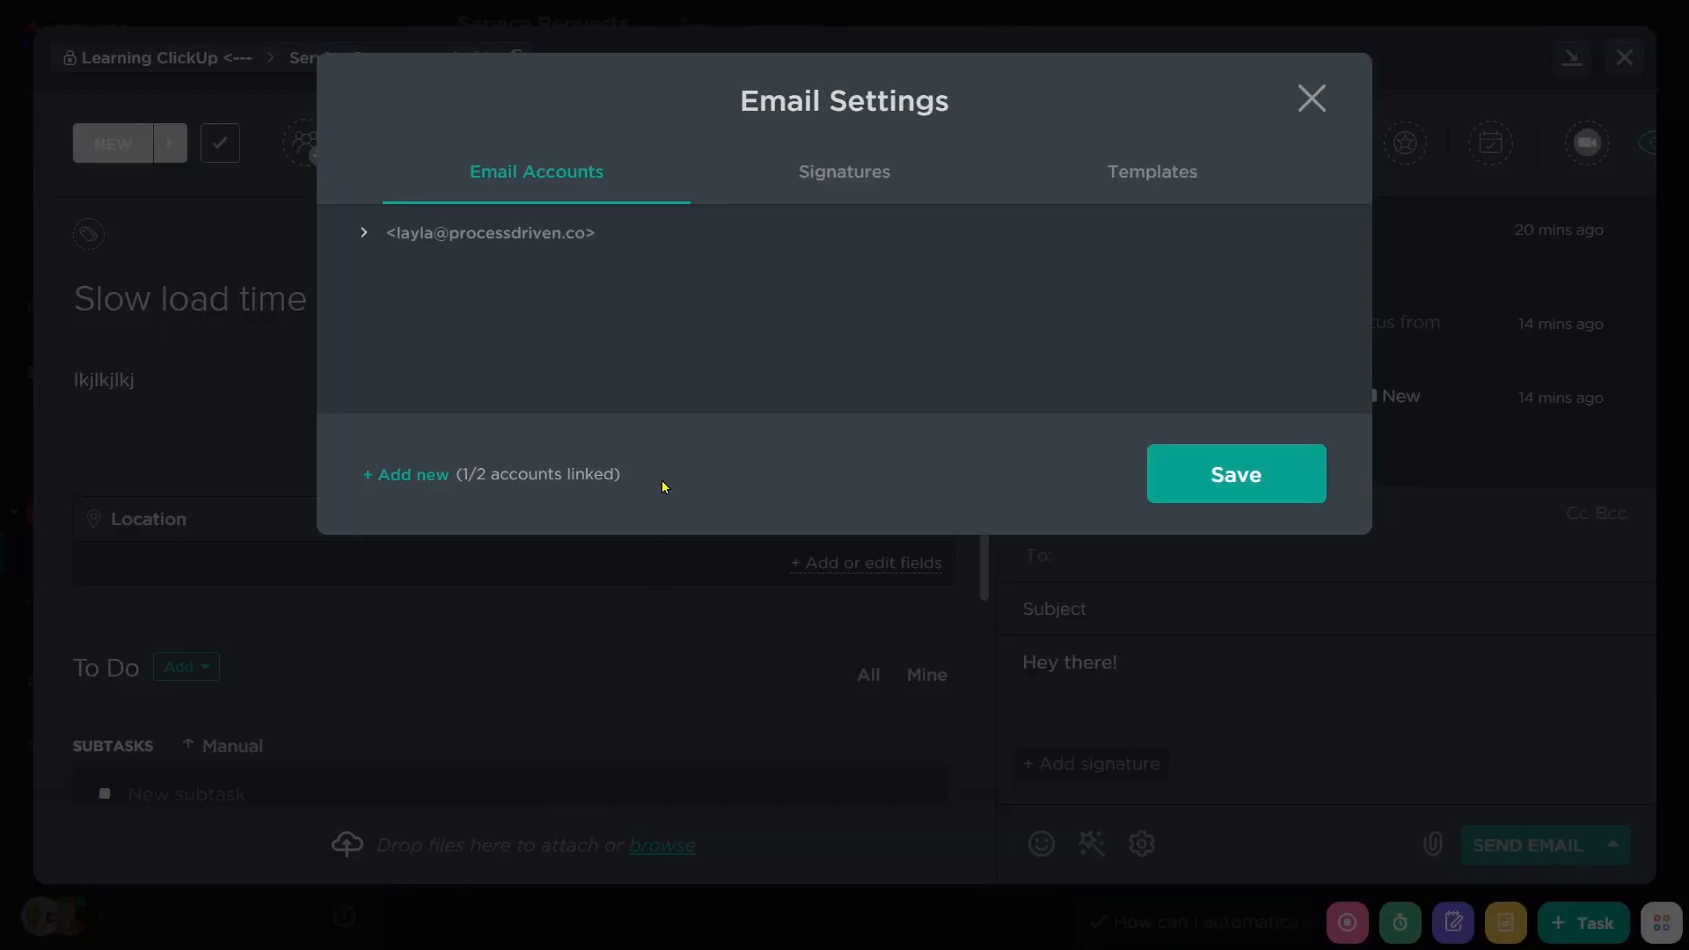
{"action": "mouse_move", "coordinate": [414, 236]}
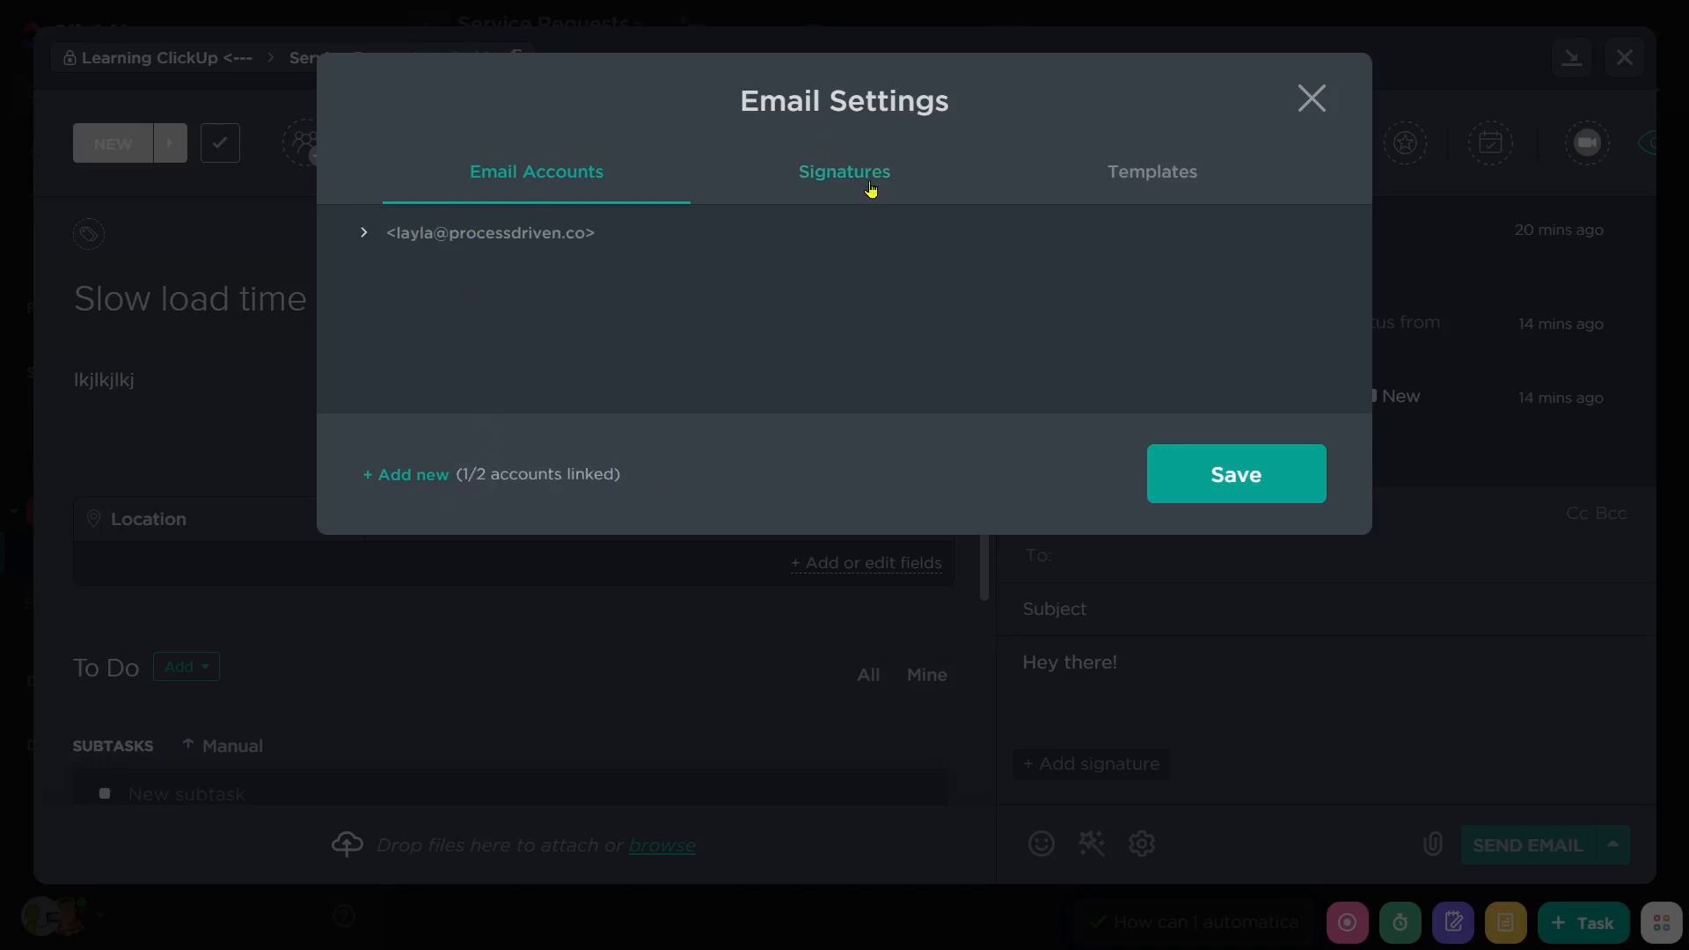
Select and preview the saved email signature, then view the Templates tab.
{"action": "left_click", "coordinate": [844, 171]}
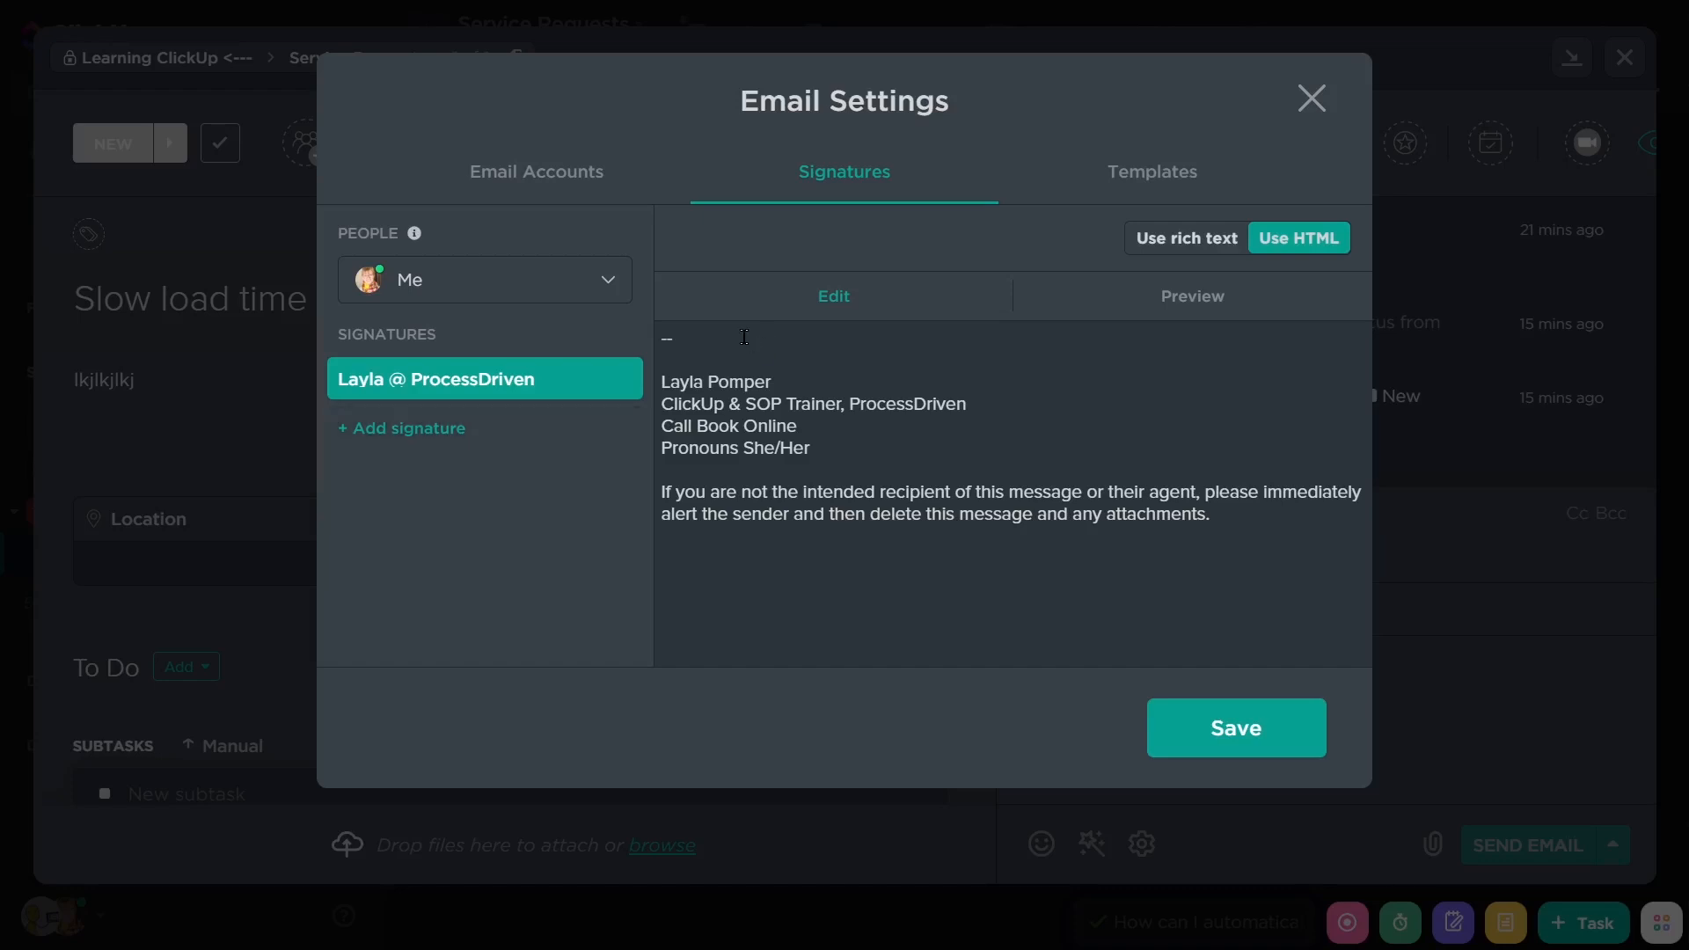
{"action": "left_click_drag", "start_coordinate": [667, 337], "coordinate": [903, 515]}
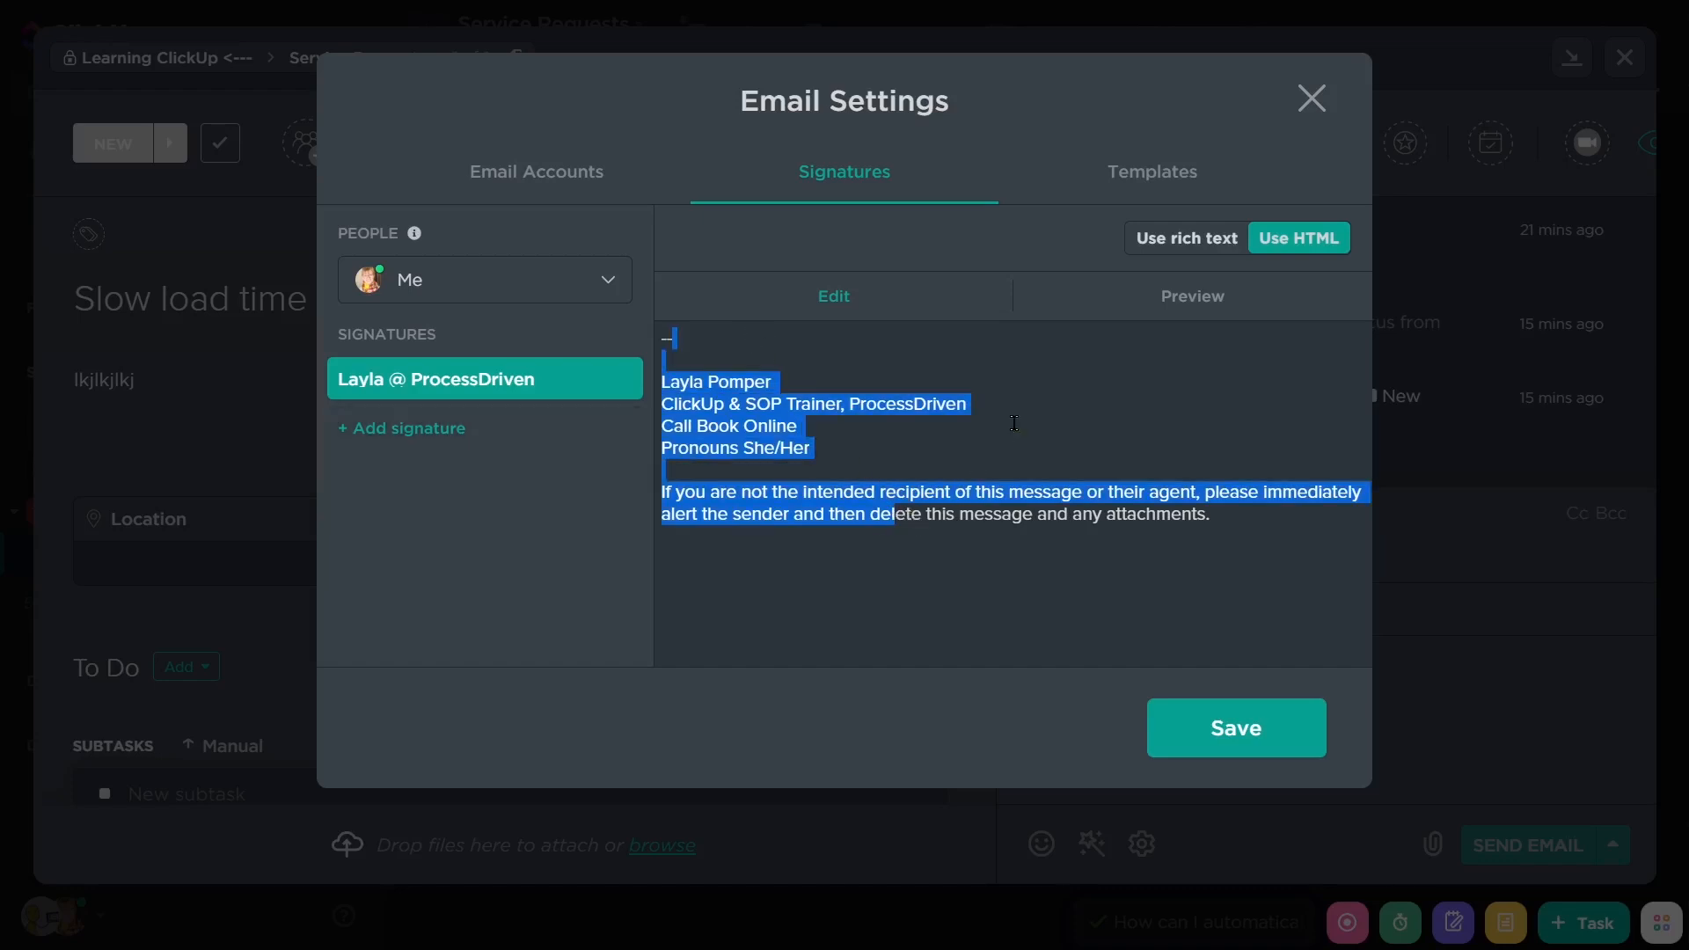
{"action": "left_click", "coordinate": [1150, 297]}
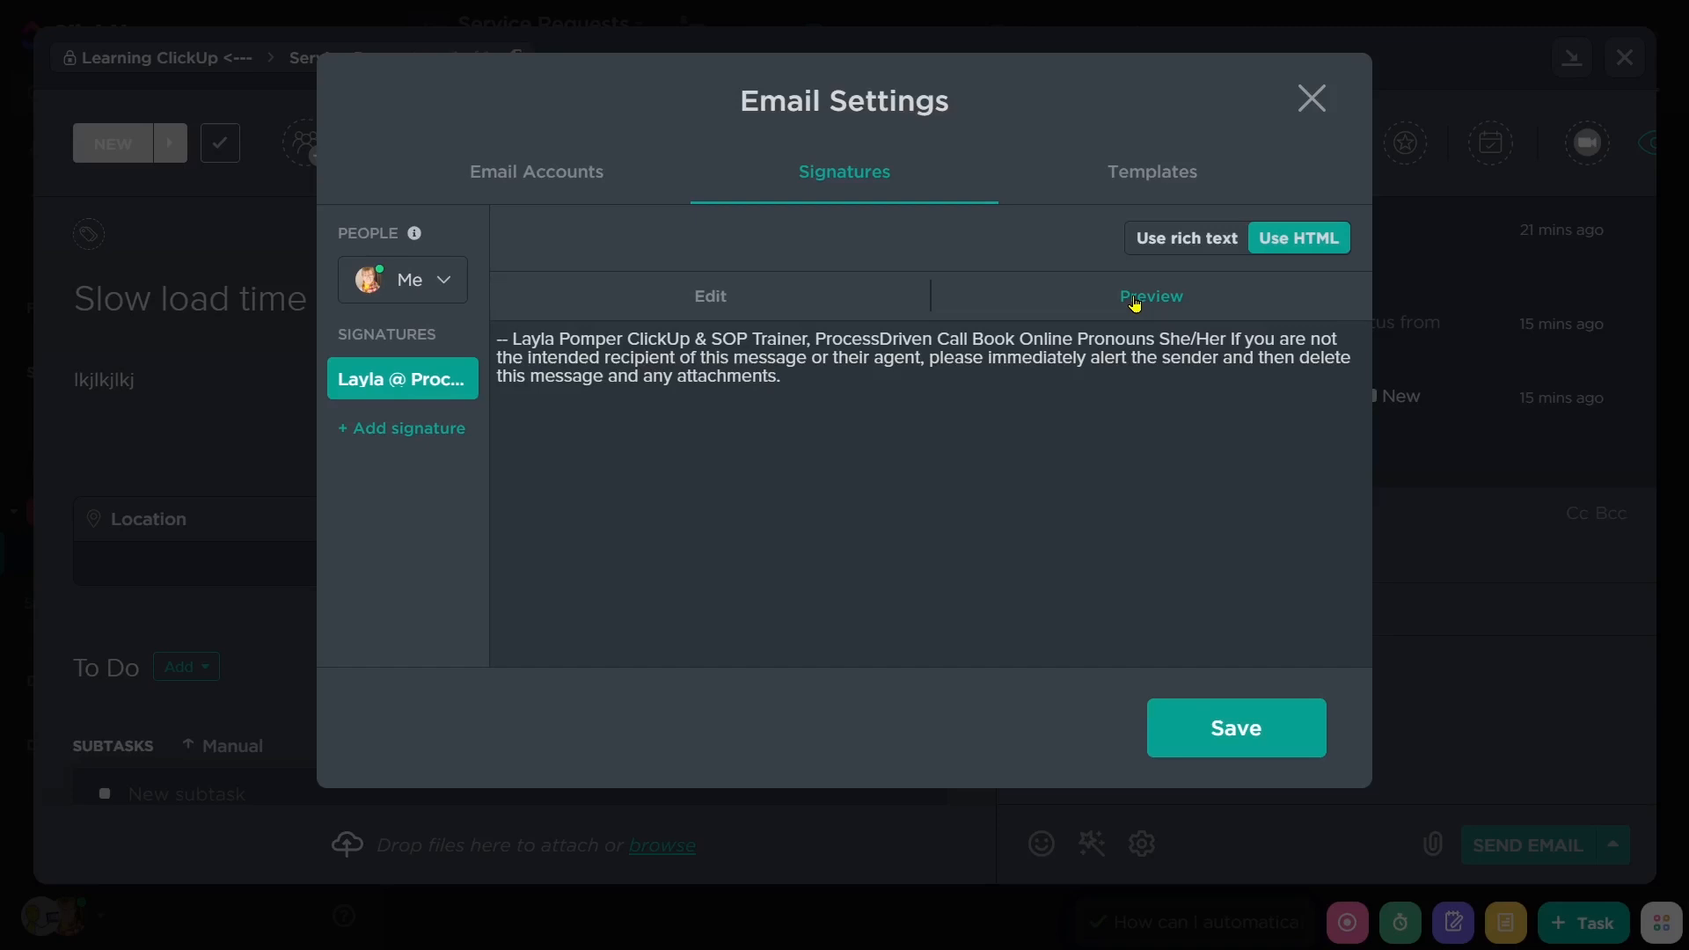
{"action": "mouse_move", "coordinate": [1225, 301]}
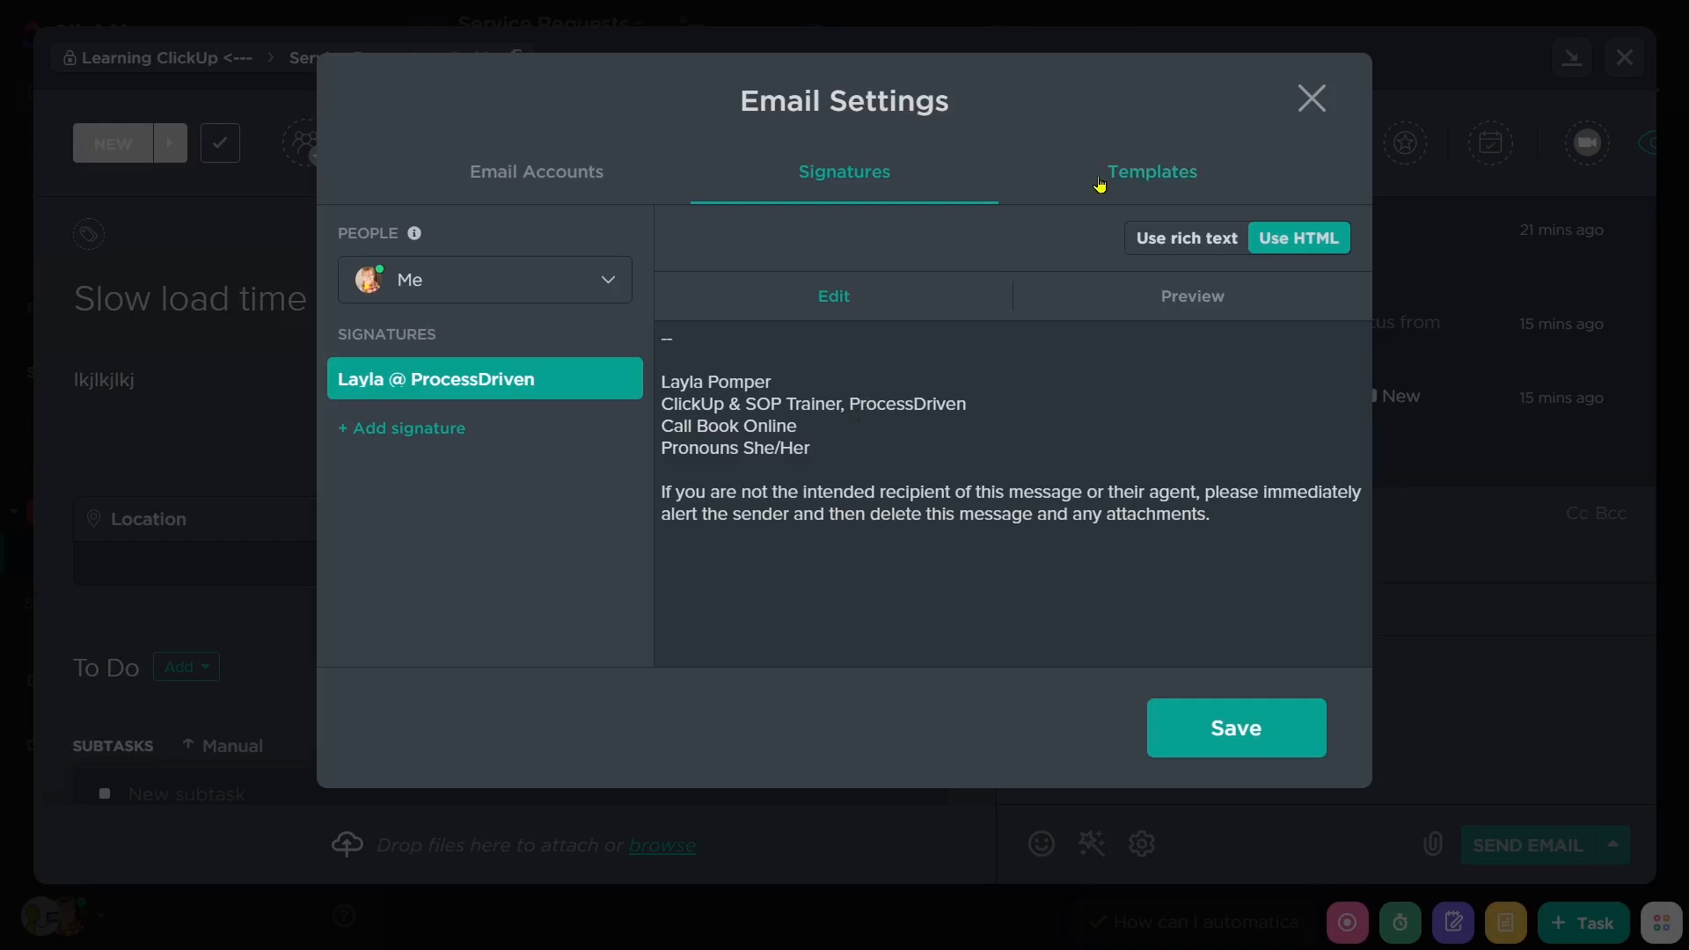
{"action": "left_click", "coordinate": [1152, 172]}
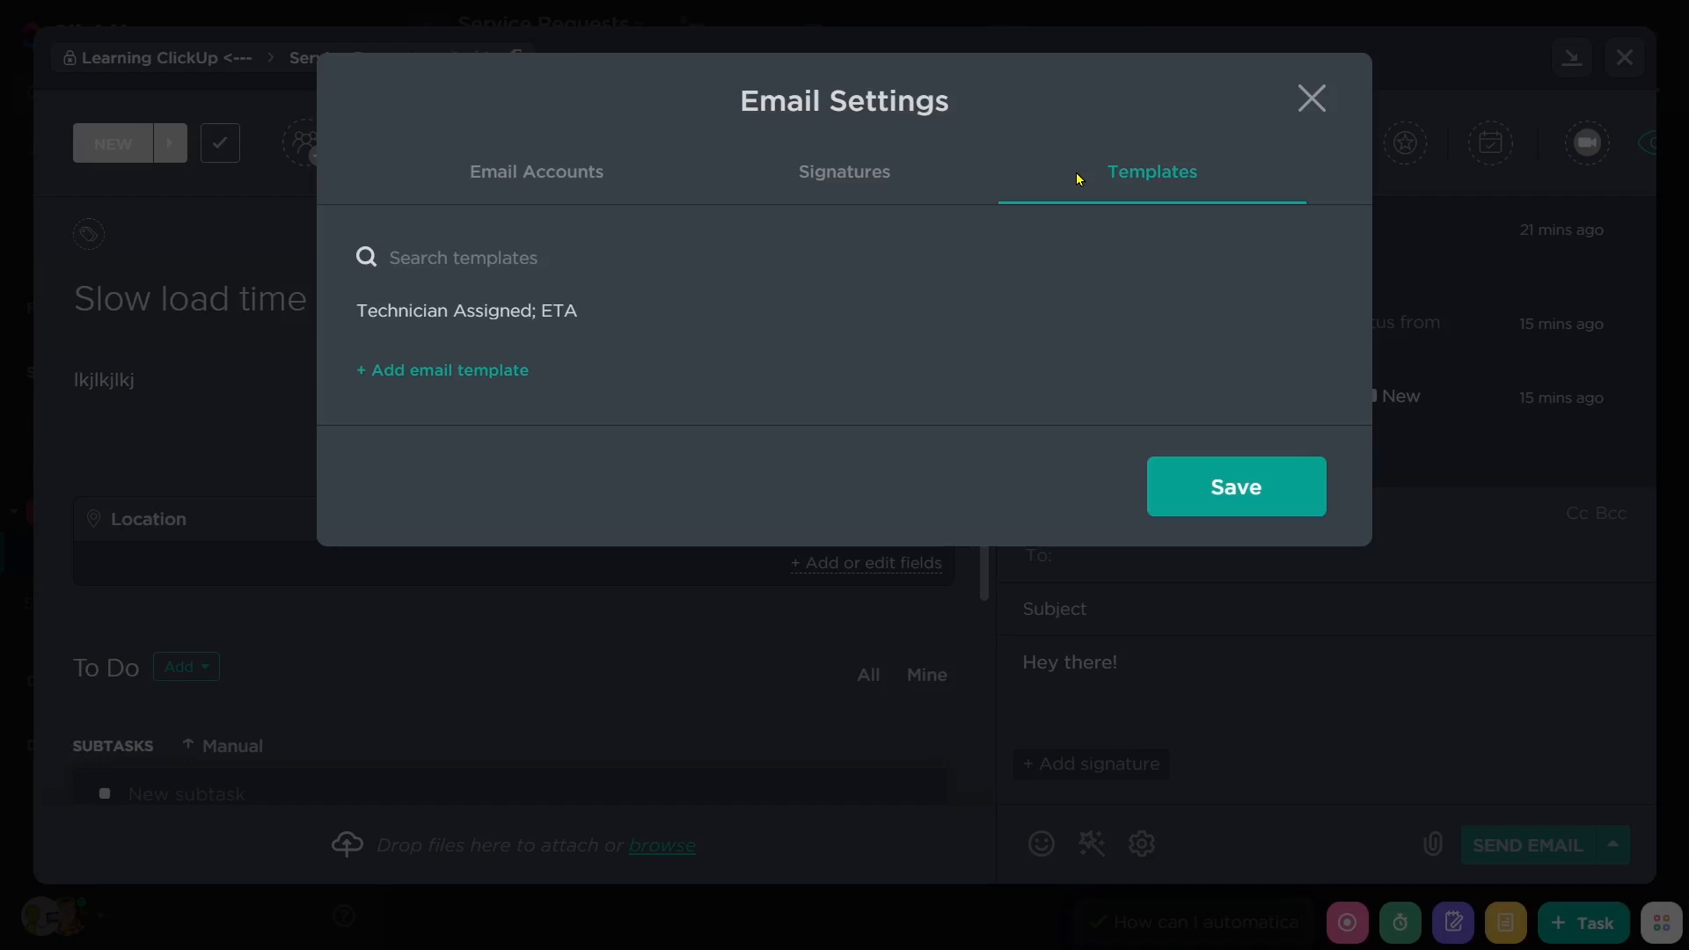
Inspect the Technician Assigned; ETA template's subject and TECHNICIAN/TIME placeholders, then close it.
{"action": "left_click", "coordinate": [466, 311]}
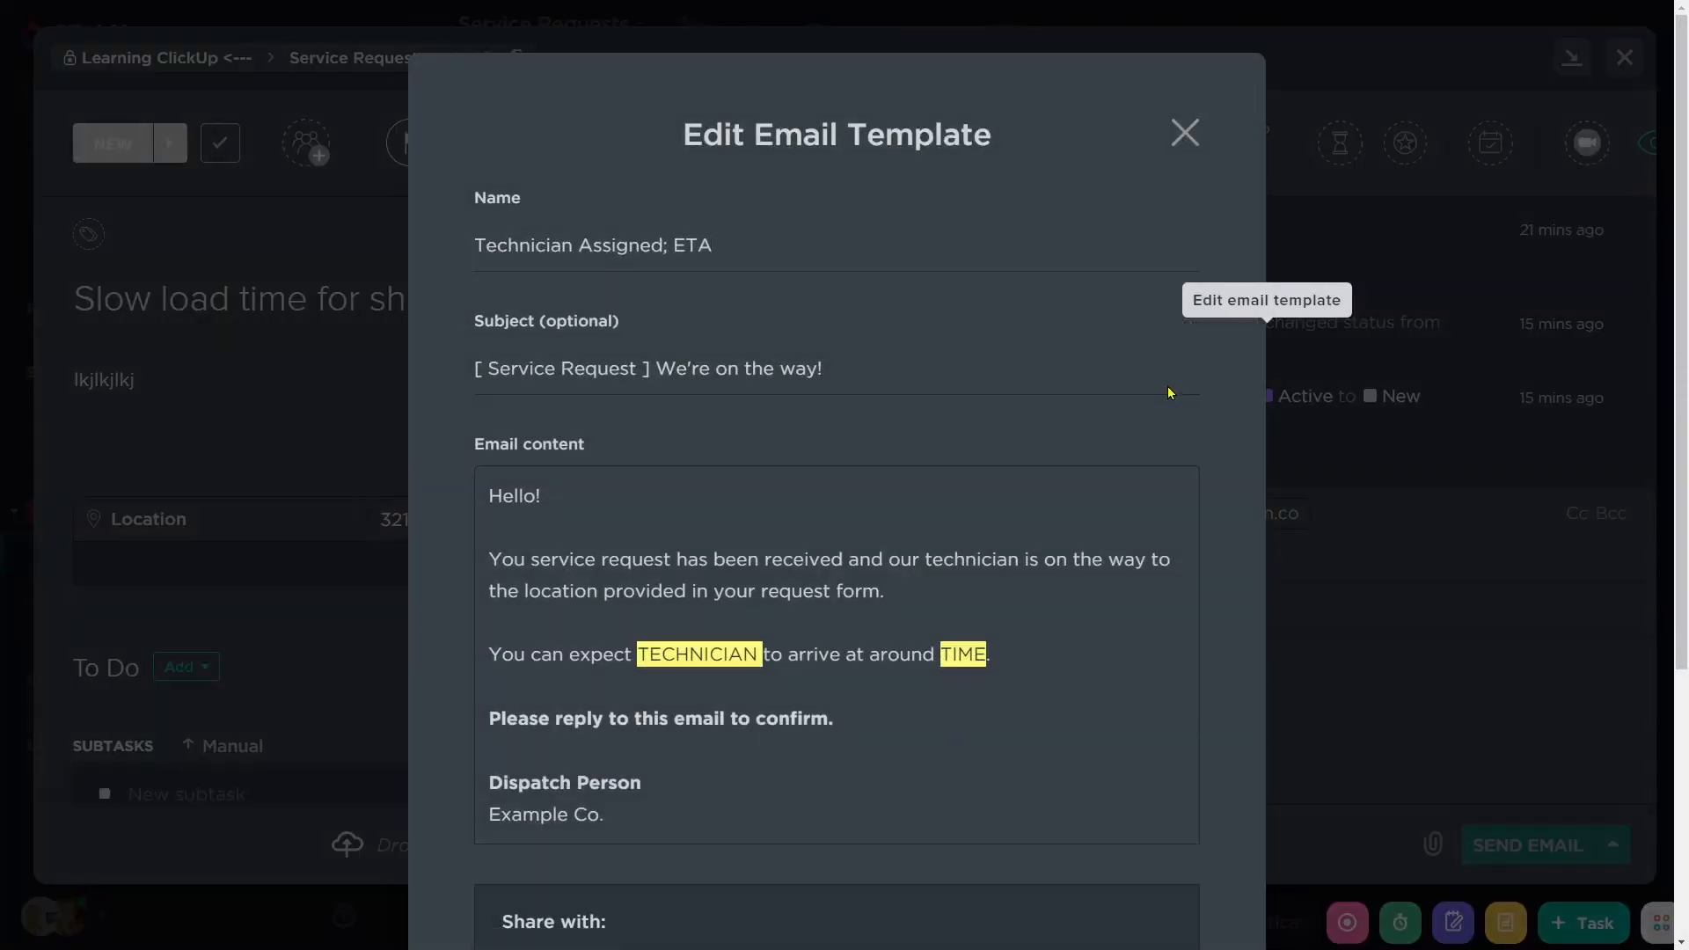
{"action": "triple_click", "coordinate": [592, 245]}
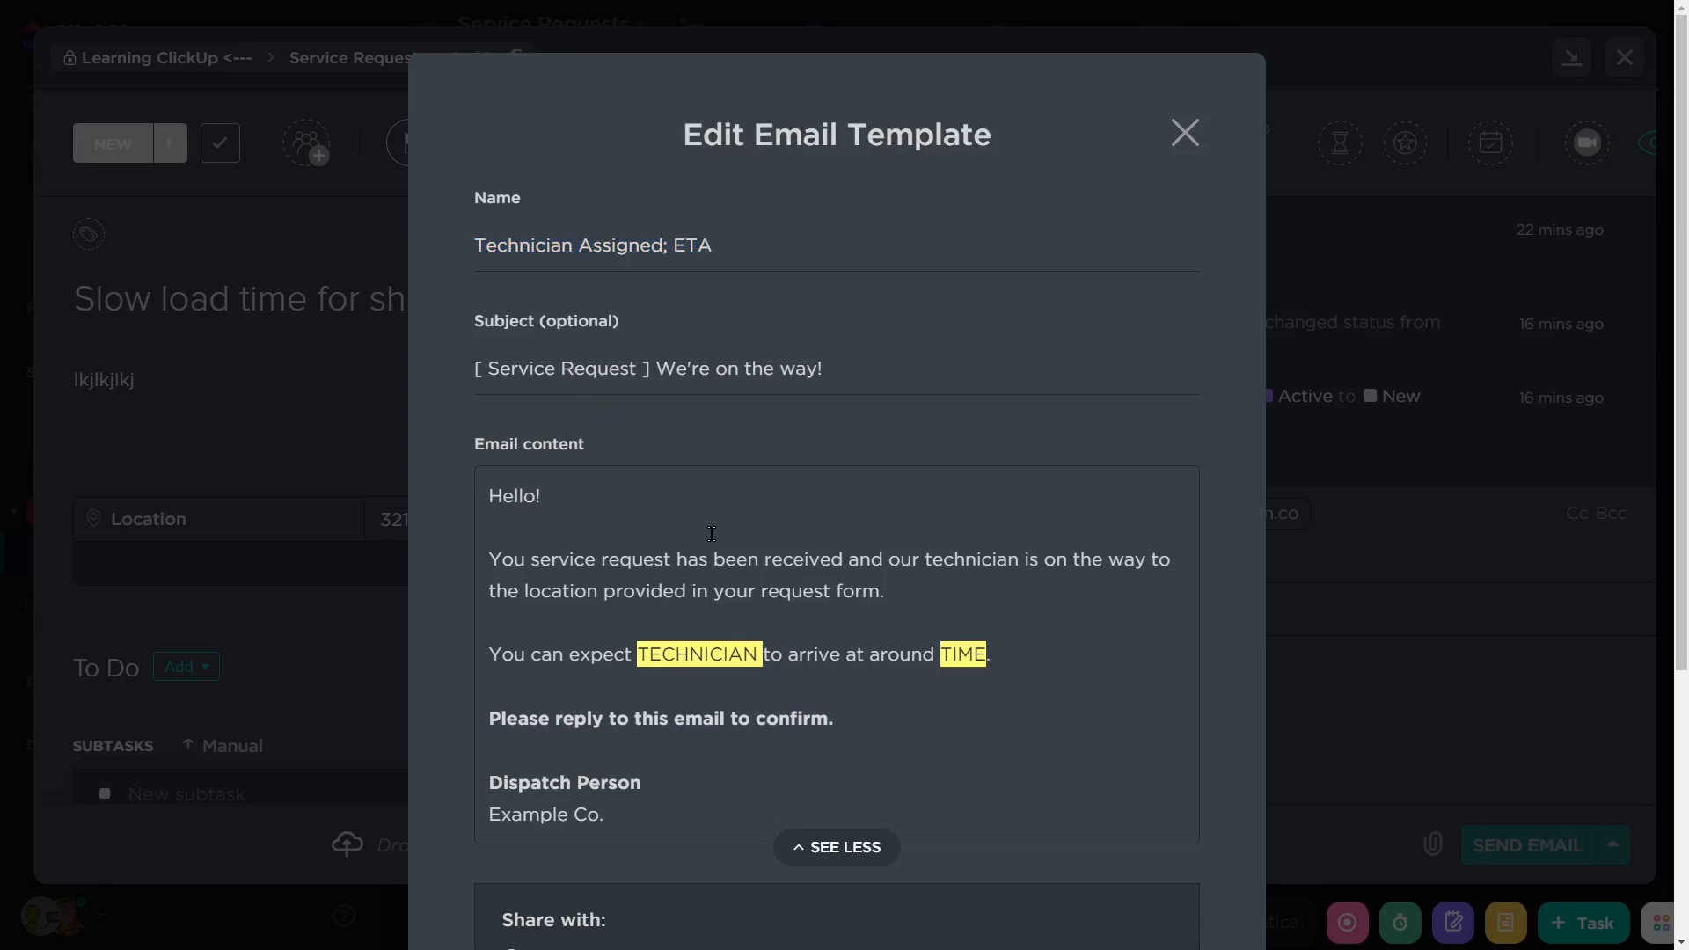
{"action": "scroll", "scroll_direction": "down", "scroll_amount": 3}
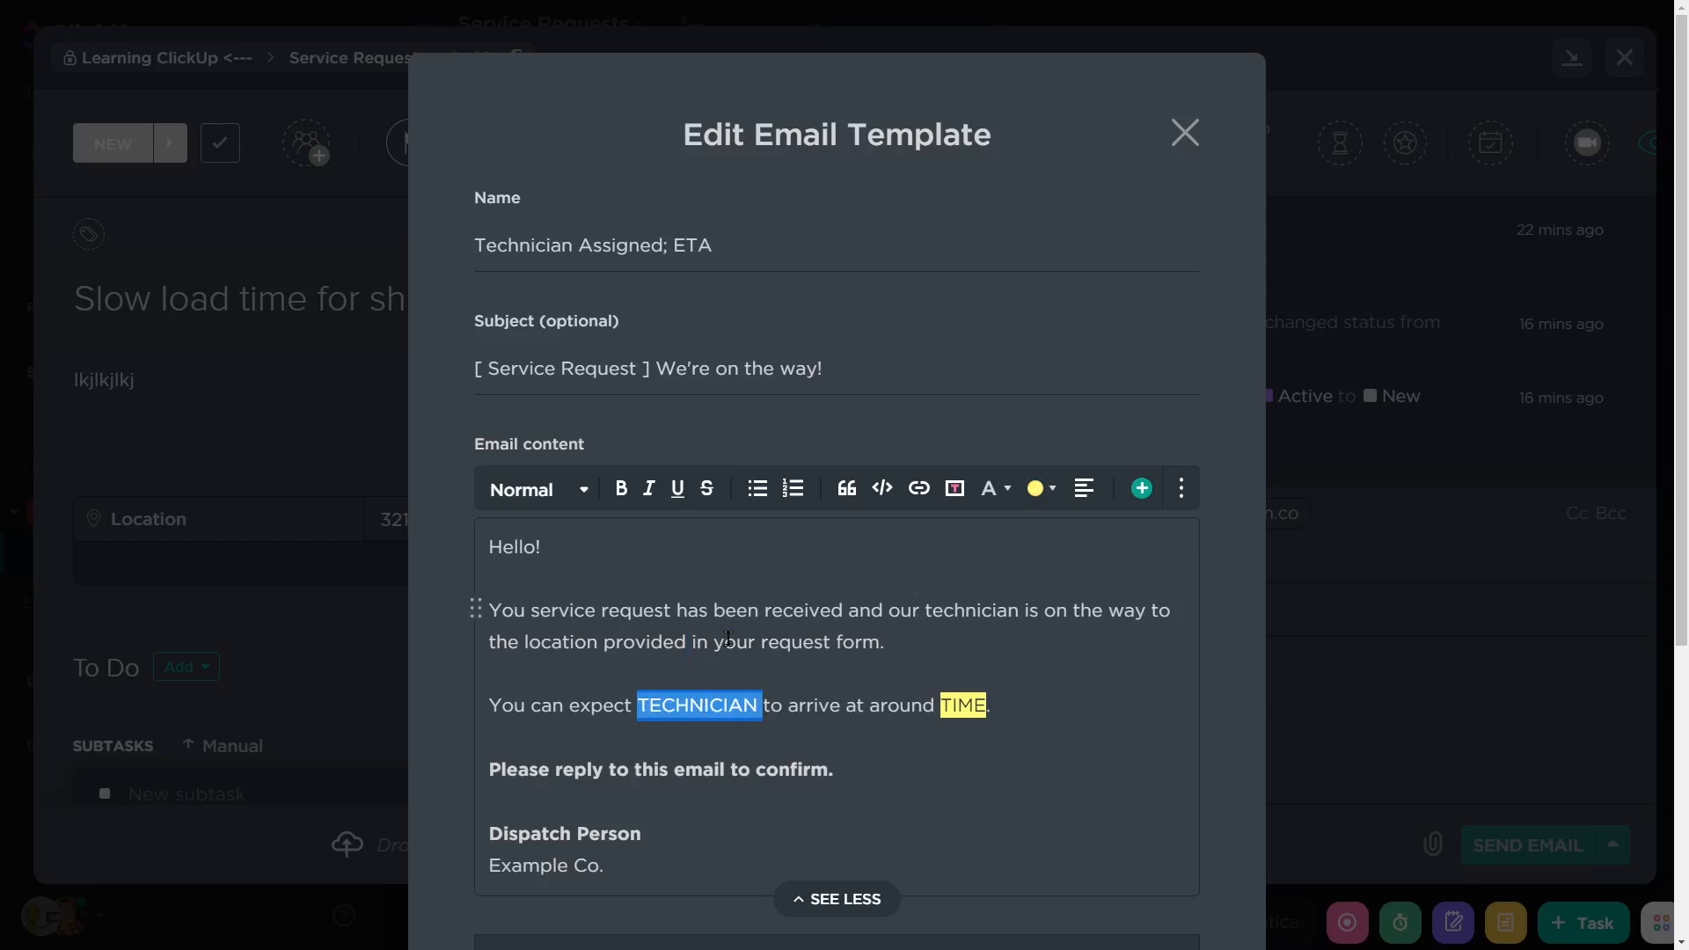
{"action": "left_click", "coordinate": [1183, 133]}
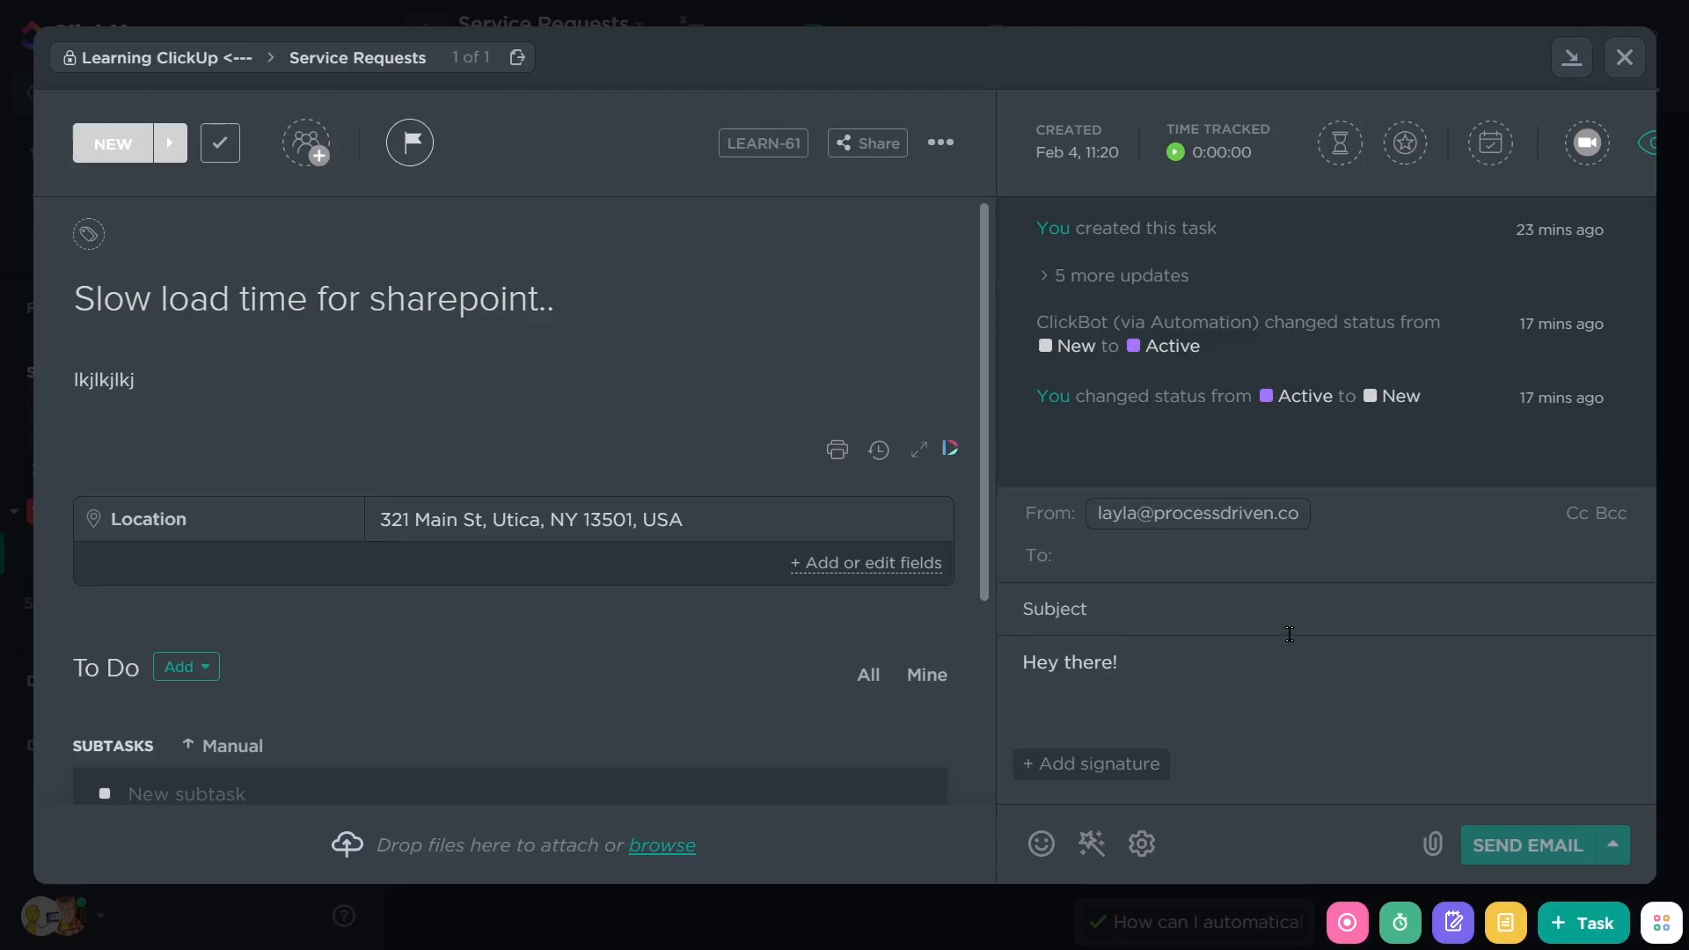
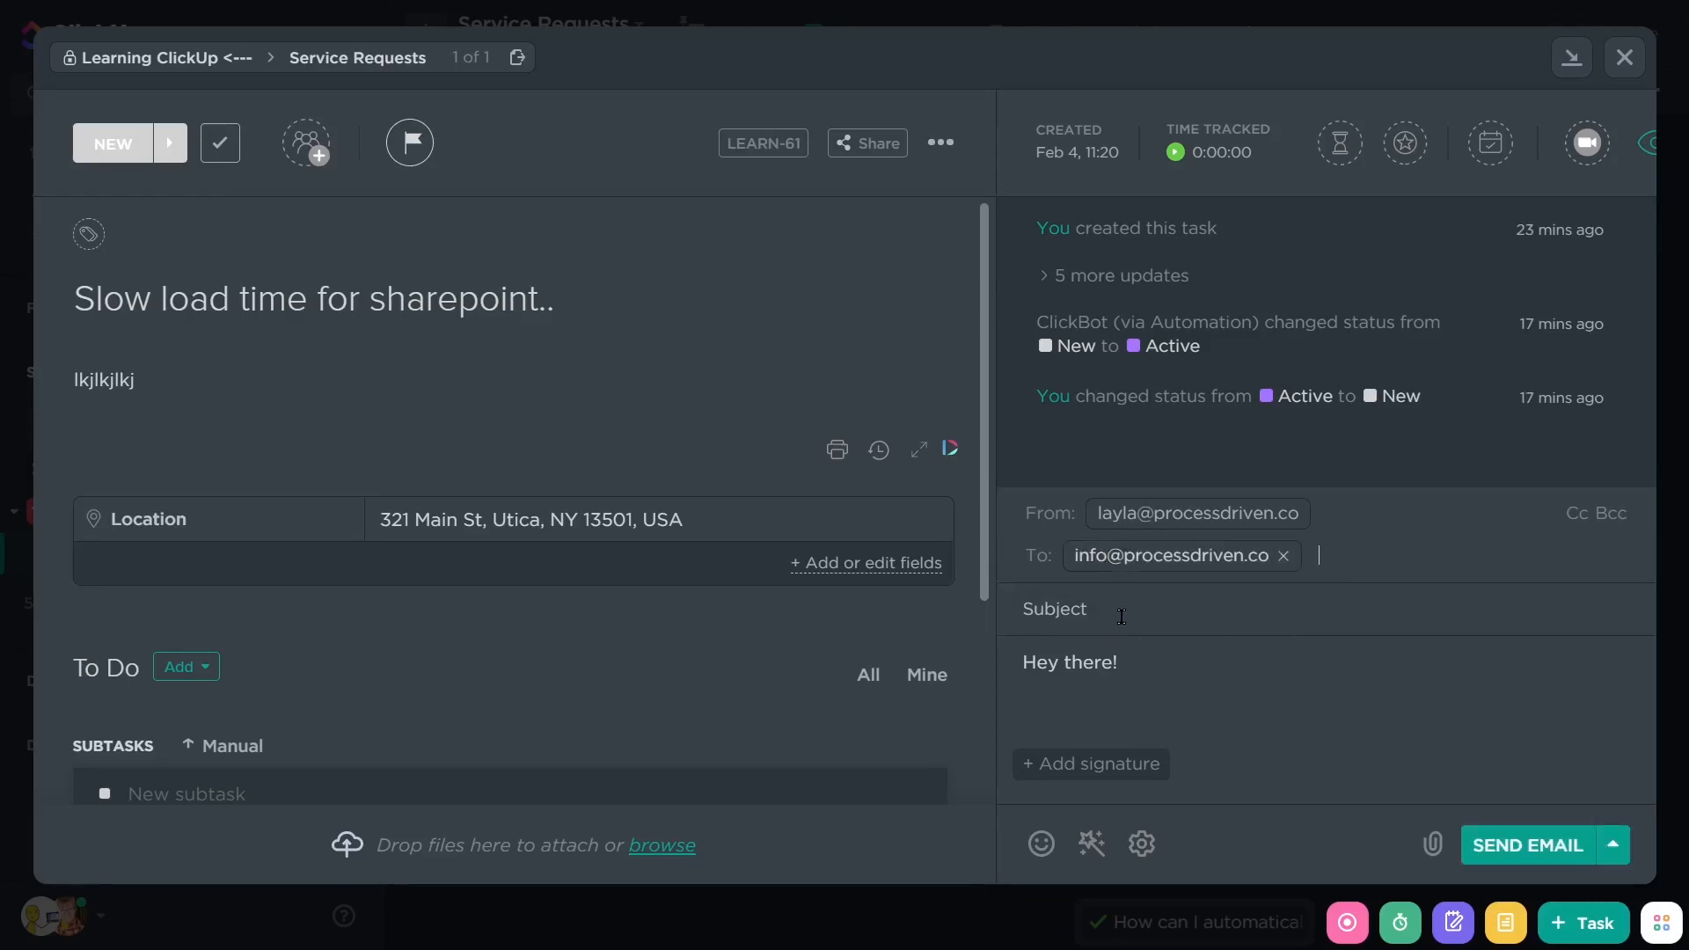
{"action": "type", "text": "lkjlkjlkjto arrive at around lkjlkj."}
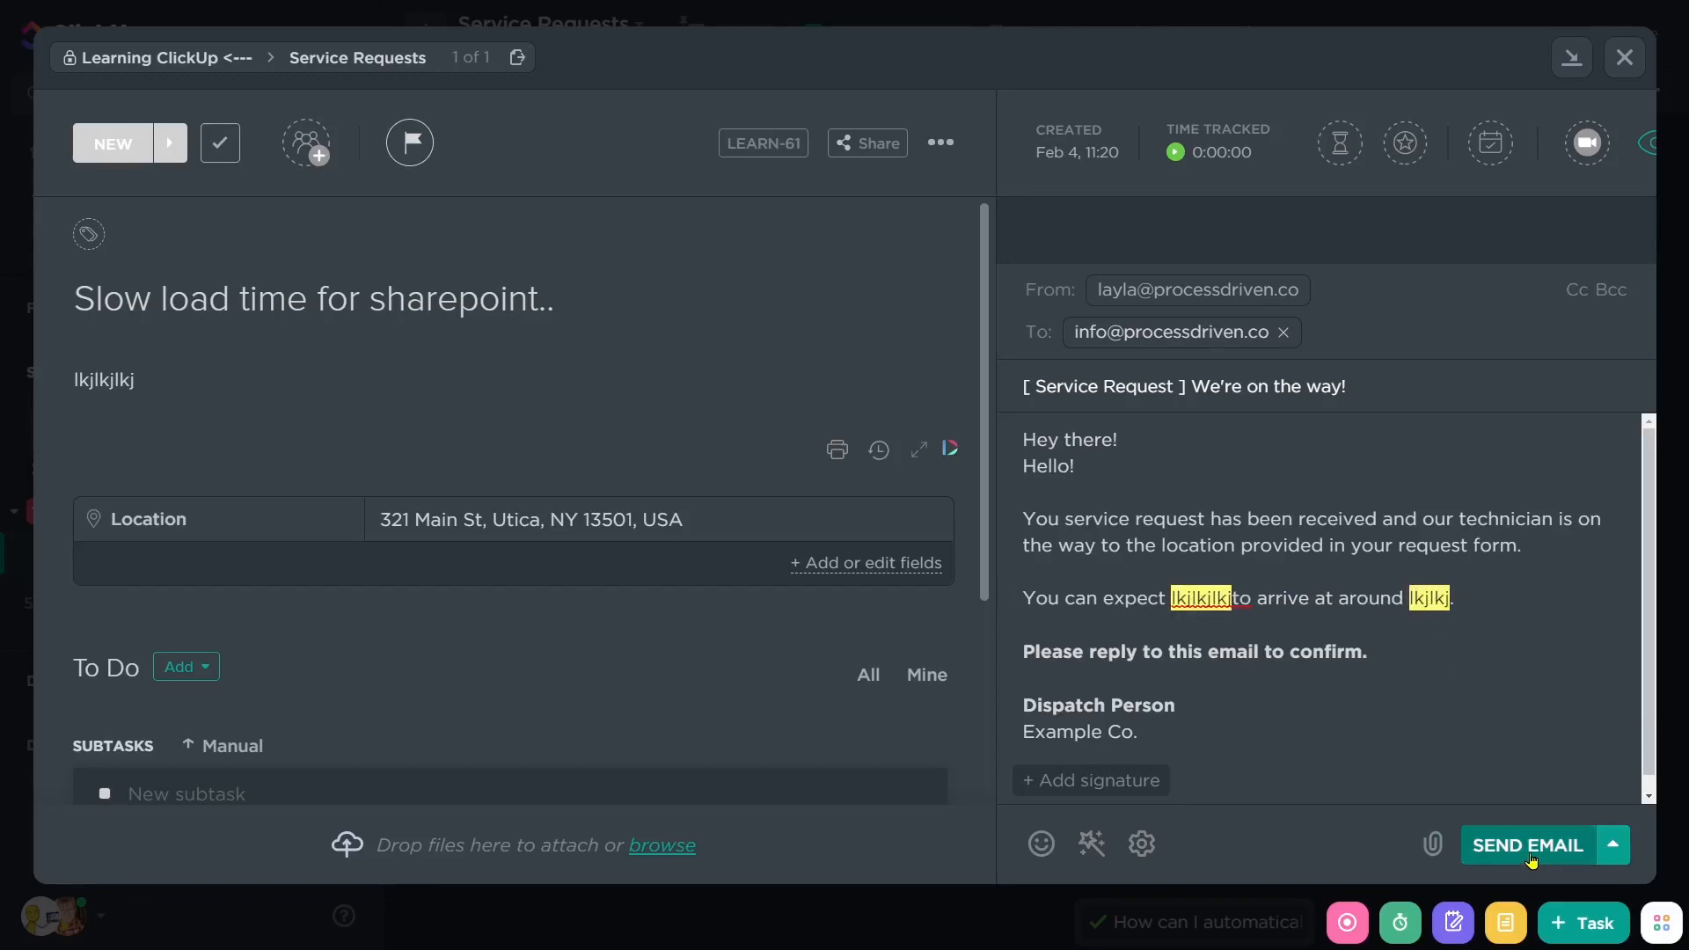
{"action": "left_click", "coordinate": [1525, 845]}
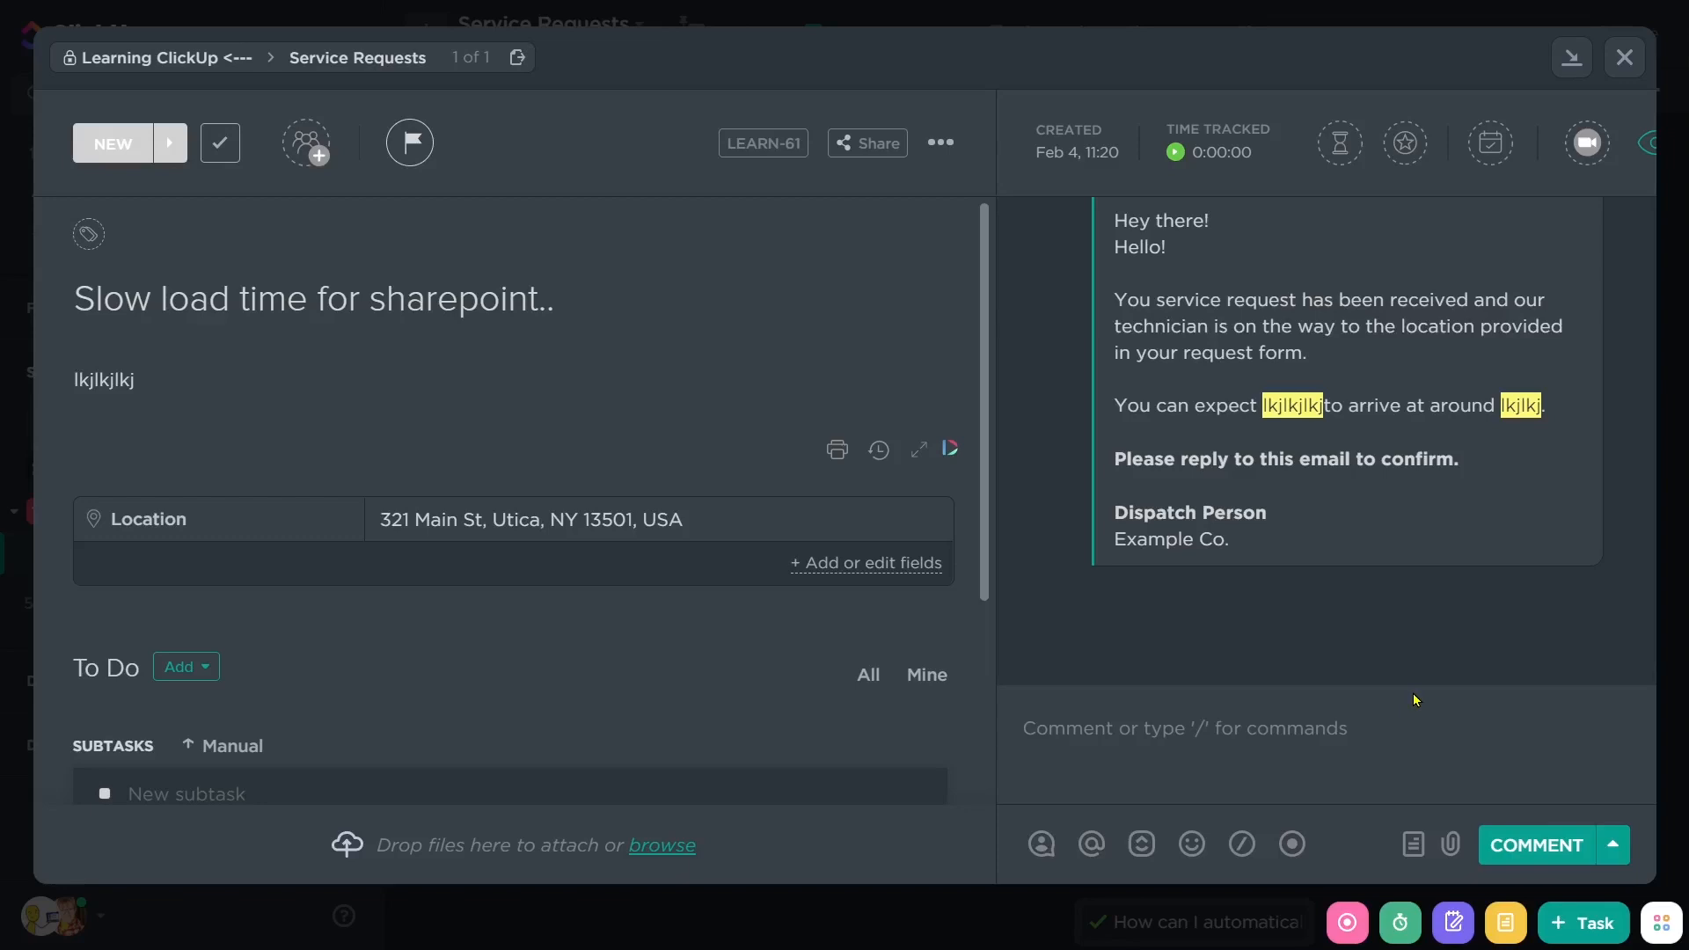
Post the internal comment 'lkjlkj' on the task, then comment in the sent email's thread.
{"action": "type", "text": "lkjlkj"}
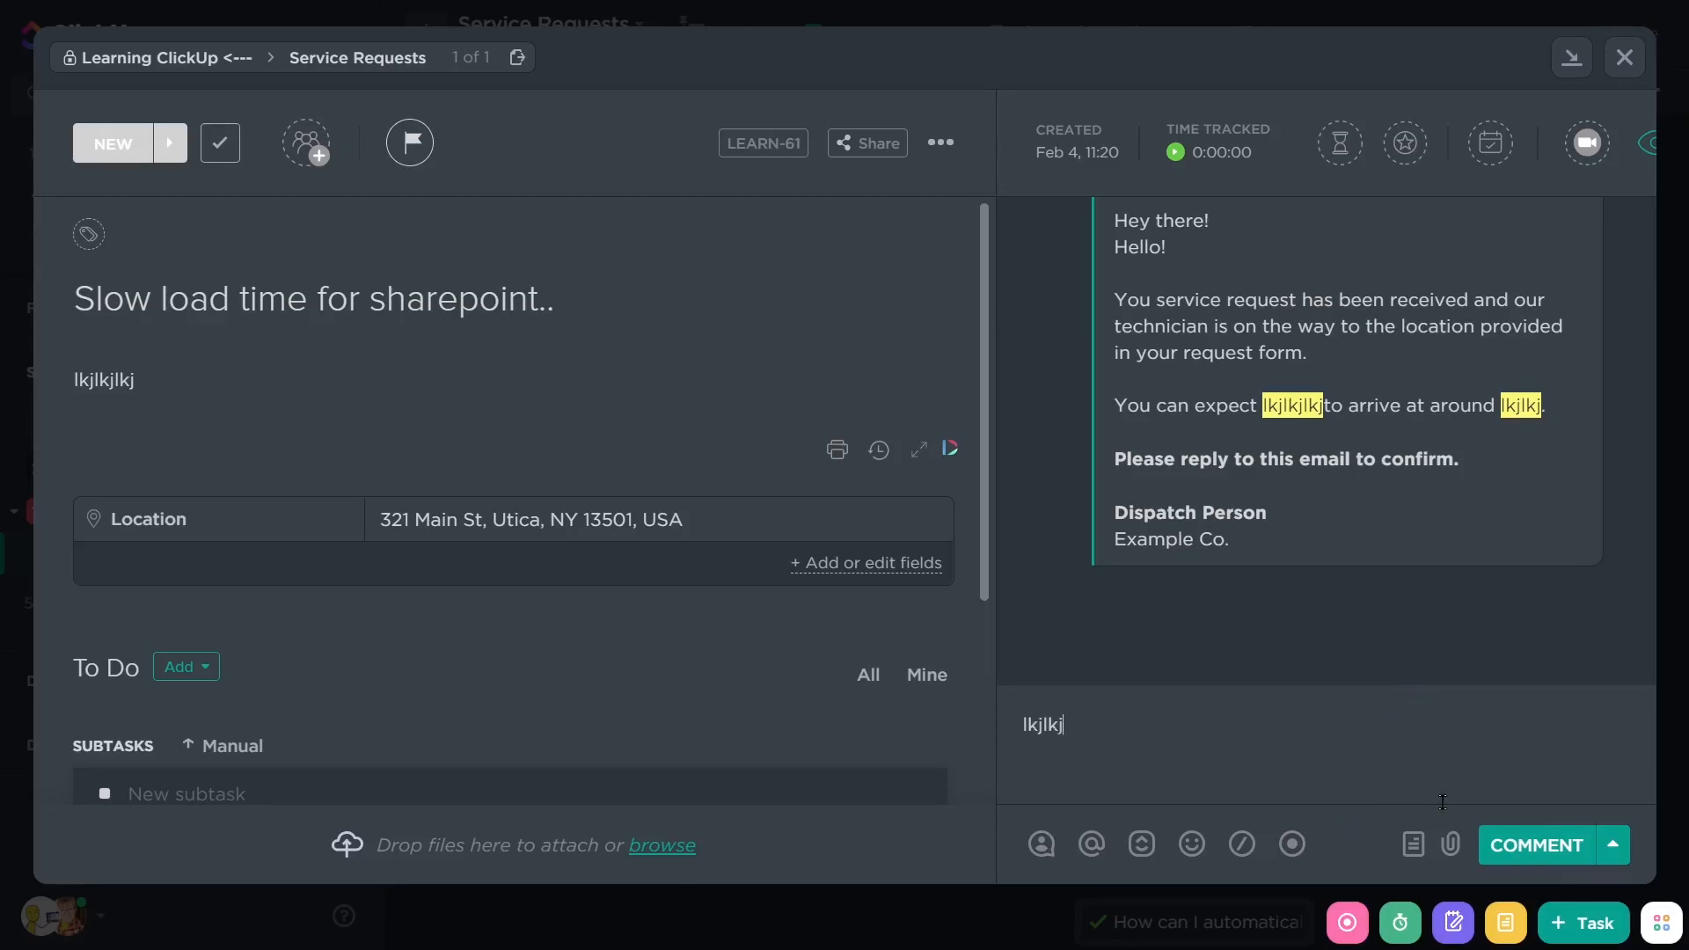
{"action": "left_click", "coordinate": [1537, 844]}
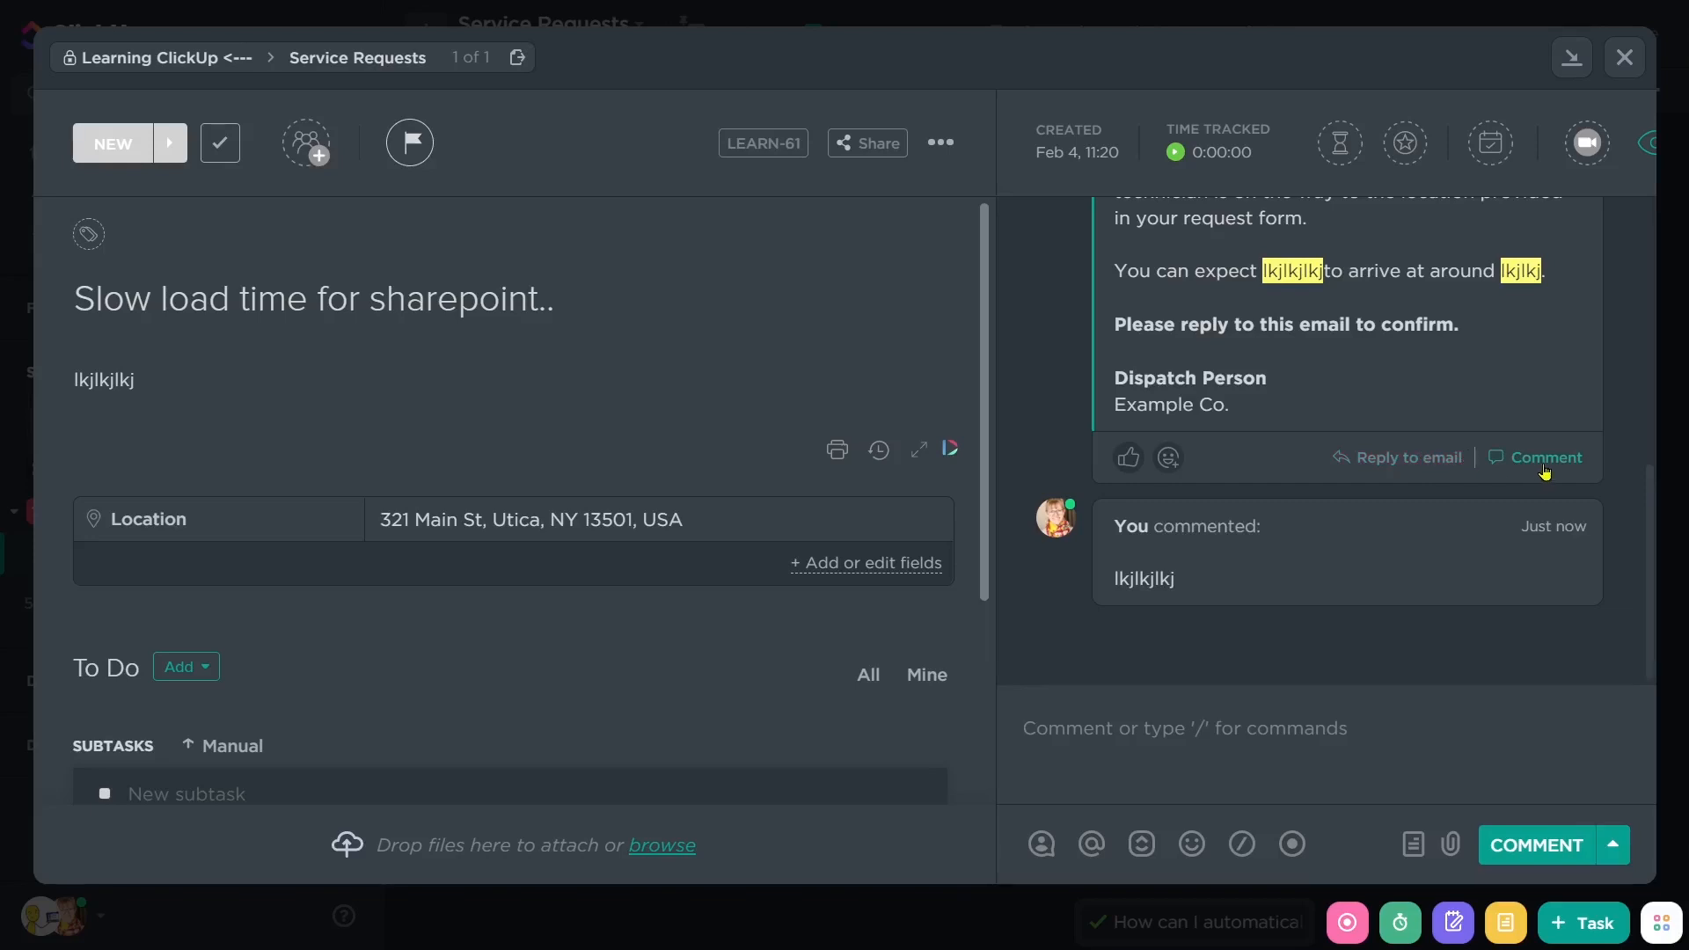
{"action": "left_click", "coordinate": [1545, 457]}
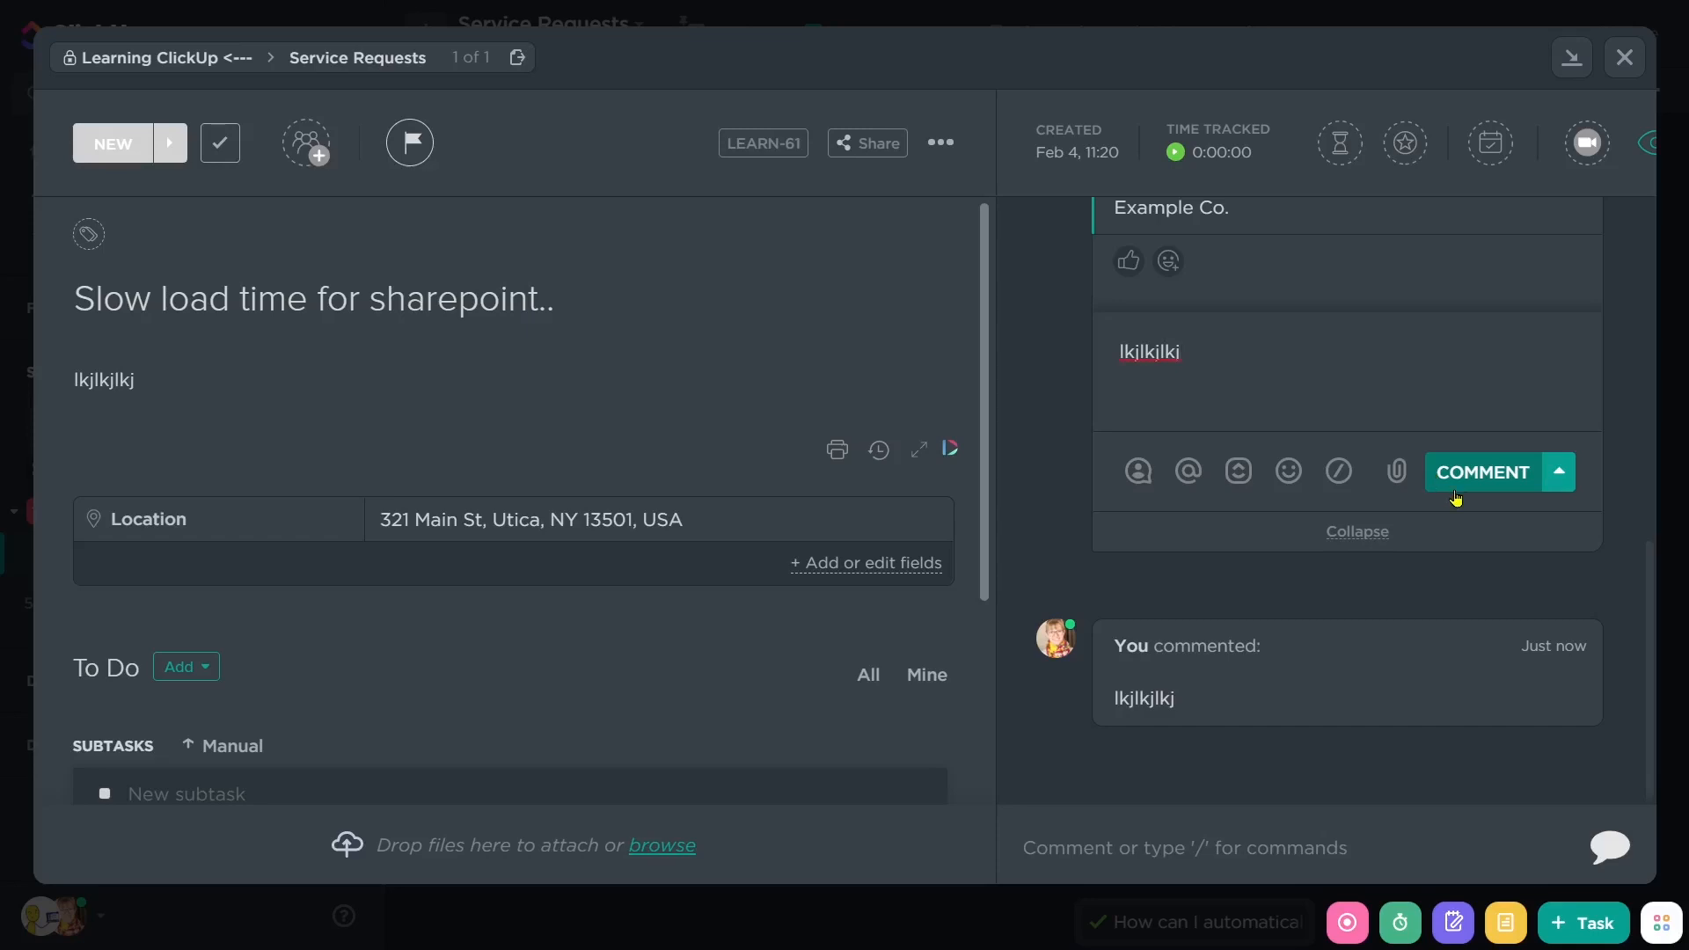
{"action": "left_click", "coordinate": [1484, 472]}
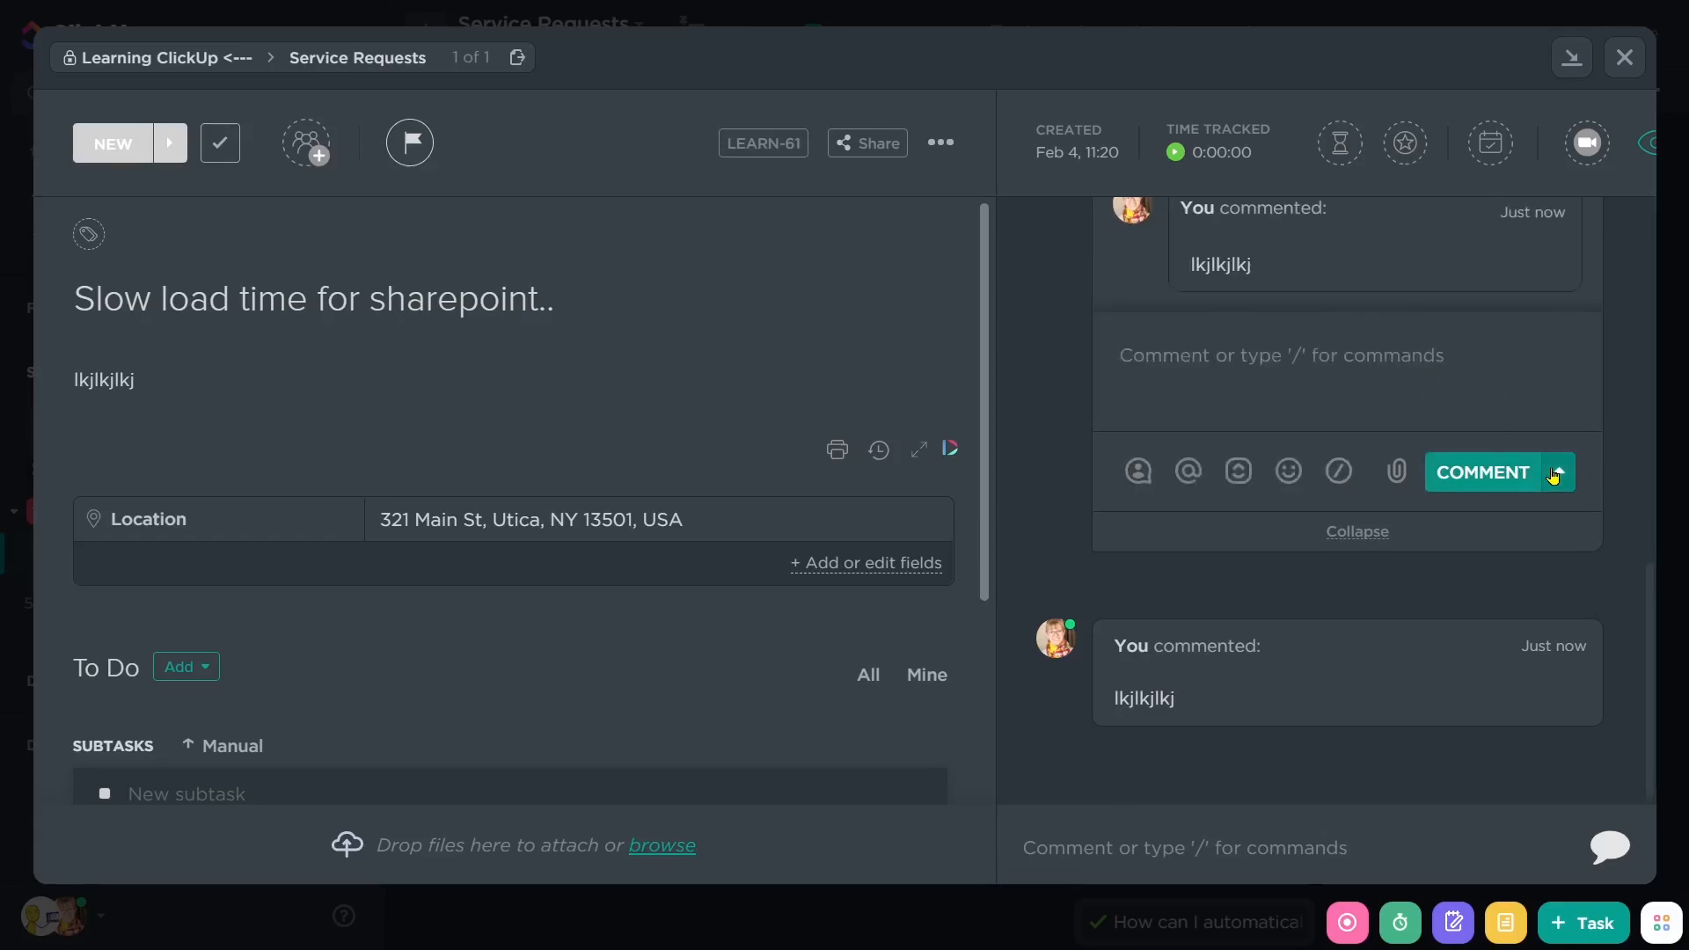
{"action": "left_click", "coordinate": [1482, 471]}
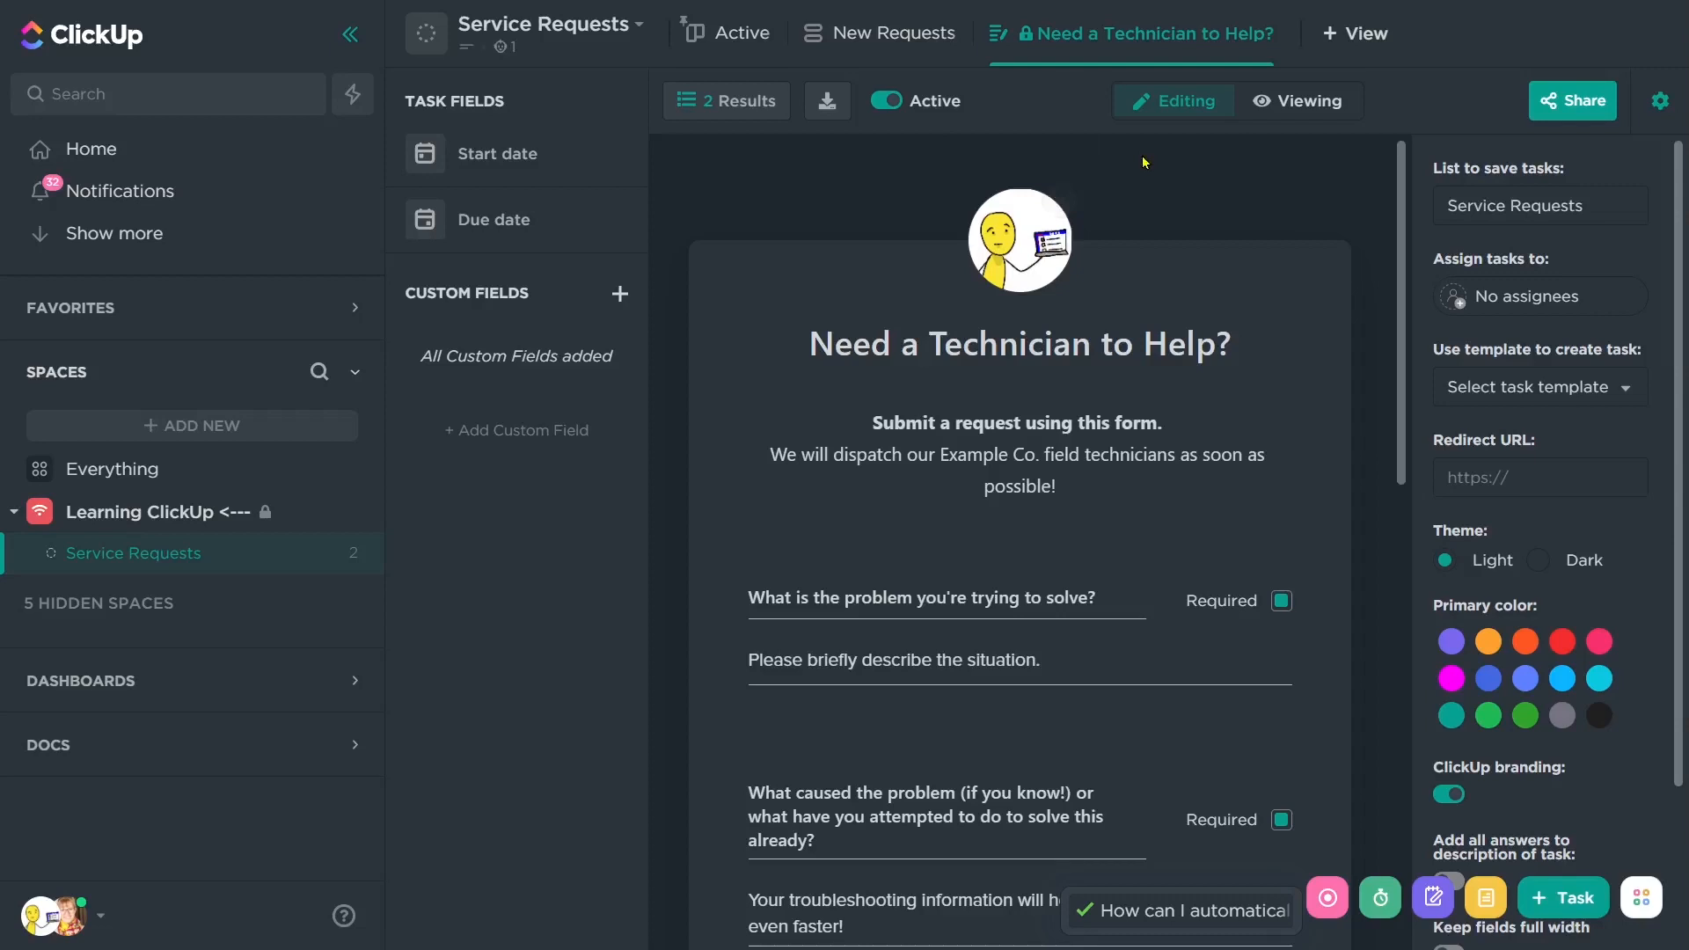
{"action": "mouse_move", "coordinate": [1574, 100]}
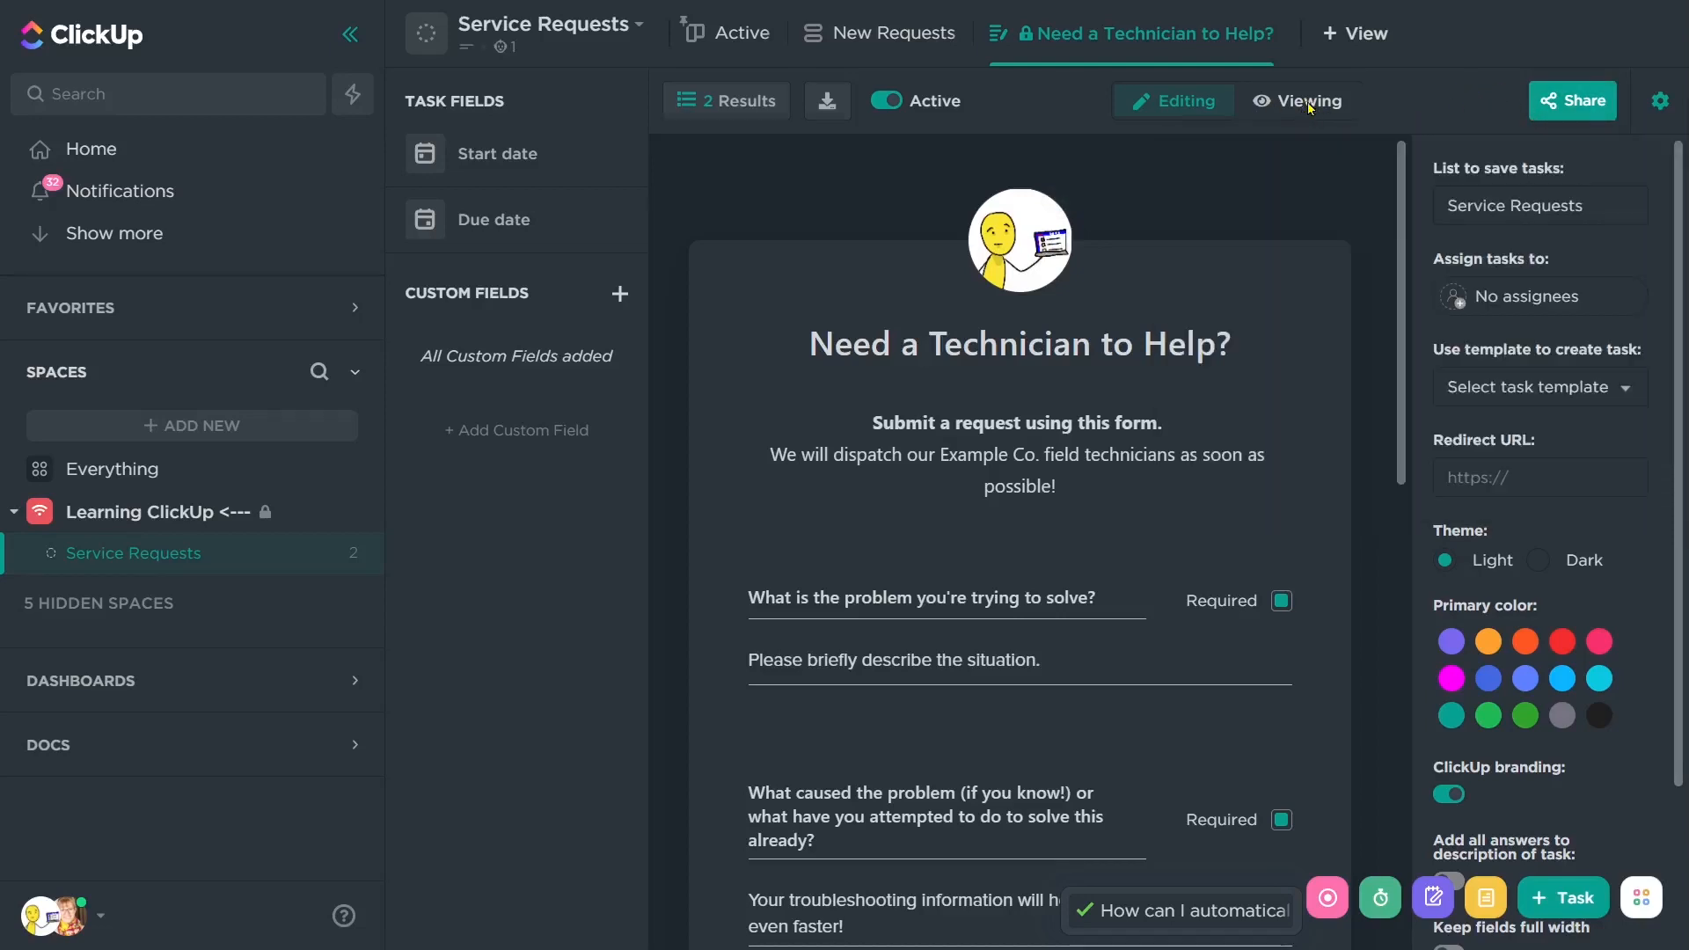
Submit the Need a Technician to Help? form in requester view, then return to New Requests.
{"action": "left_click", "coordinate": [1309, 100]}
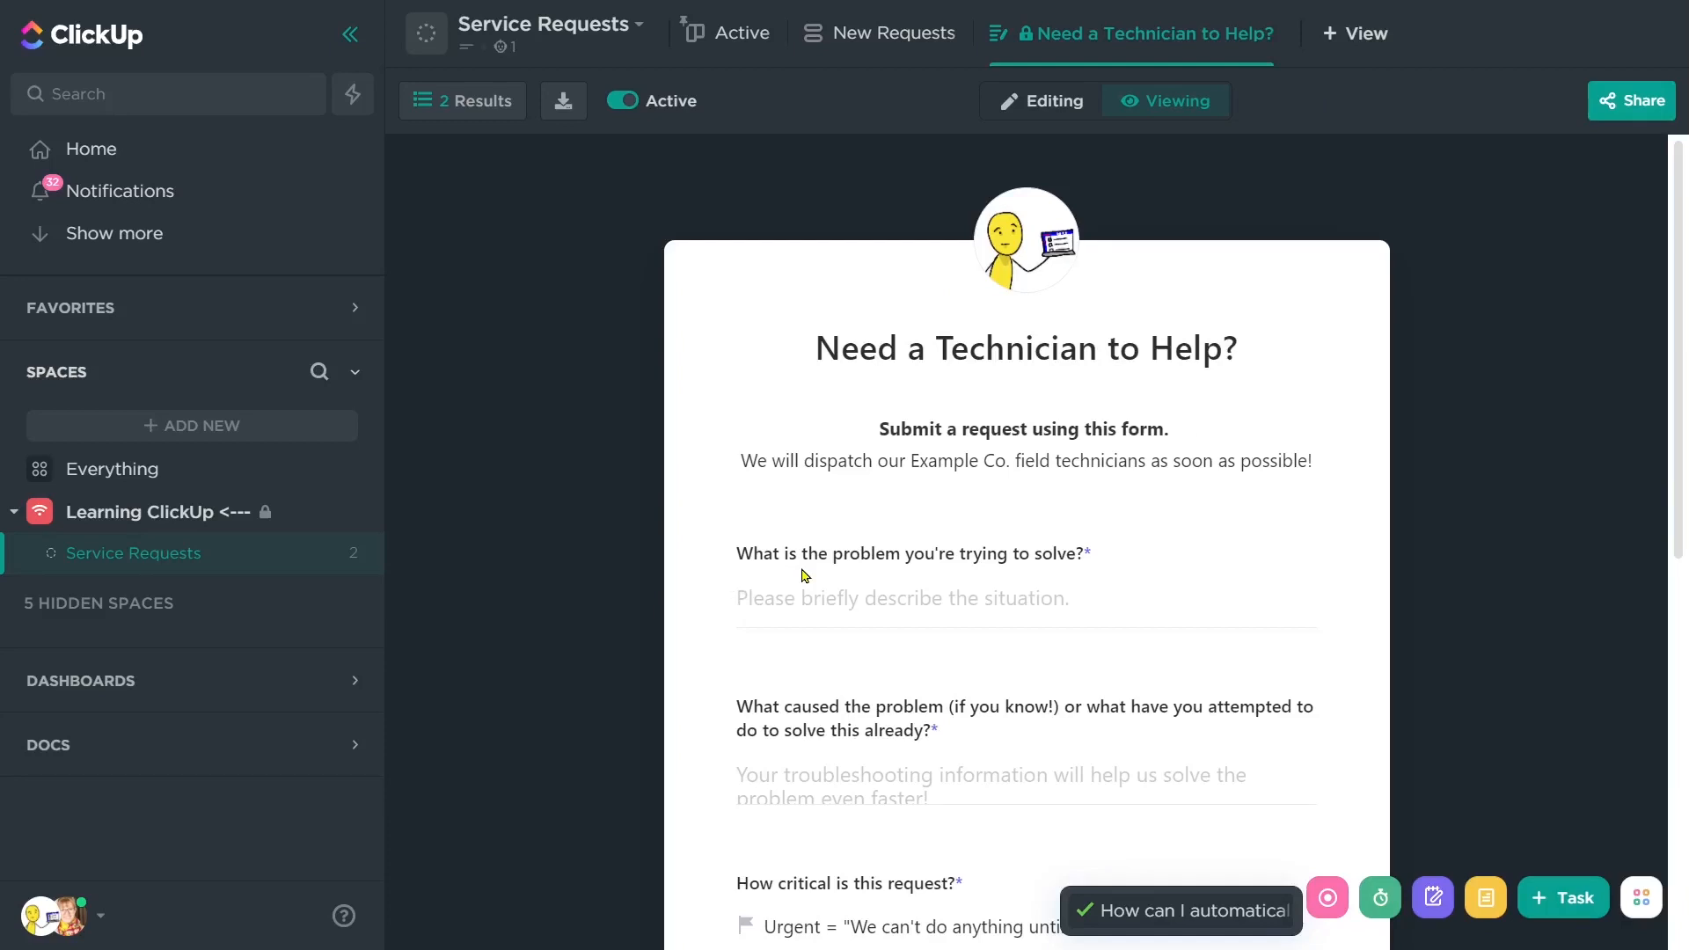
{"action": "scroll", "scroll_direction": "down", "scroll_amount": 3}
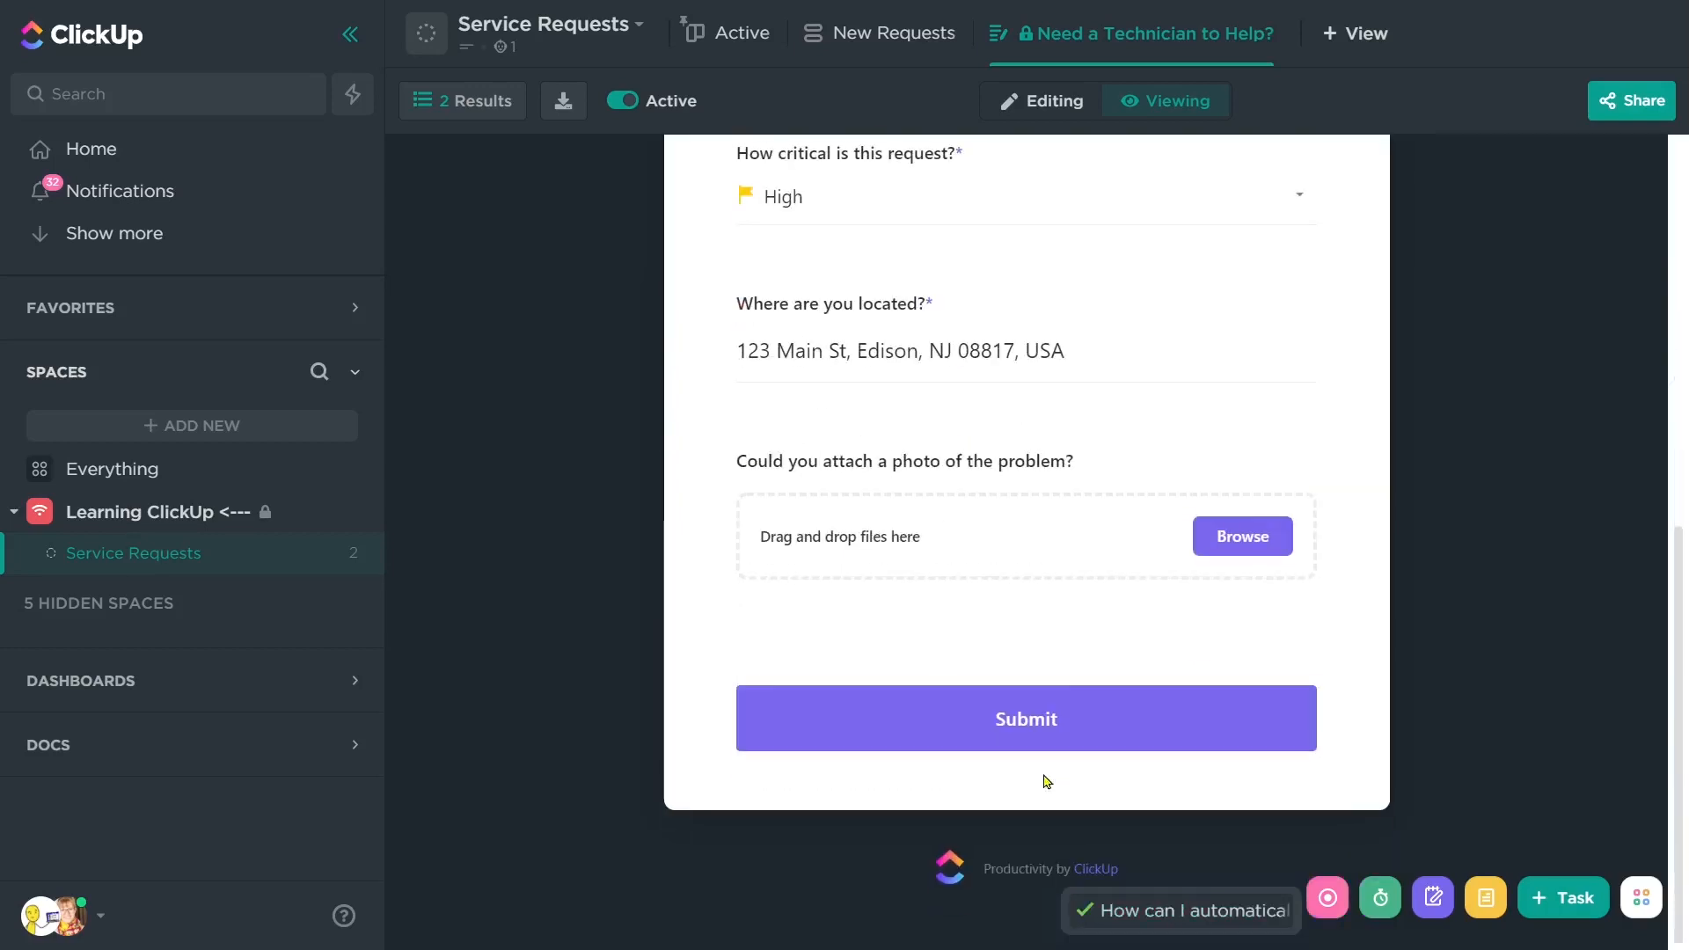
{"action": "left_click", "coordinate": [1025, 718]}
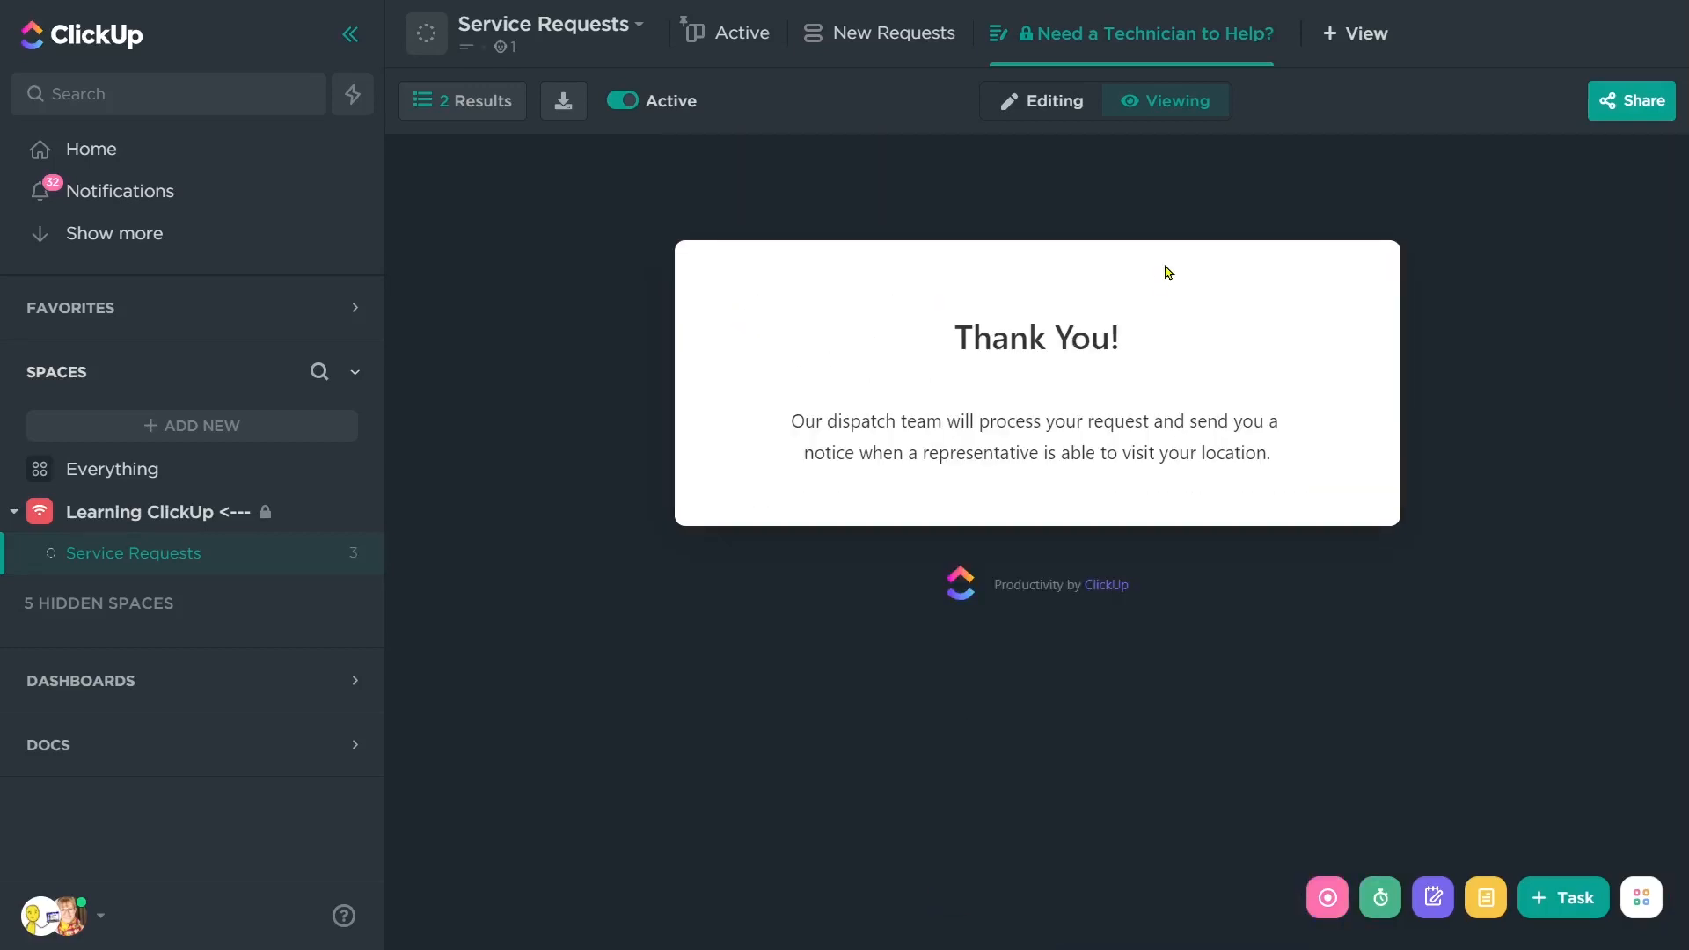
{"action": "mouse_move", "coordinate": [994, 274]}
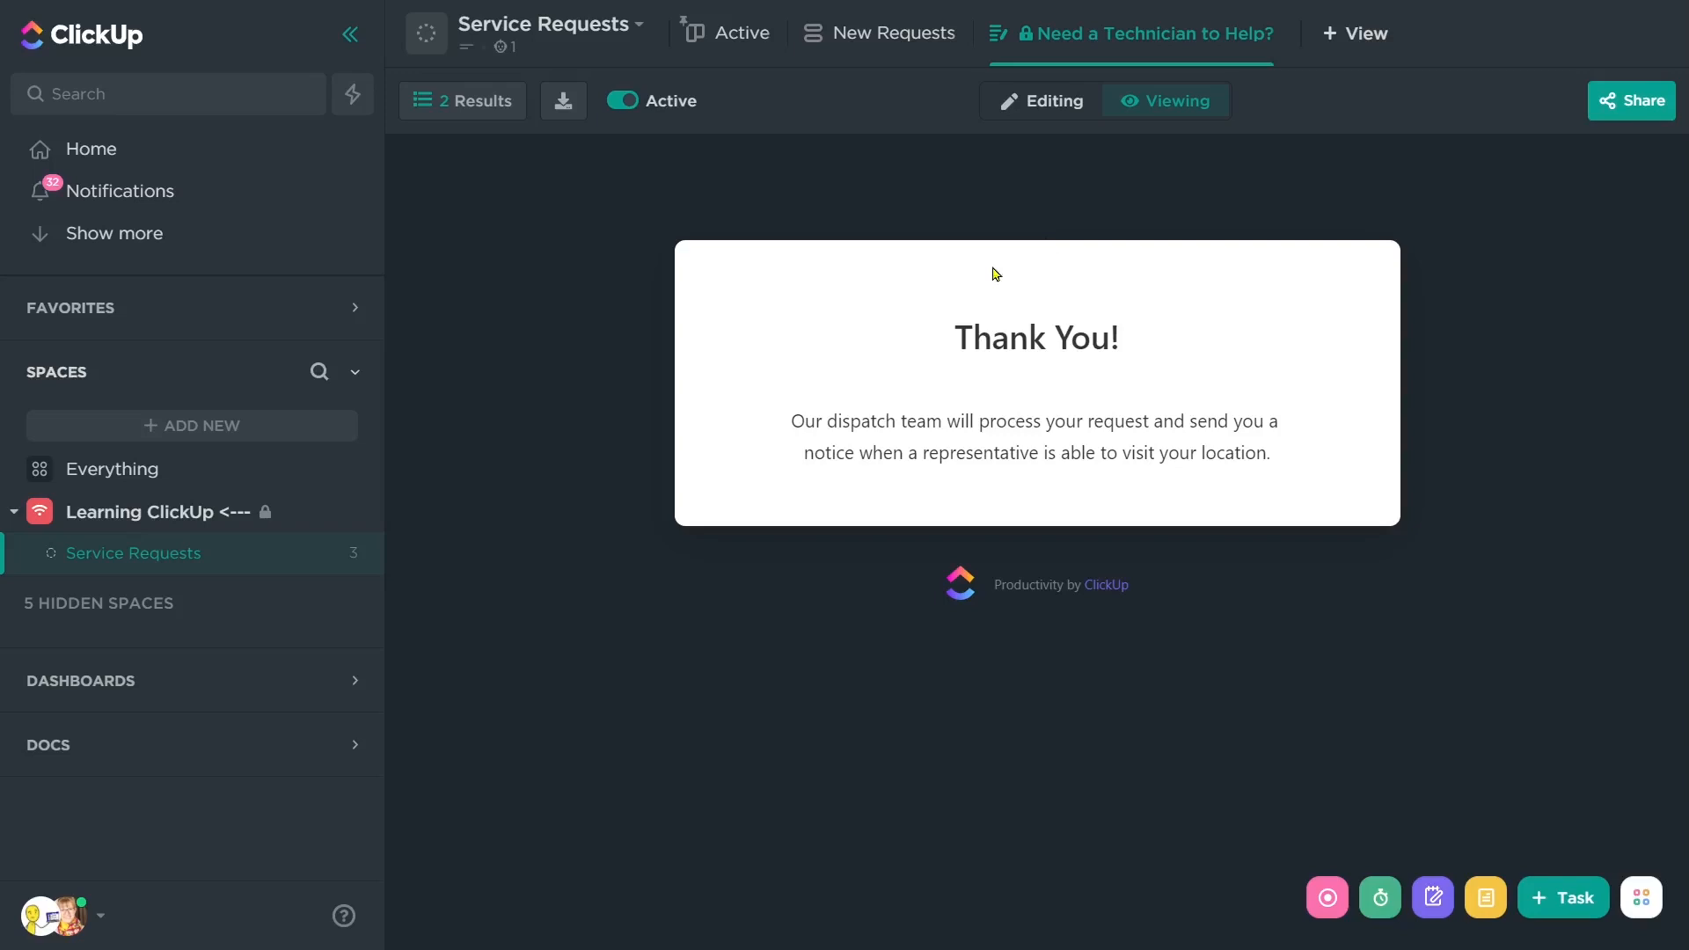
{"action": "mouse_move", "coordinate": [1630, 134]}
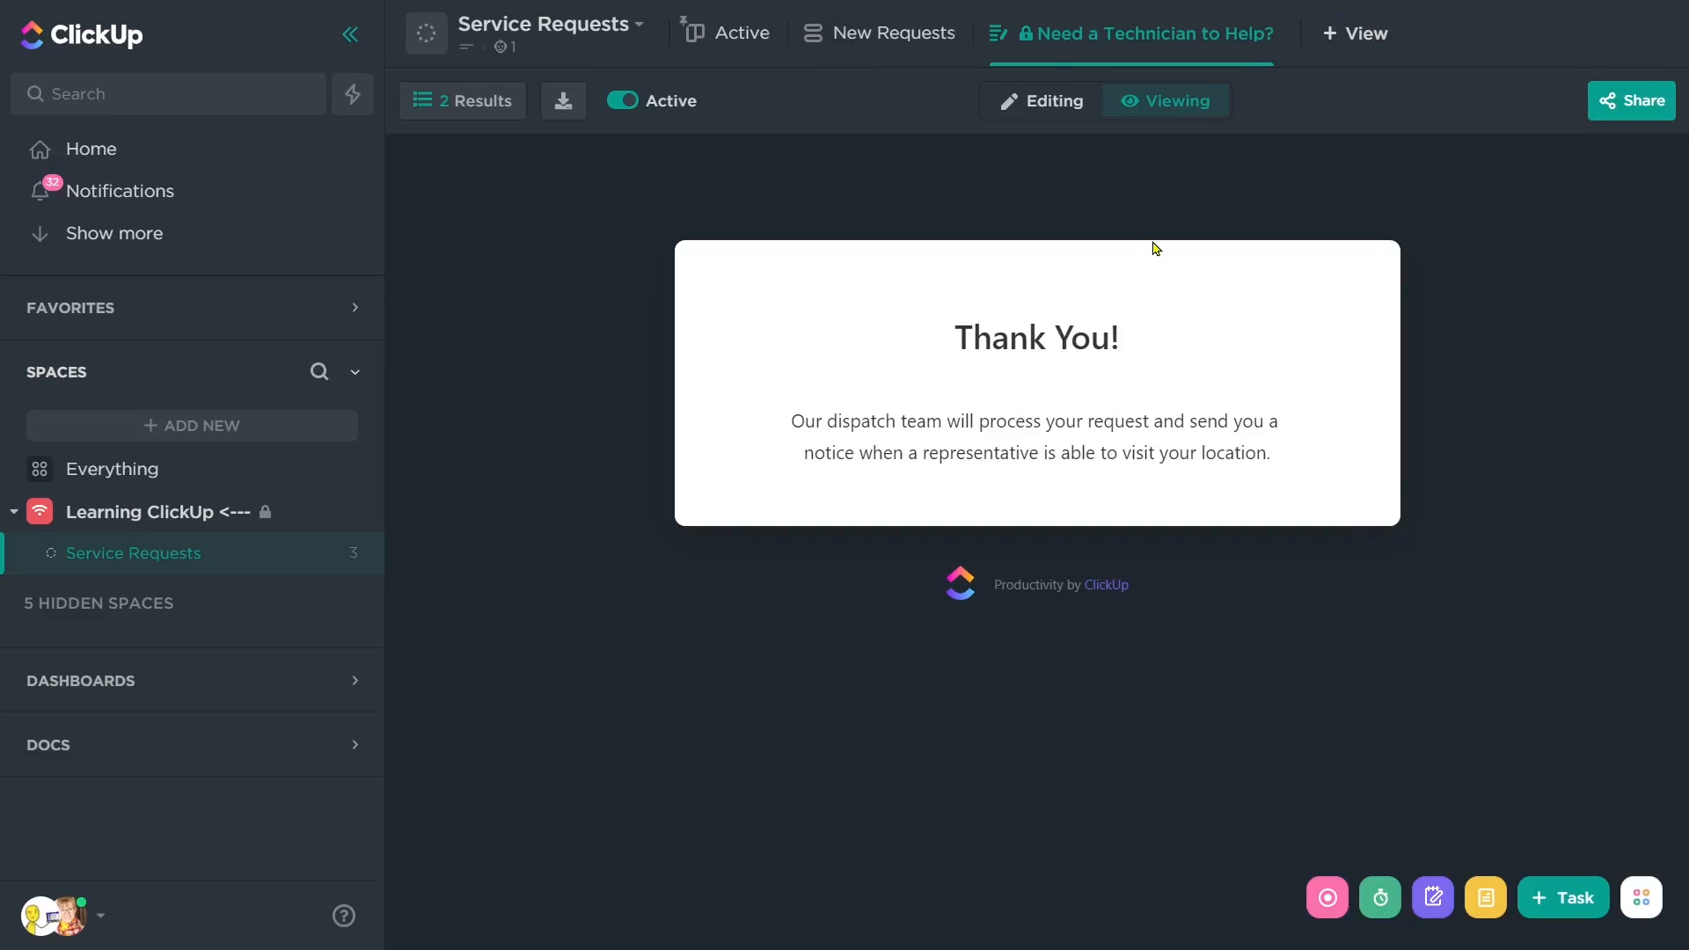
{"action": "left_click", "coordinate": [892, 32]}
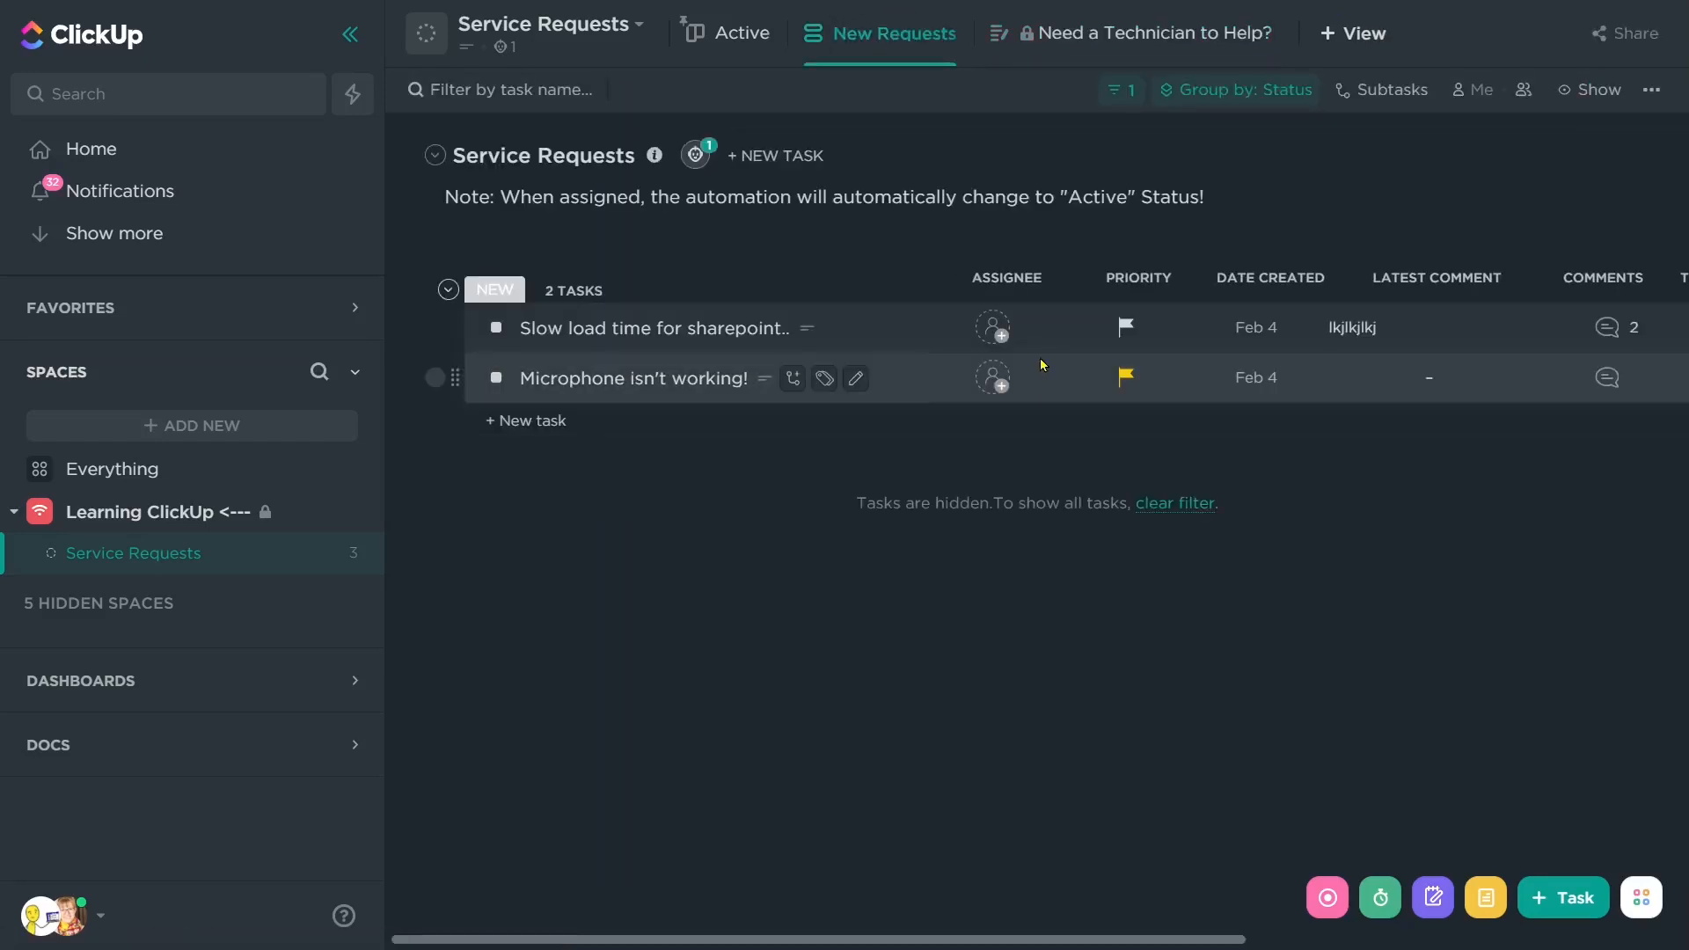
{"action": "mouse_move", "coordinate": [973, 326]}
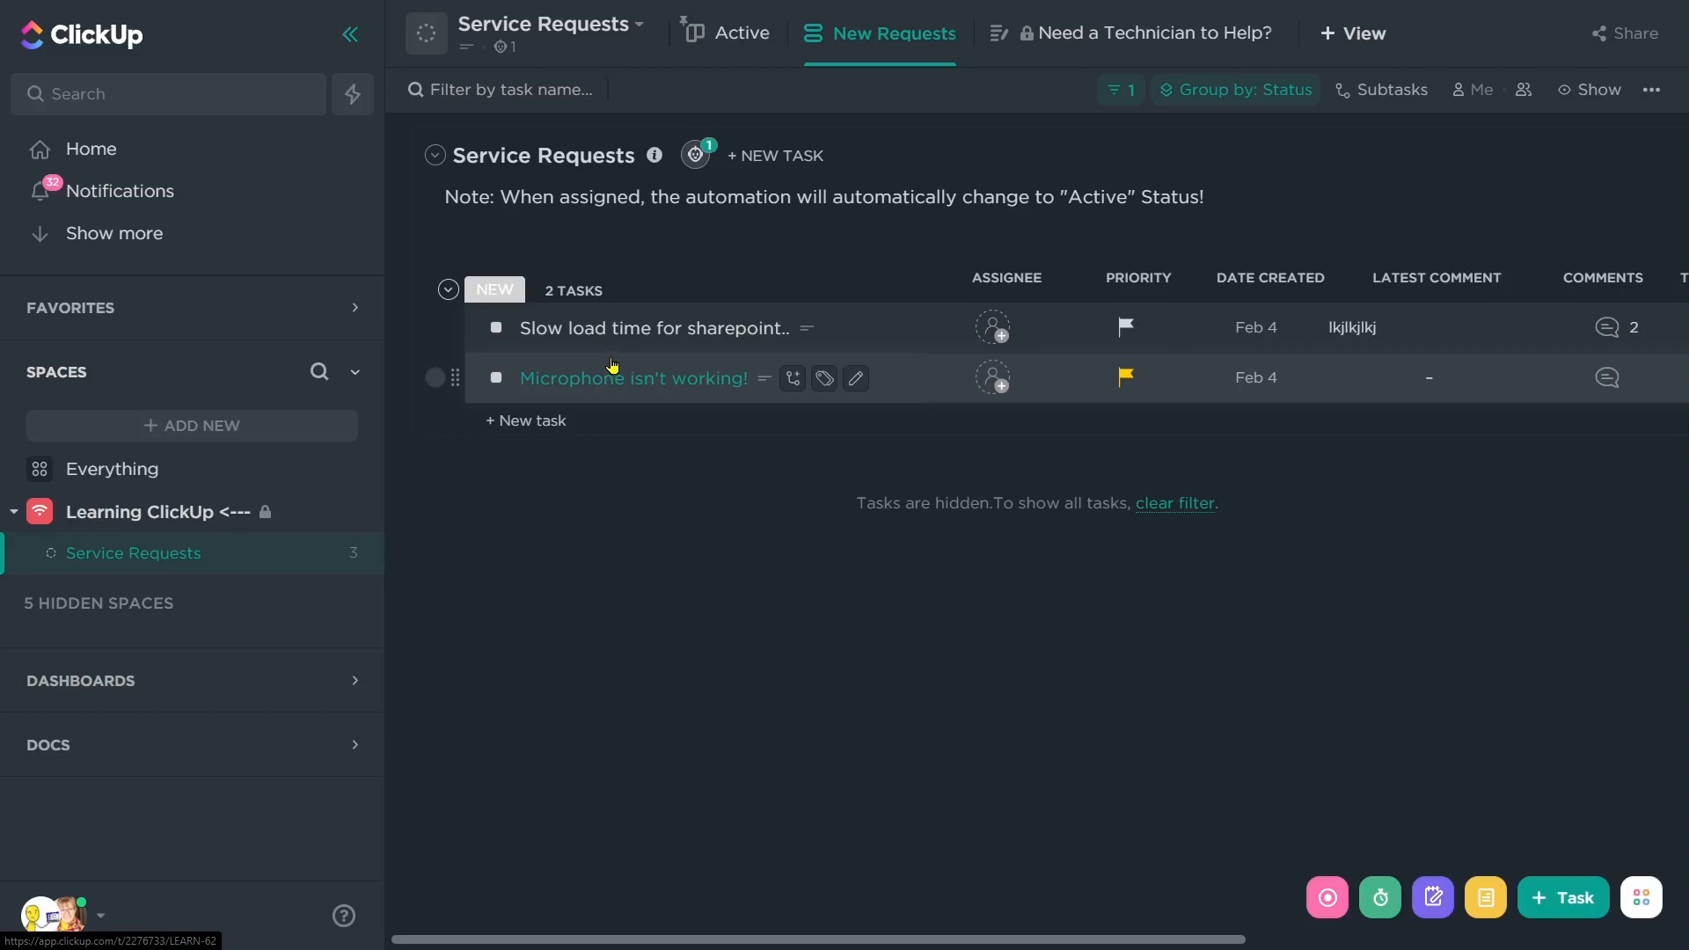
Open the Microphone isn't working! task and review the 'When Assignee Changes then Change status' automation.
{"action": "left_click", "coordinate": [634, 378]}
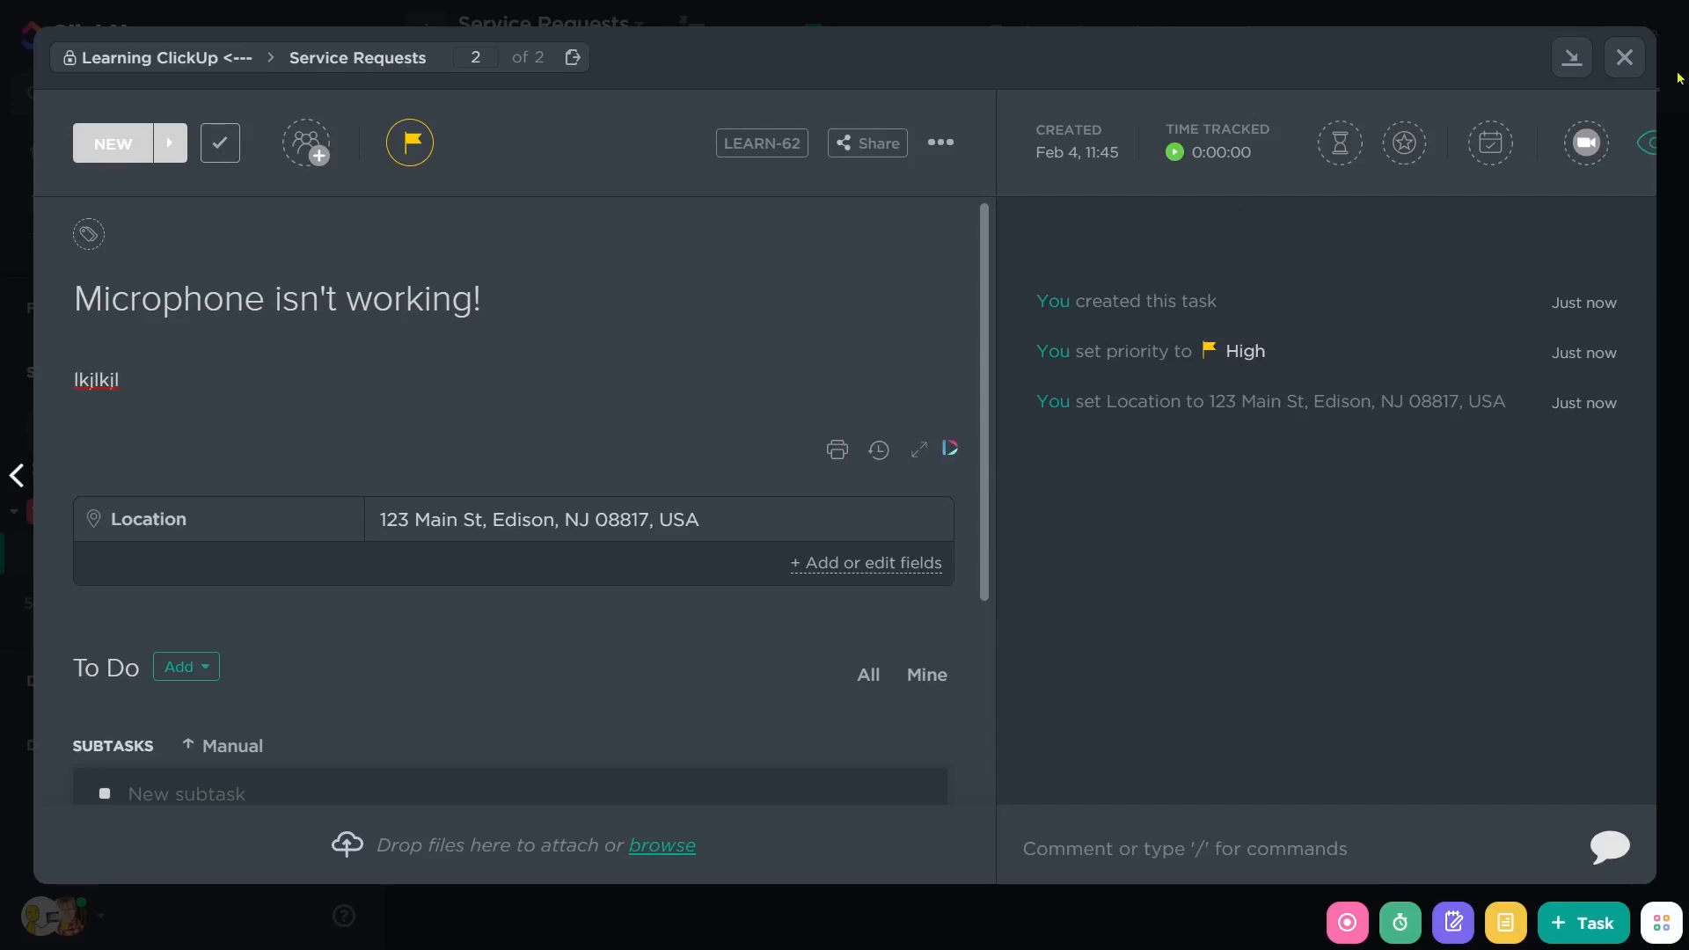
{"action": "left_click", "coordinate": [1624, 57]}
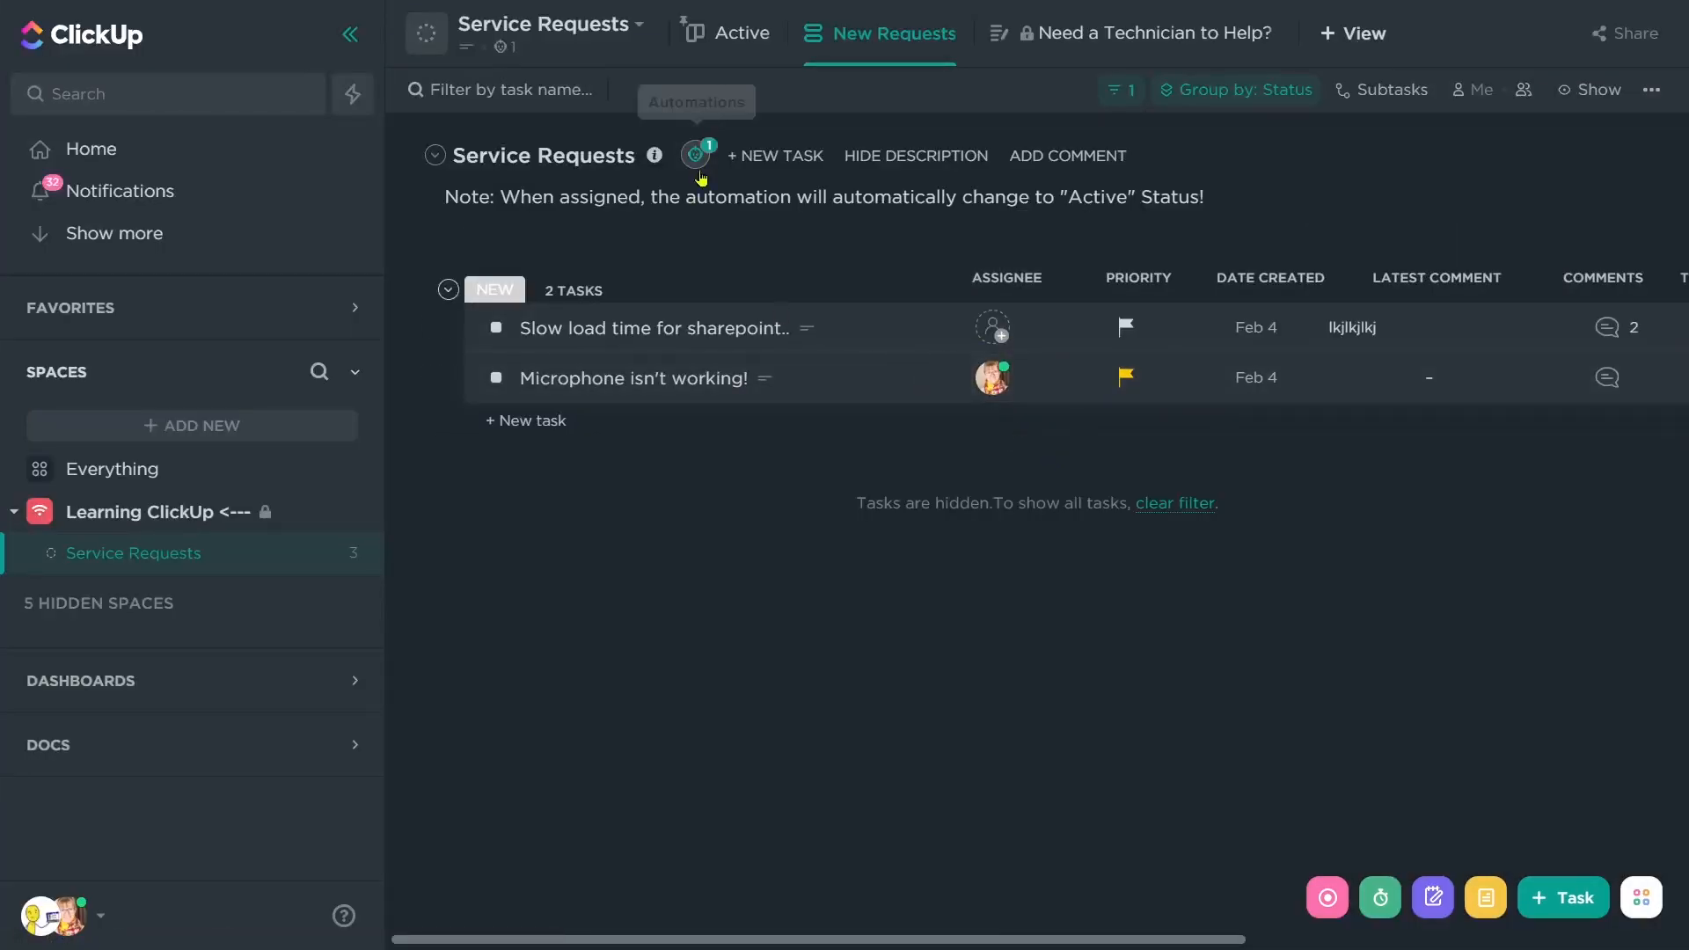
{"action": "left_click", "coordinate": [696, 155]}
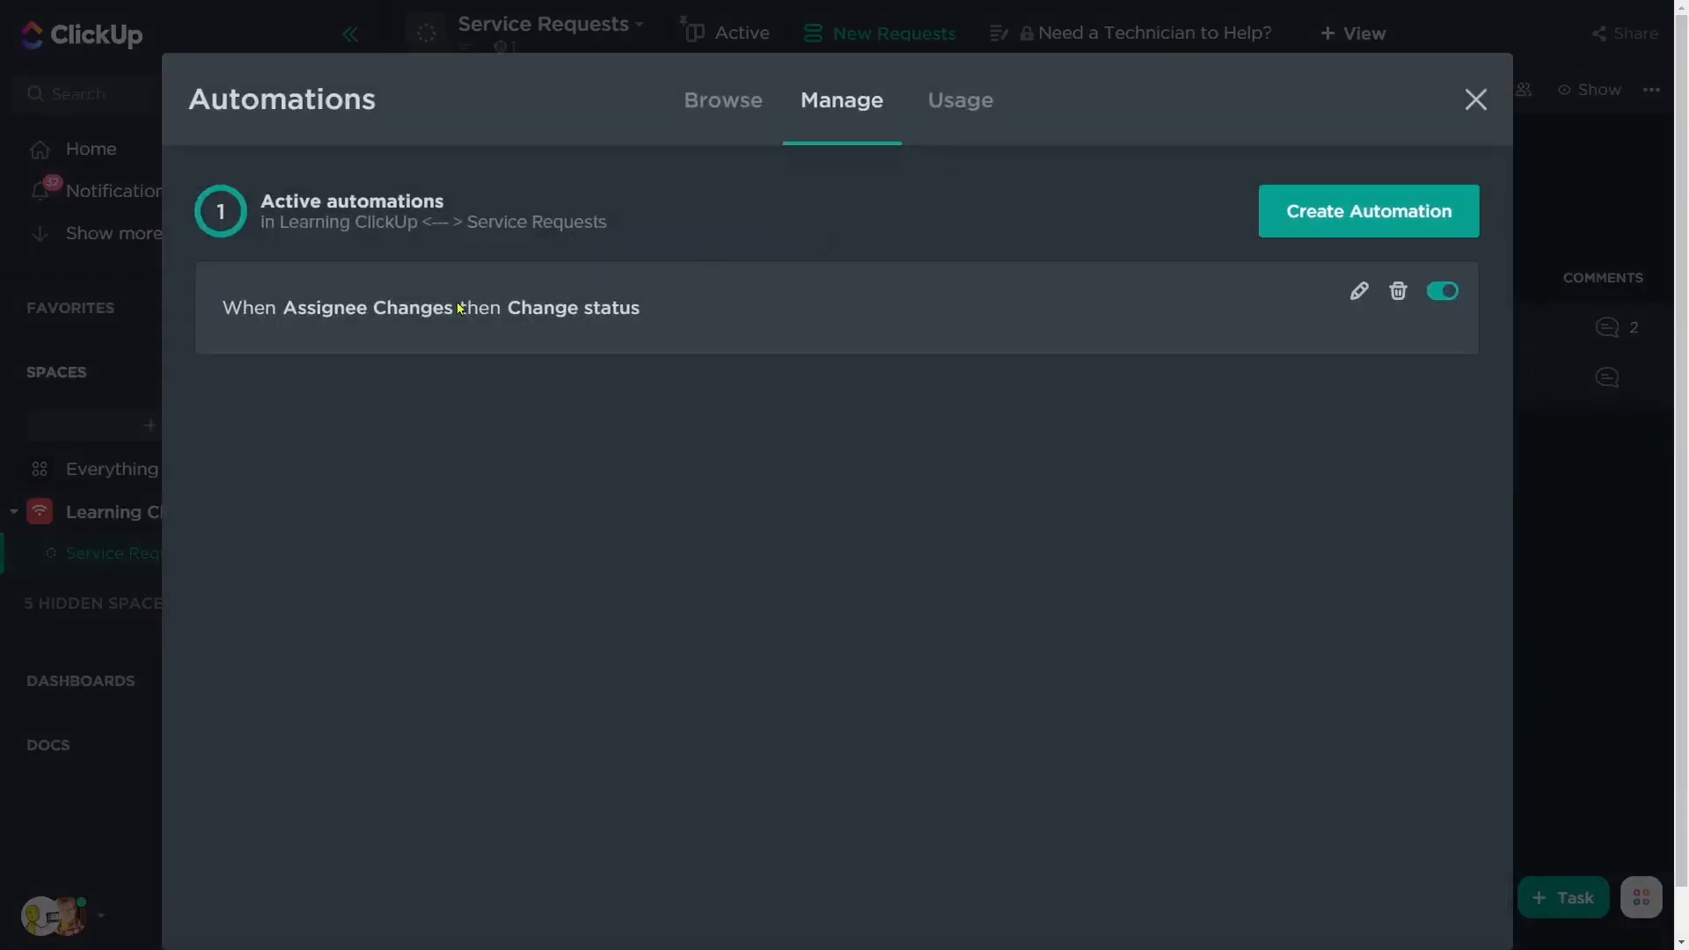
{"action": "left_click", "coordinate": [1359, 291]}
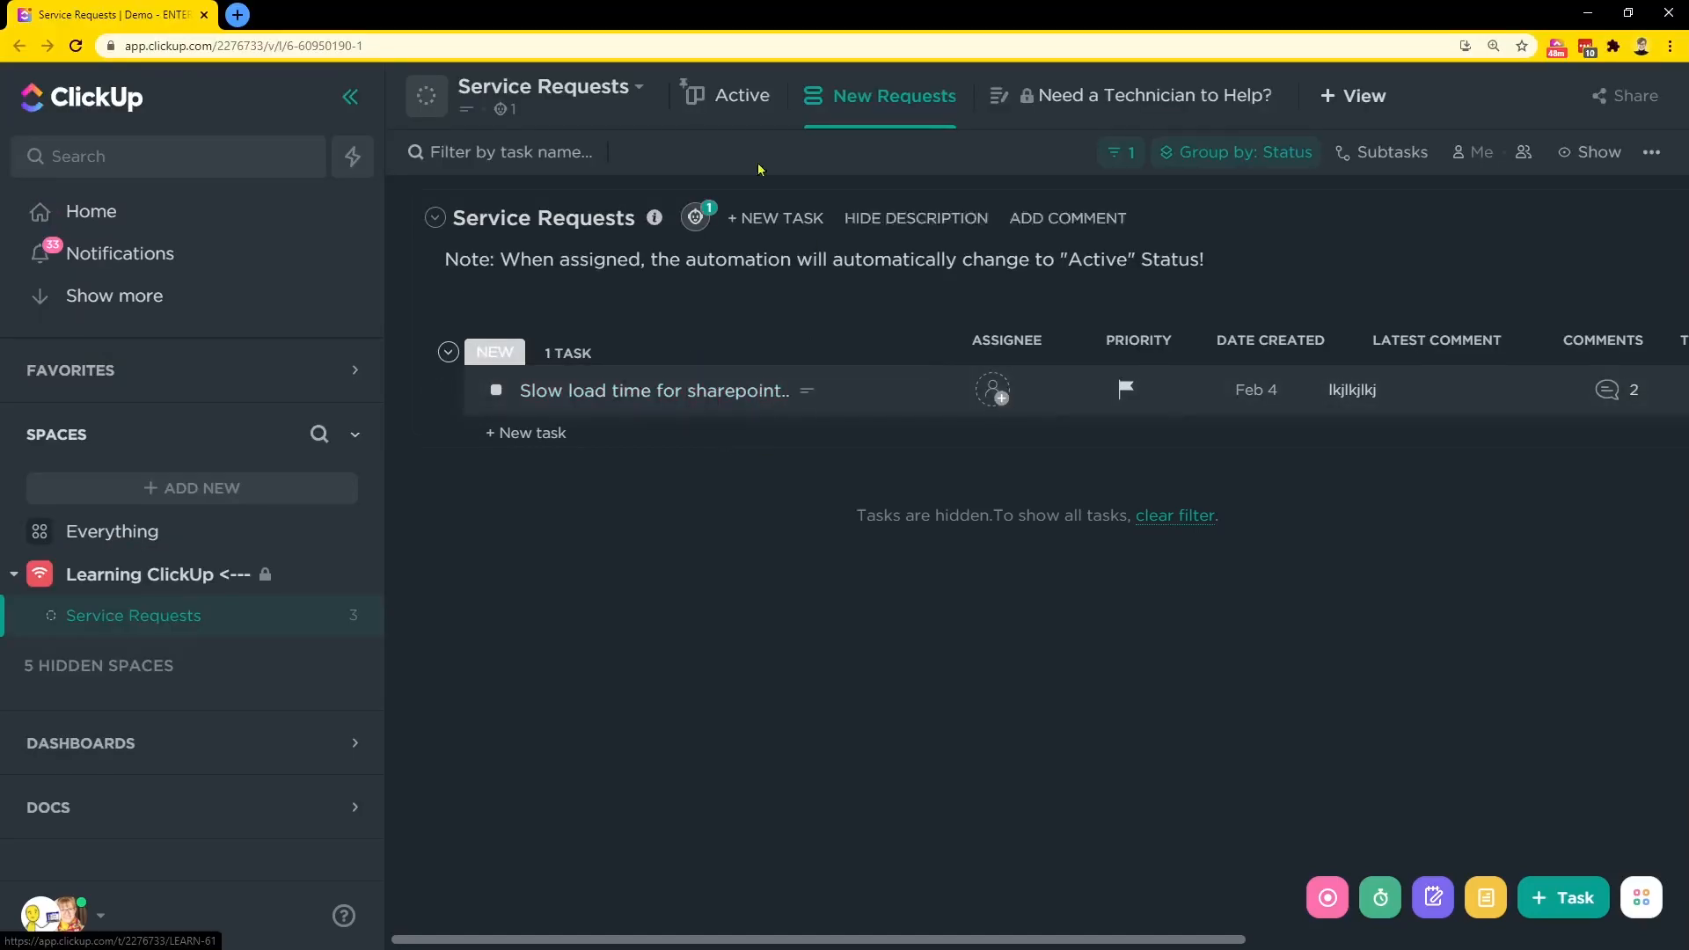
Check the list filter, switch to the Active board, and open 'Microphone isn't working!'.
{"action": "left_click", "coordinate": [1120, 152]}
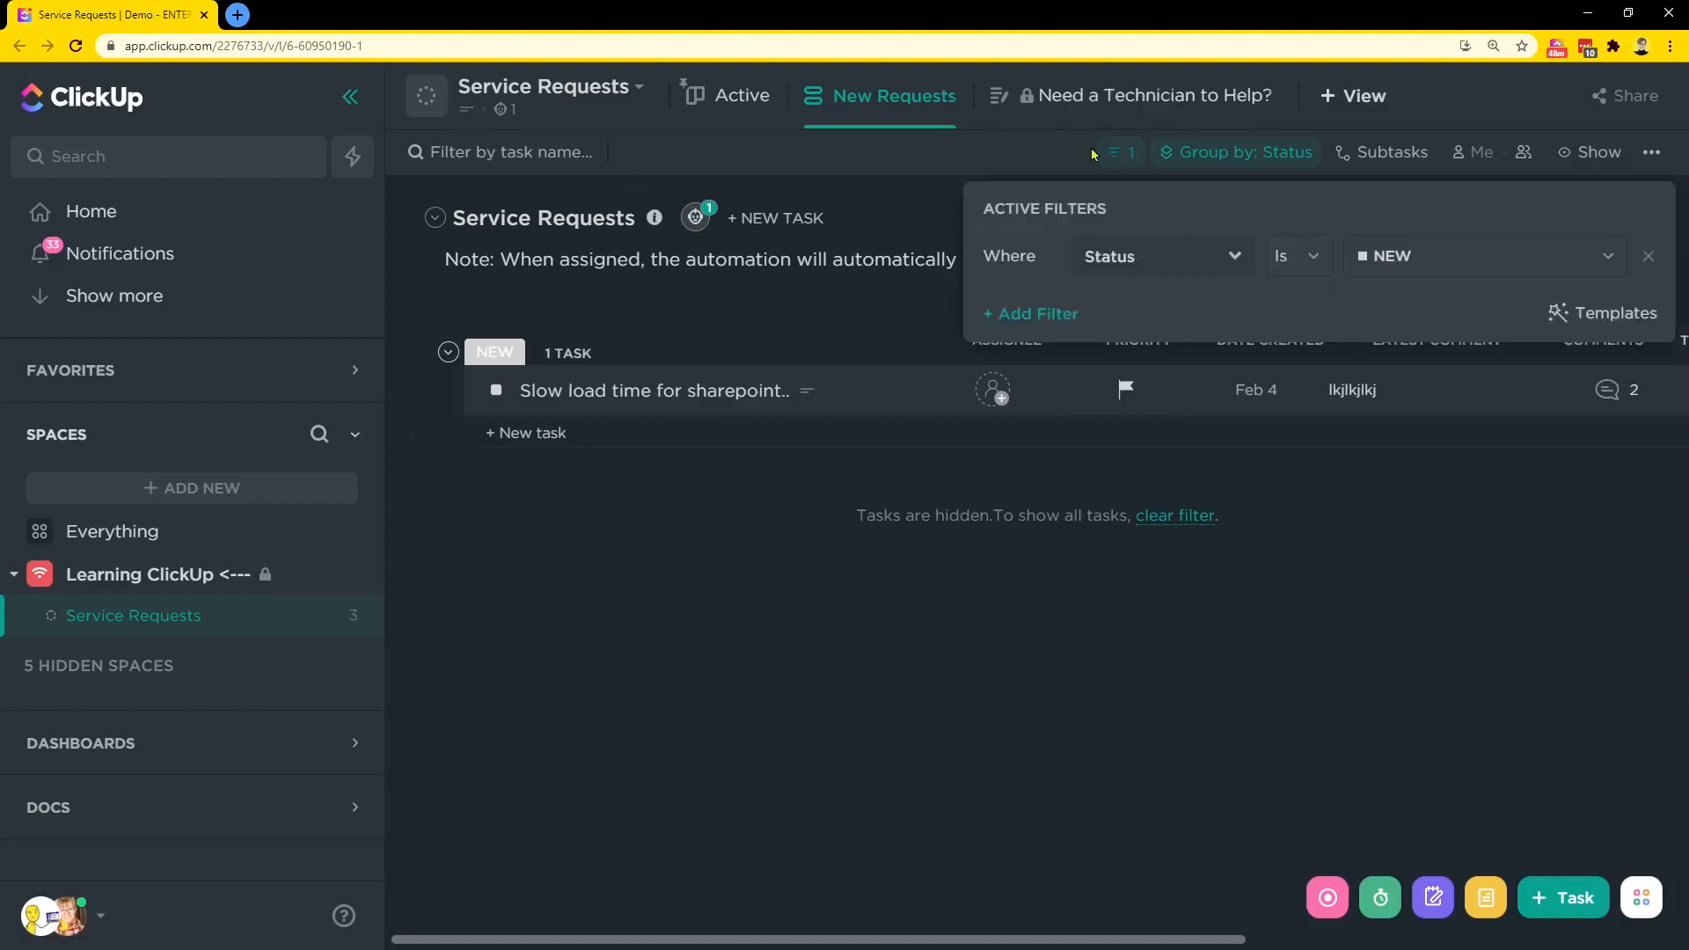
{"action": "mouse_move", "coordinate": [985, 472]}
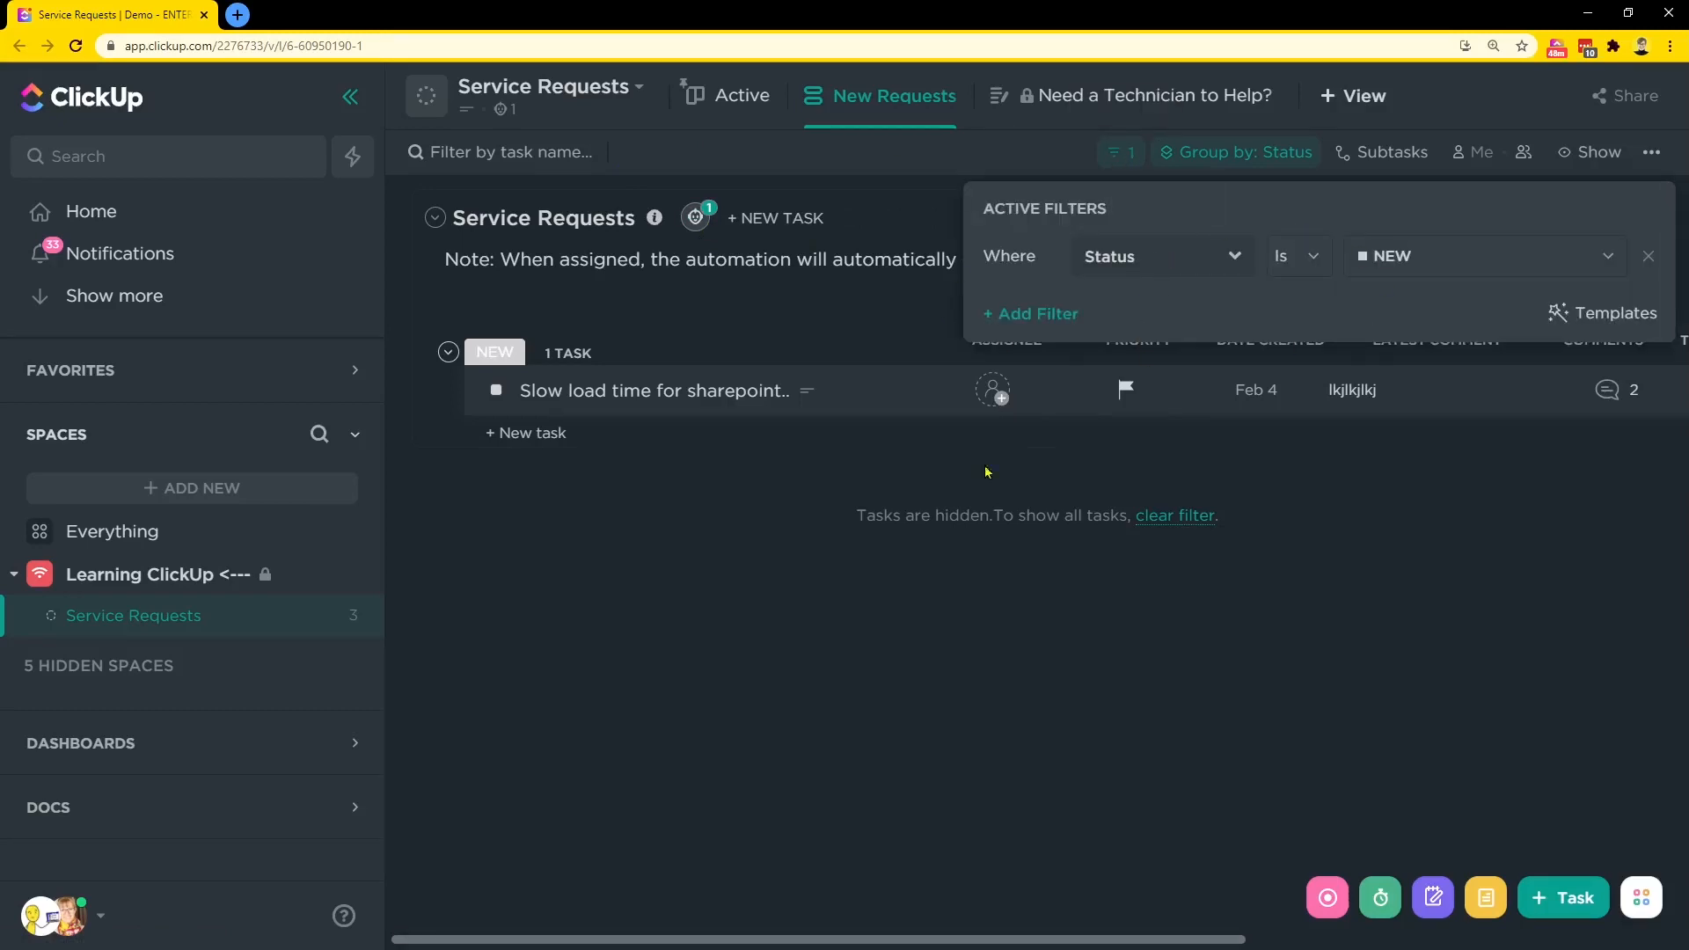
{"action": "left_click", "coordinate": [731, 95]}
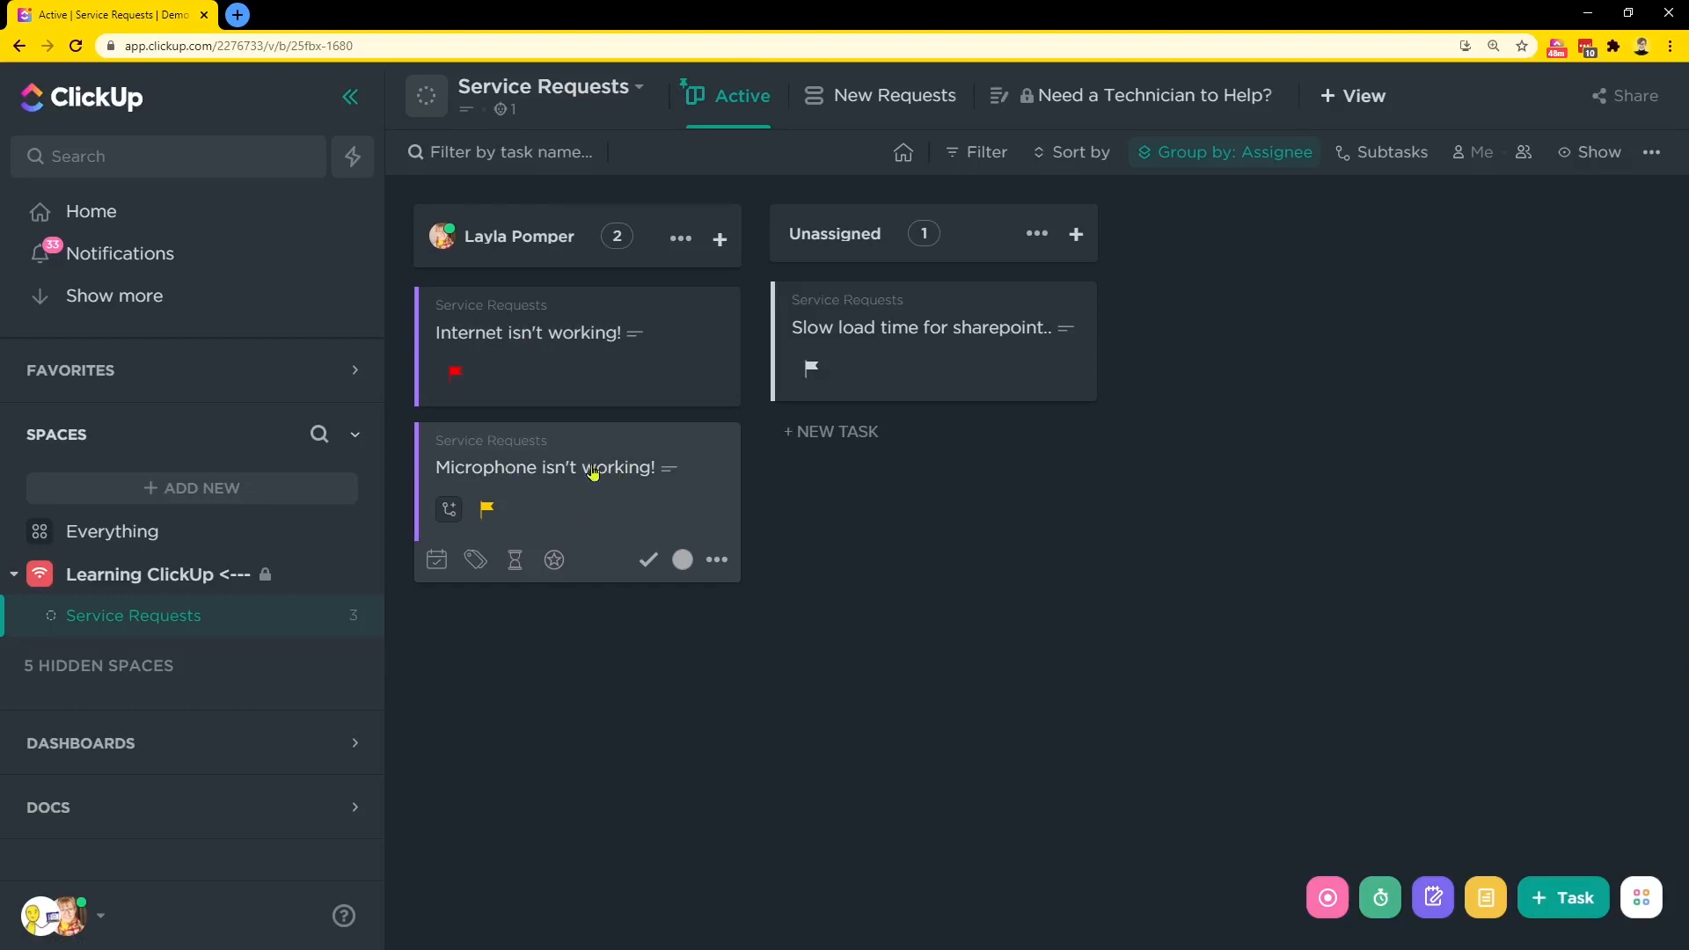
{"action": "mouse_move", "coordinate": [581, 470]}
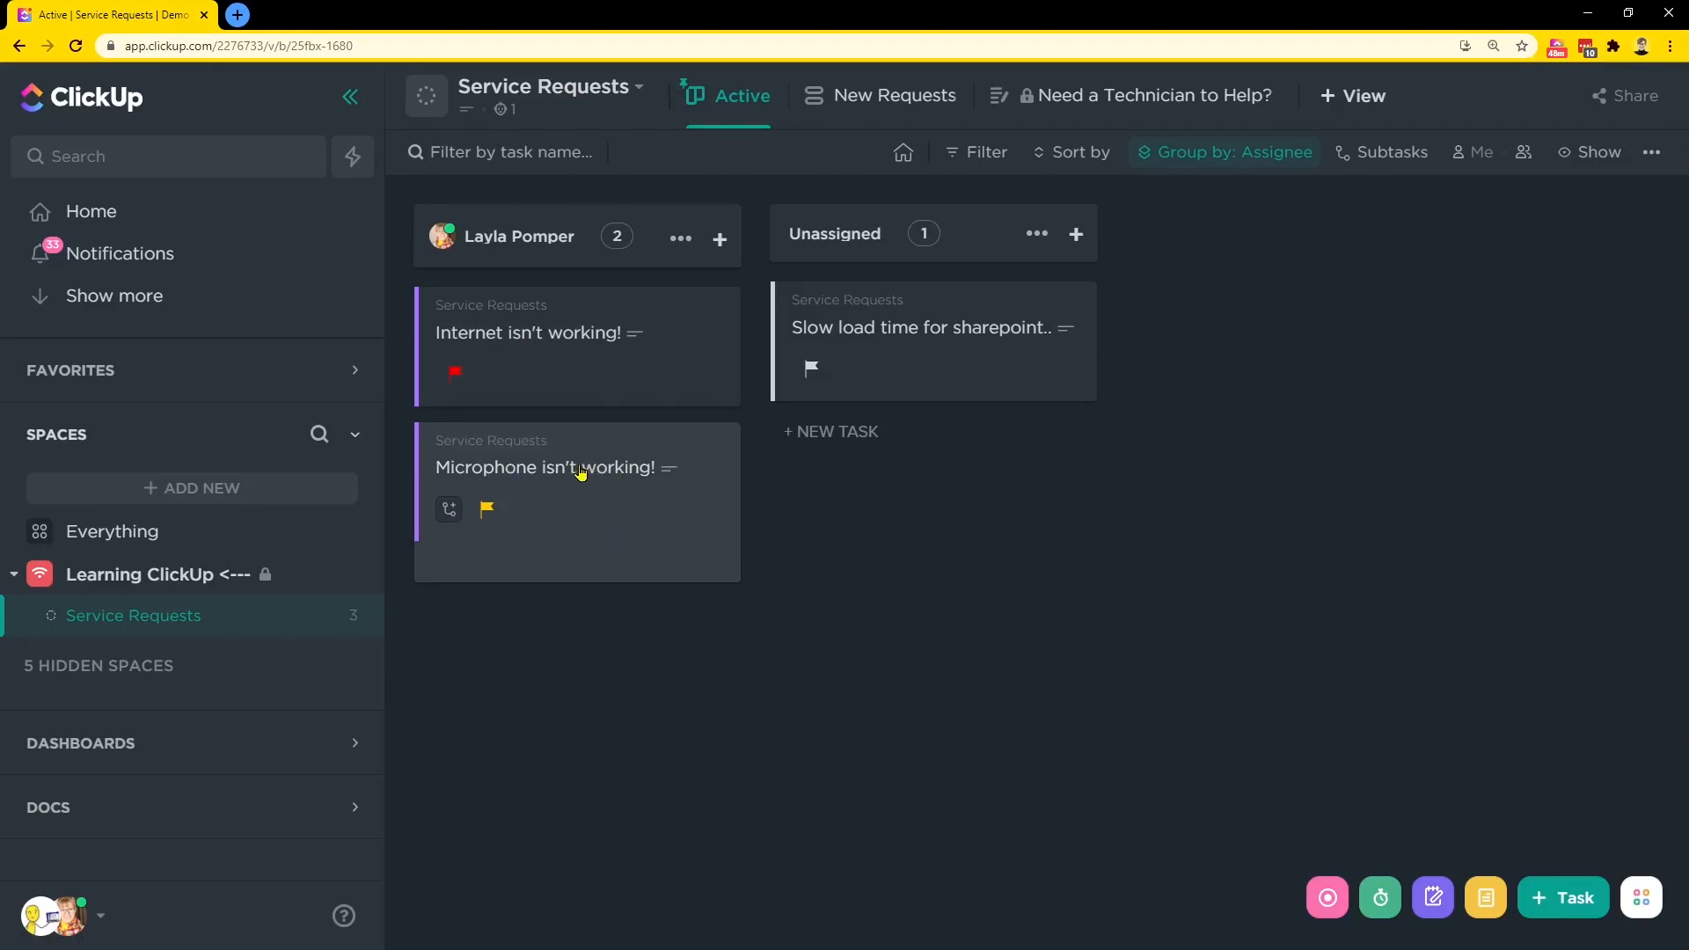
{"action": "left_click", "coordinate": [549, 467]}
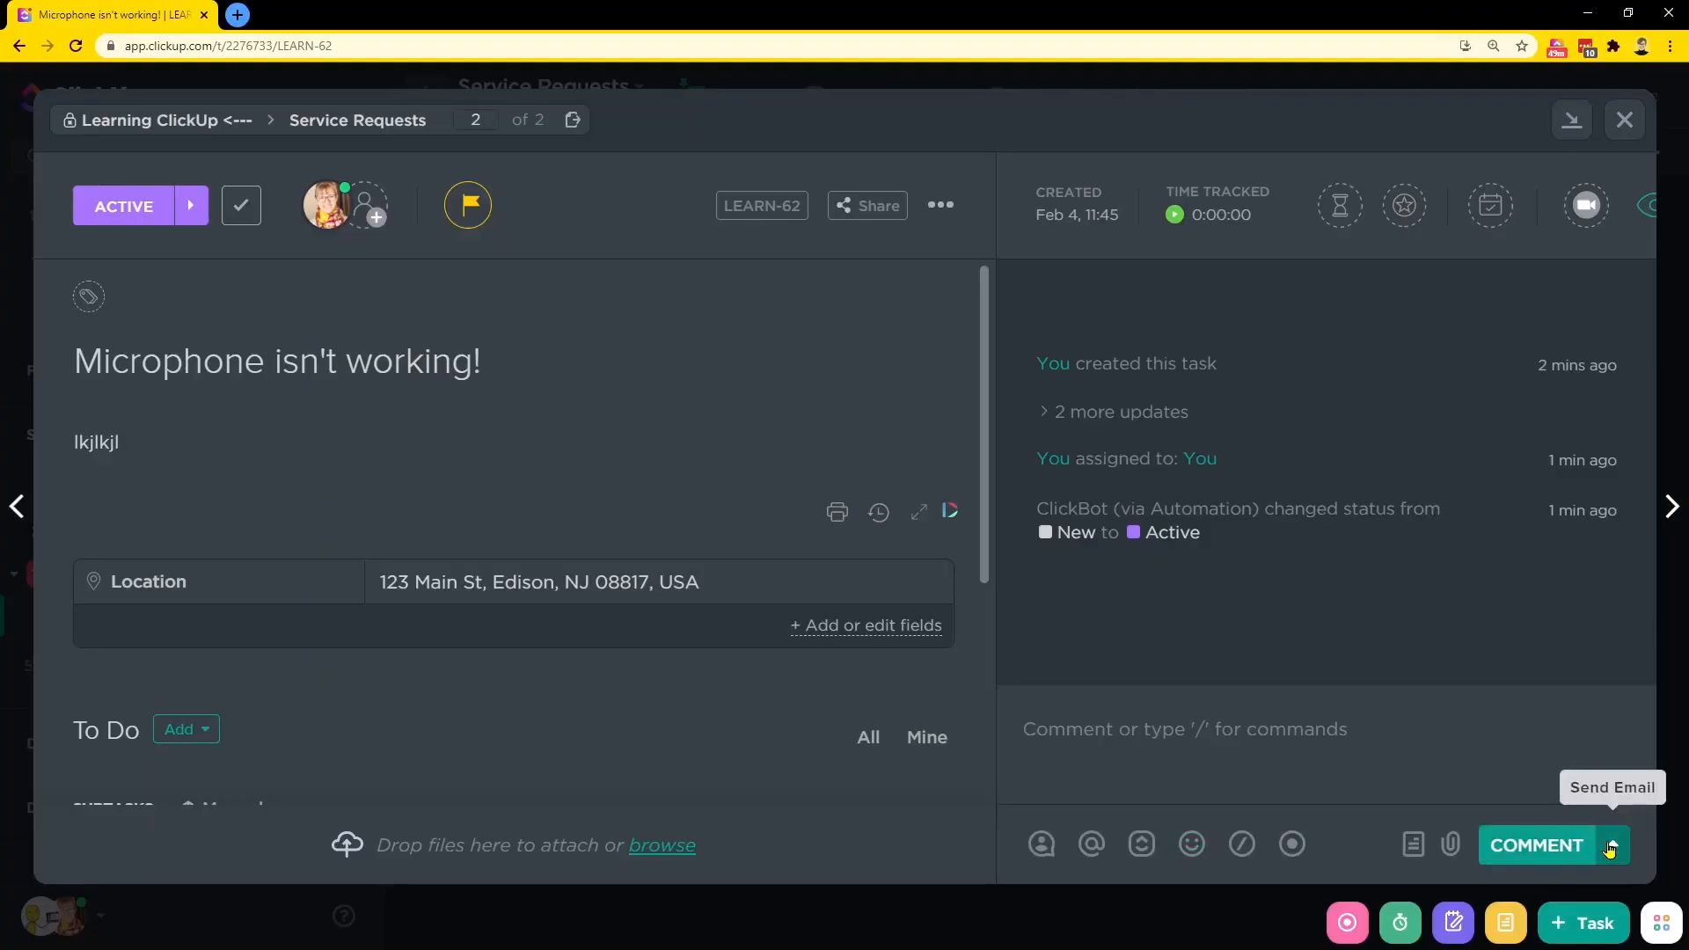
{"action": "left_click", "coordinate": [1616, 846]}
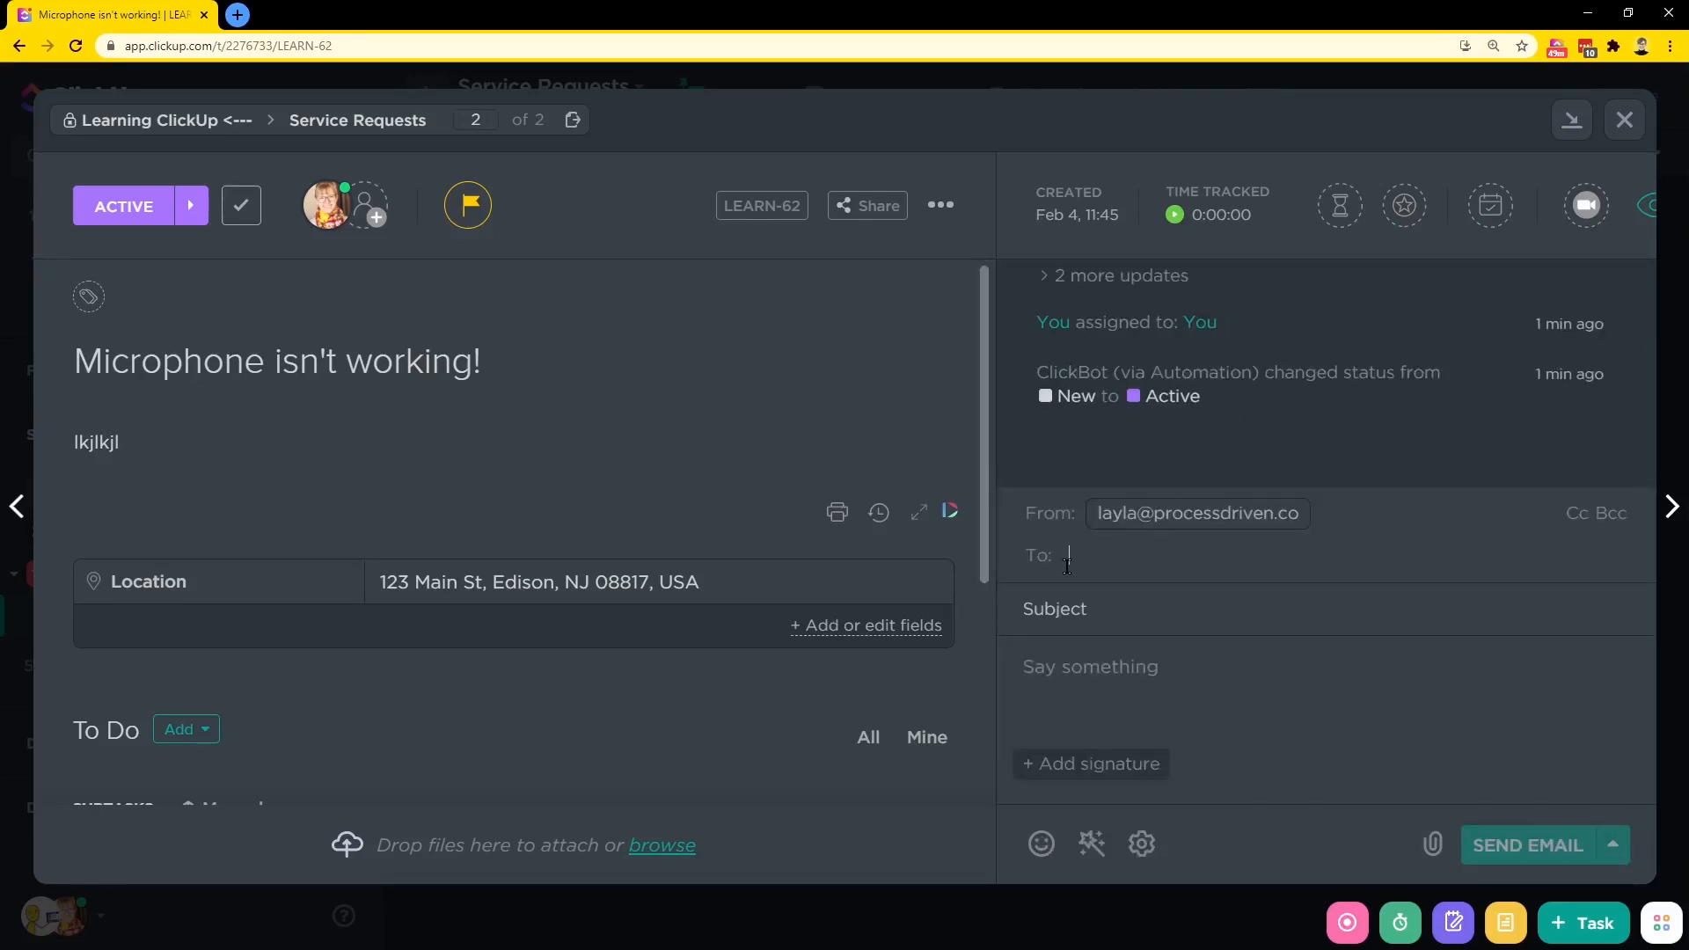
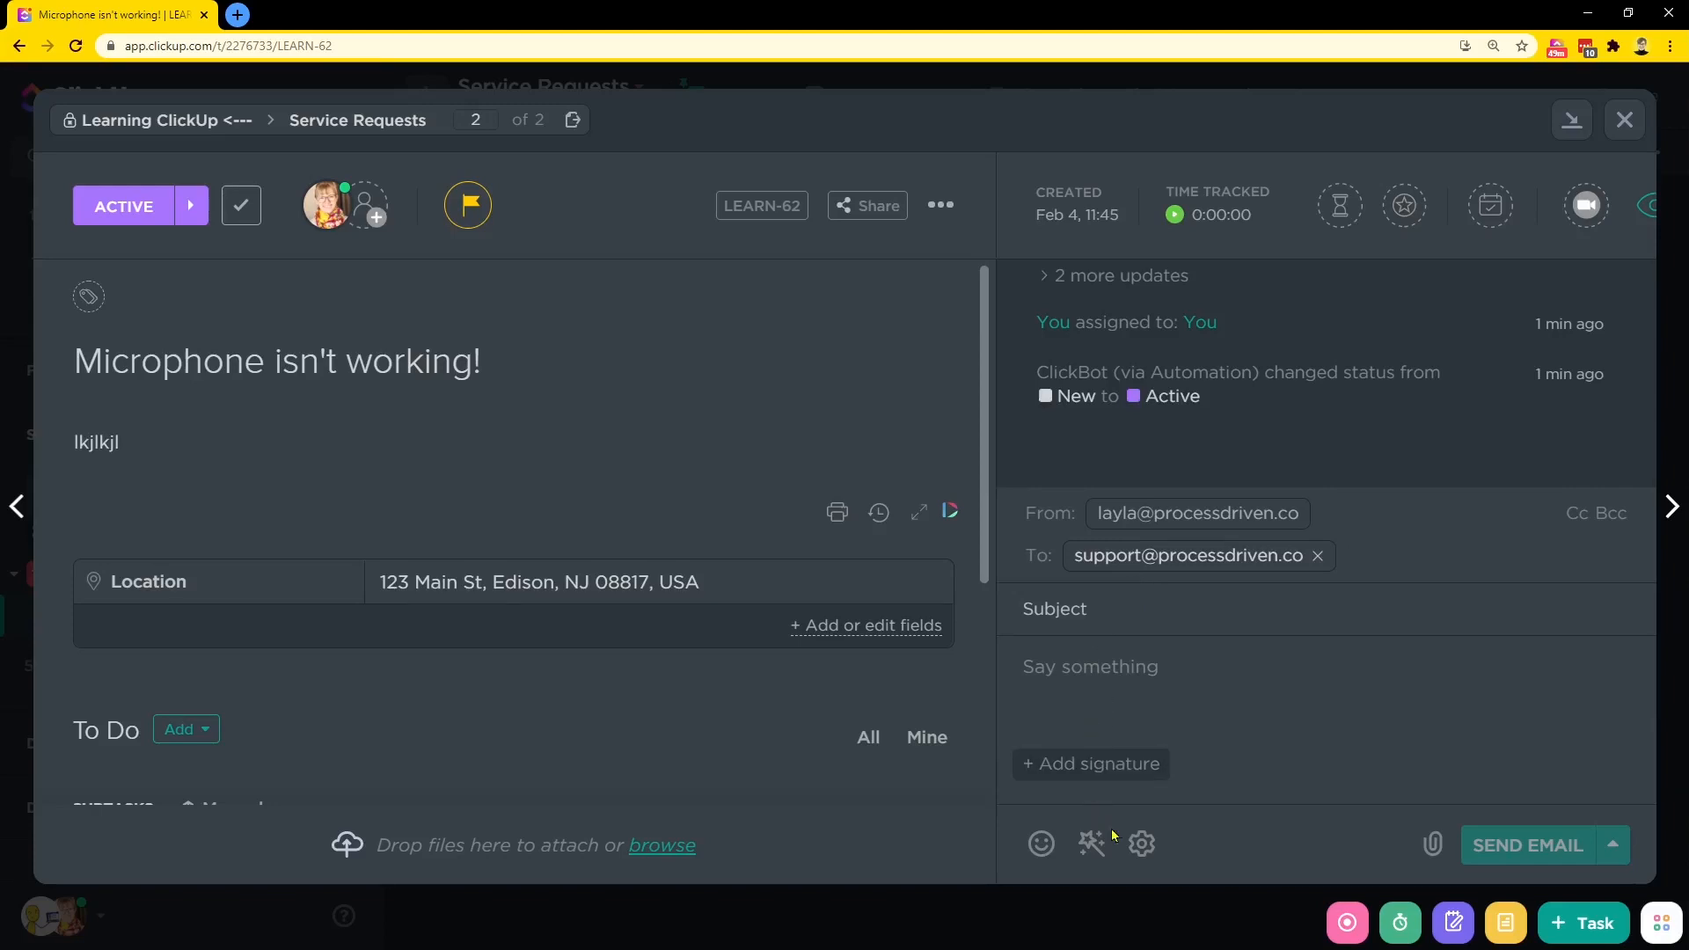
{"action": "left_click", "coordinate": [1091, 843]}
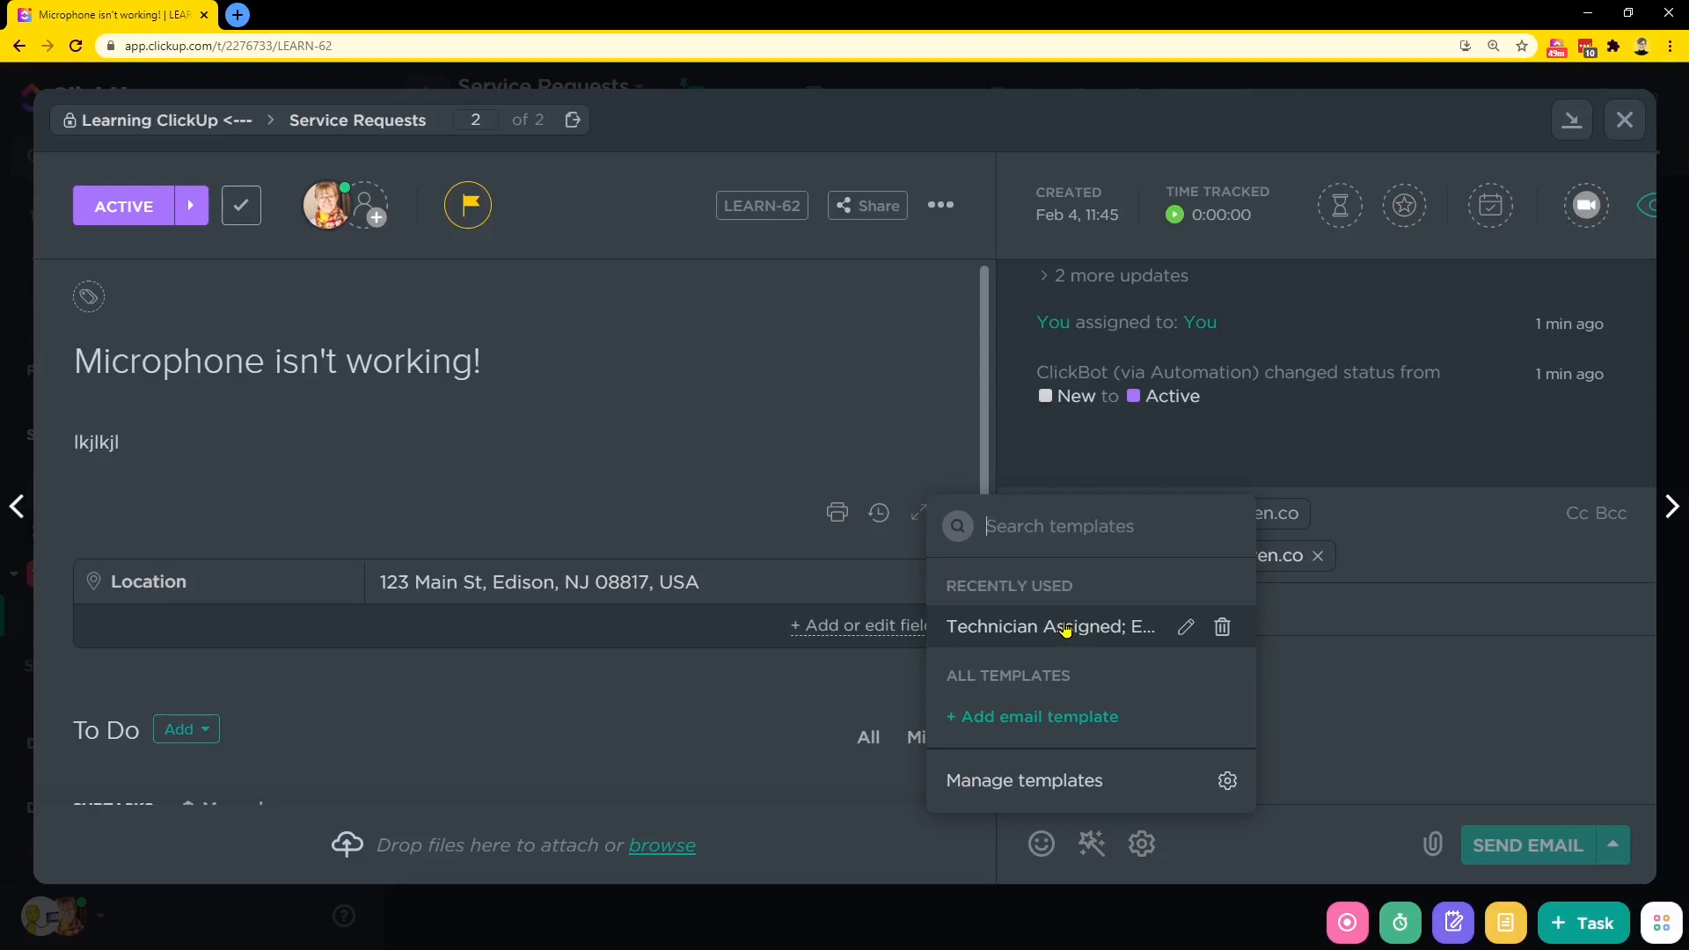
{"action": "left_click", "coordinate": [1048, 626]}
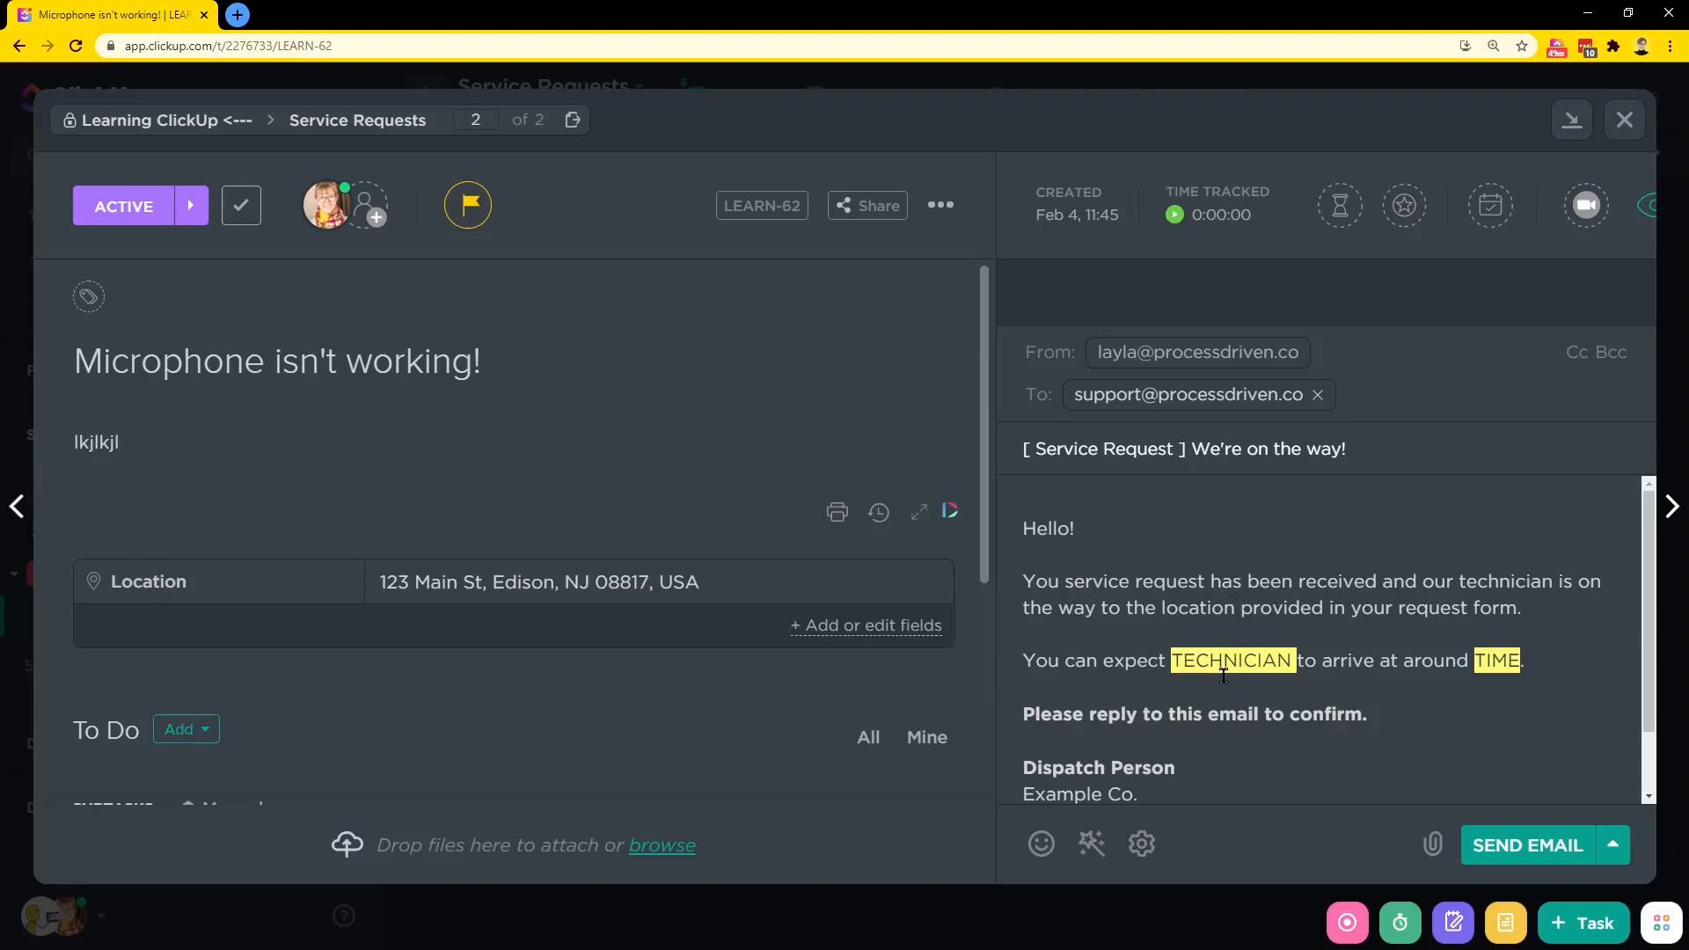
Fill in technician LAYLA and a 13:30 arrival time, then send the email.
{"action": "double_click", "coordinate": [1230, 661]}
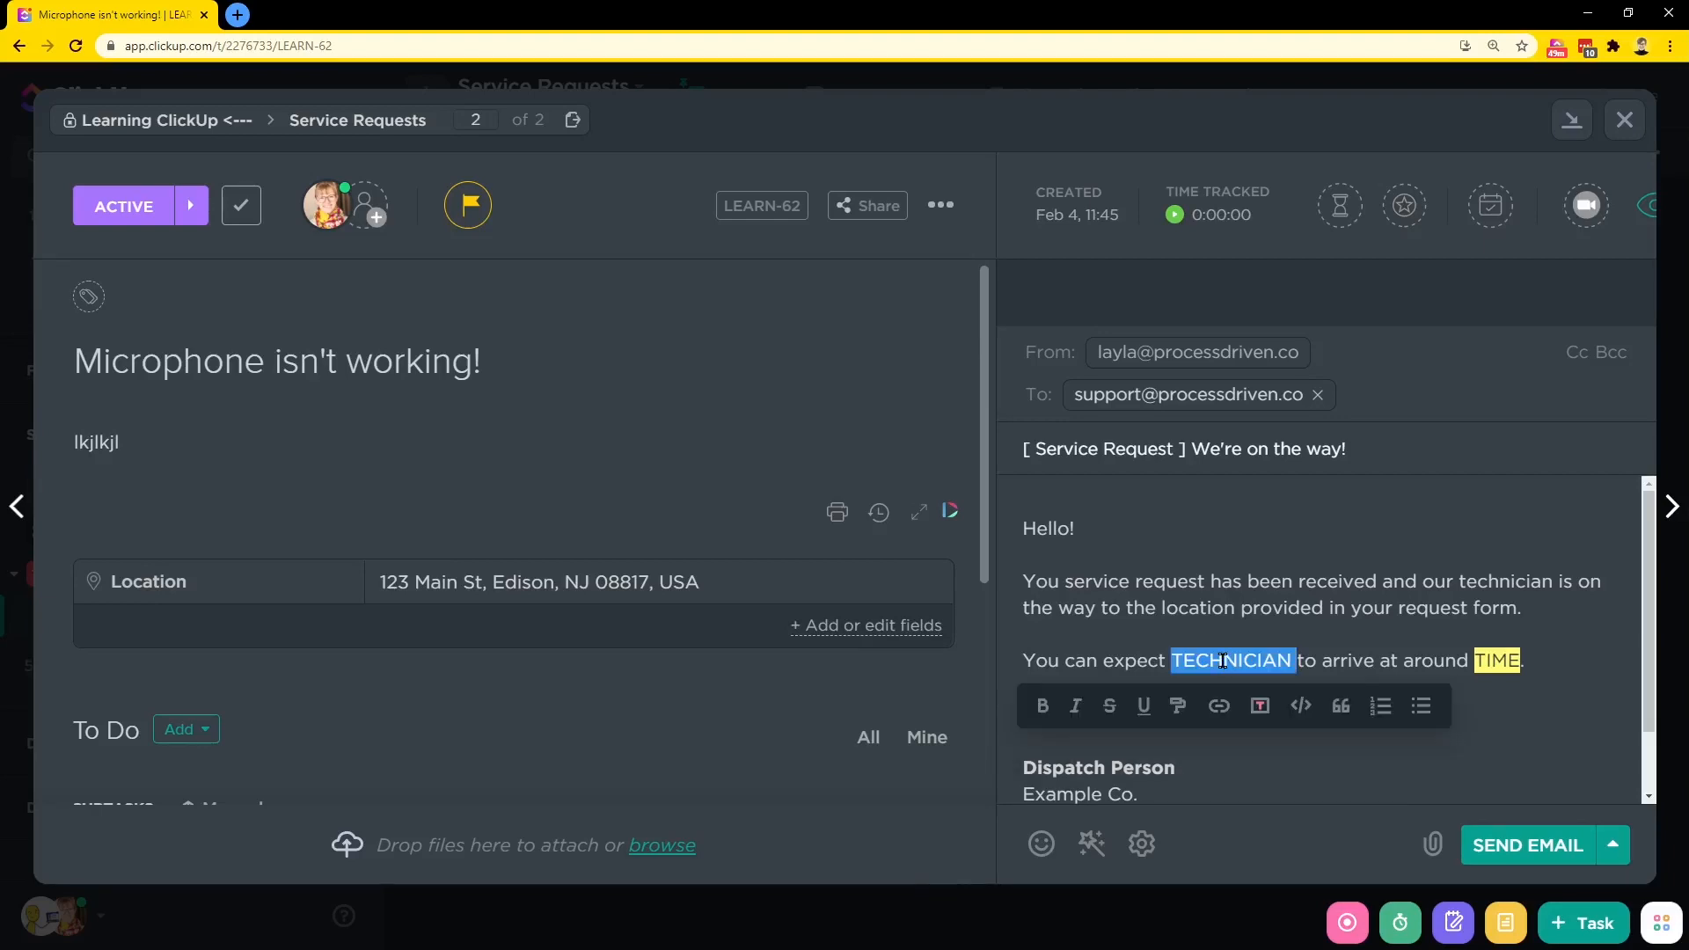
{"action": "type", "text": "LAYLA"}
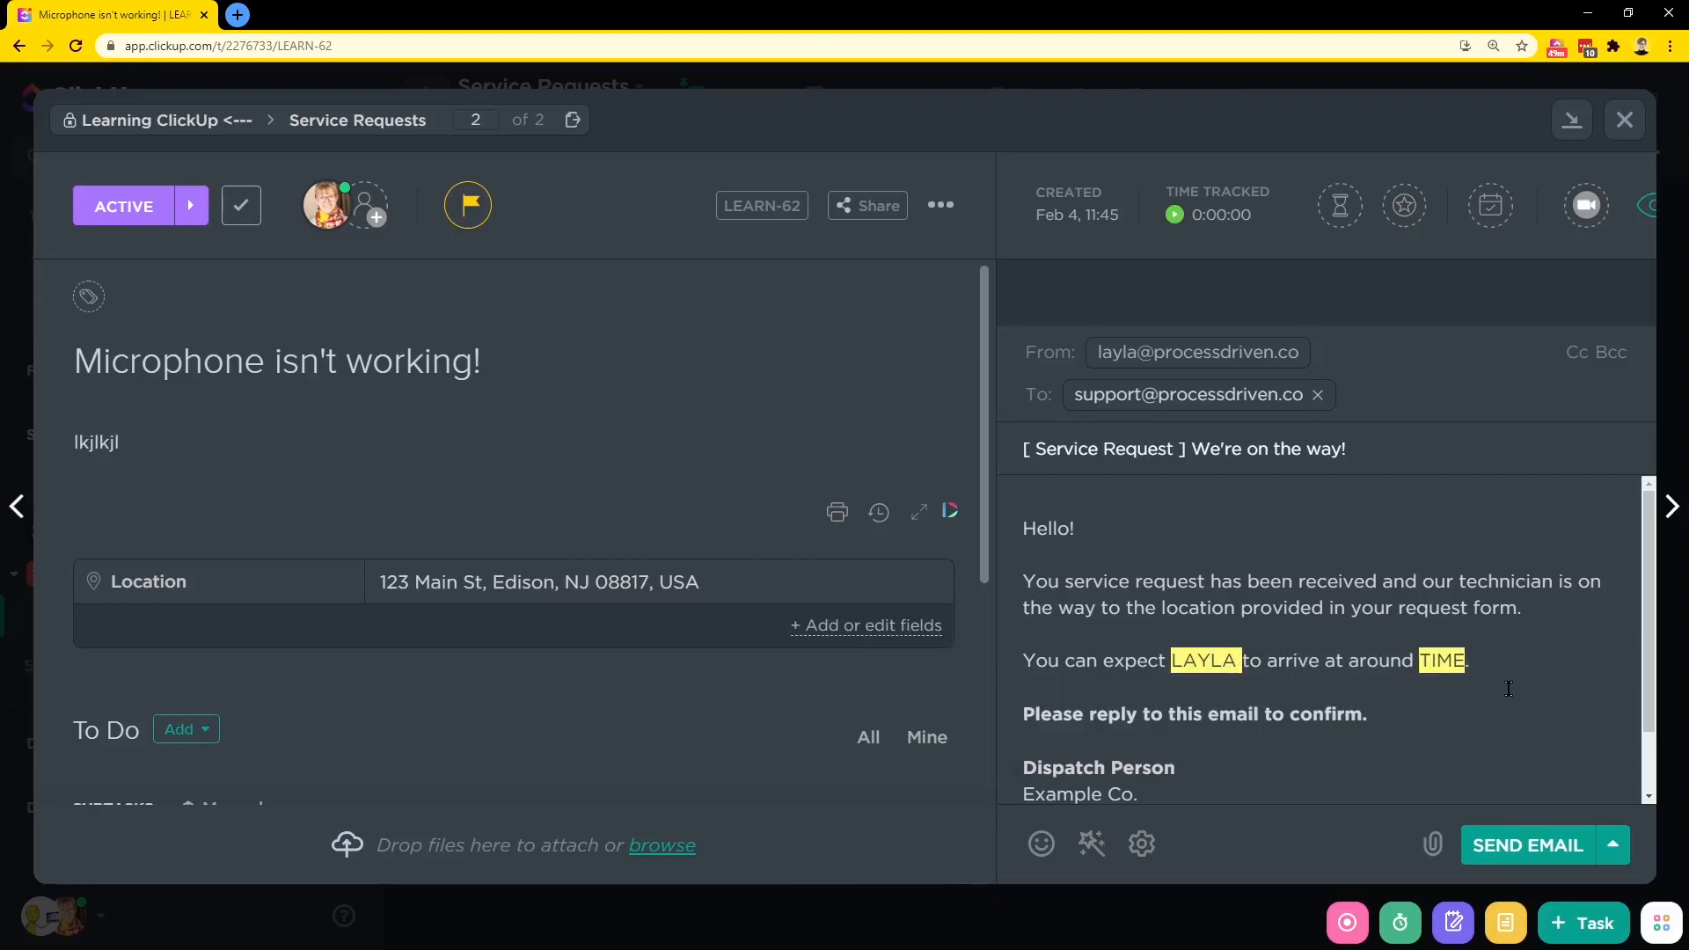
{"action": "type", "text": "13:30"}
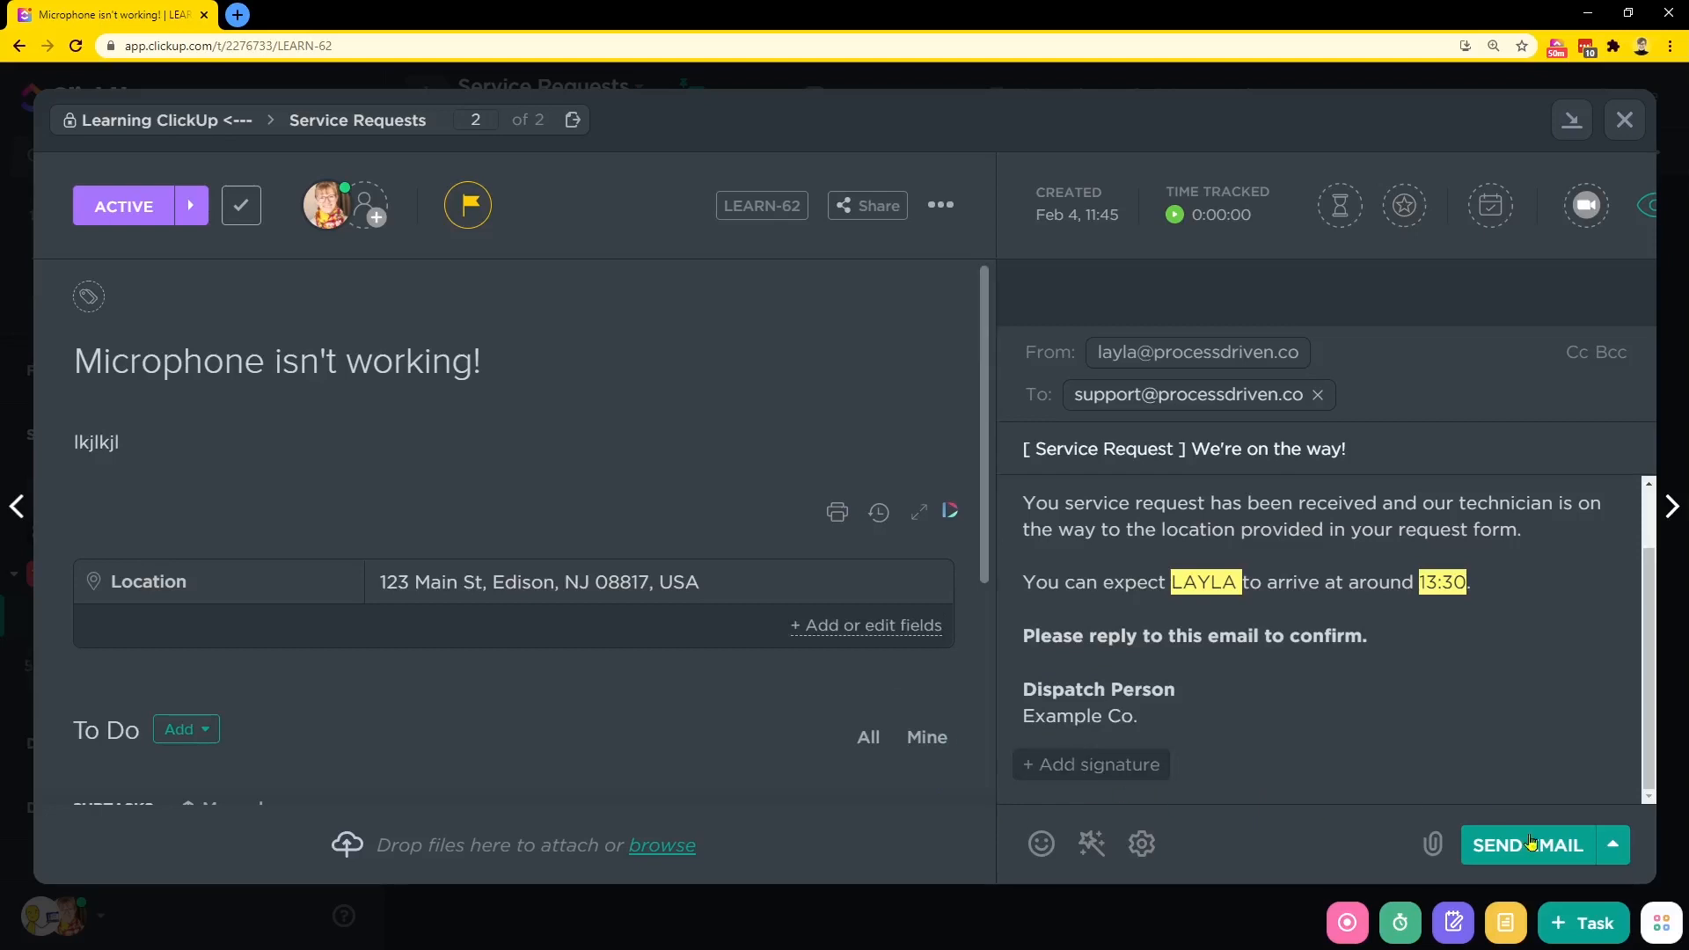
{"action": "left_click", "coordinate": [1525, 845]}
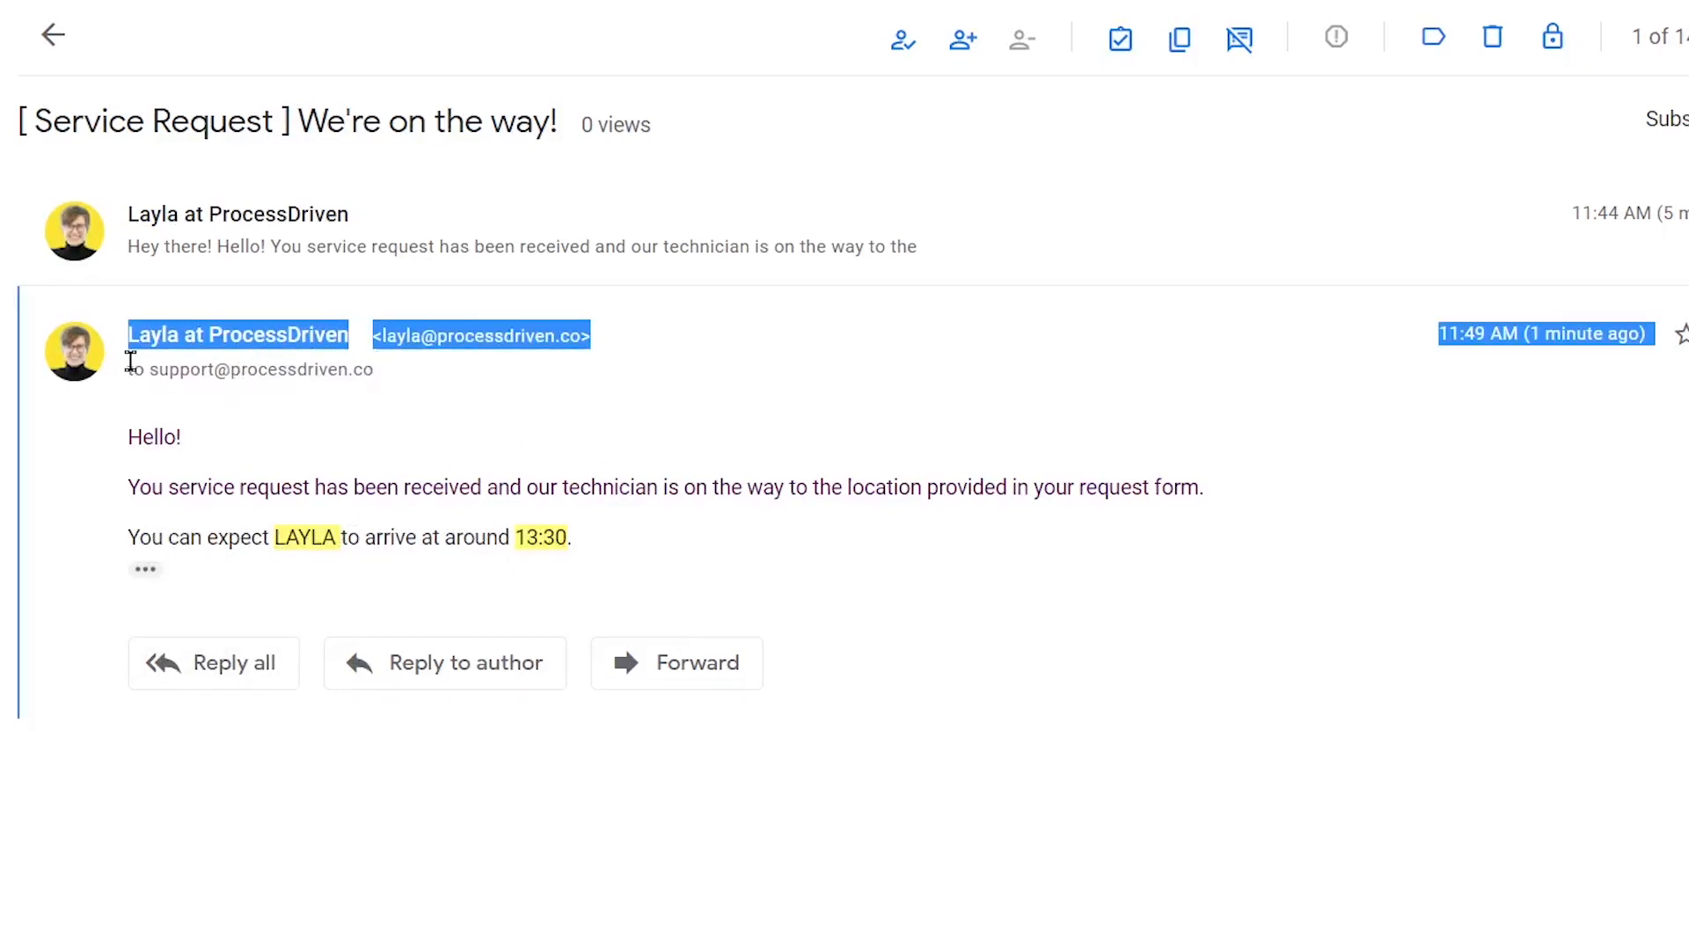
Expand the earlier Service Request message in Gmail and compare it with the new email.
{"action": "left_click", "coordinate": [438, 416]}
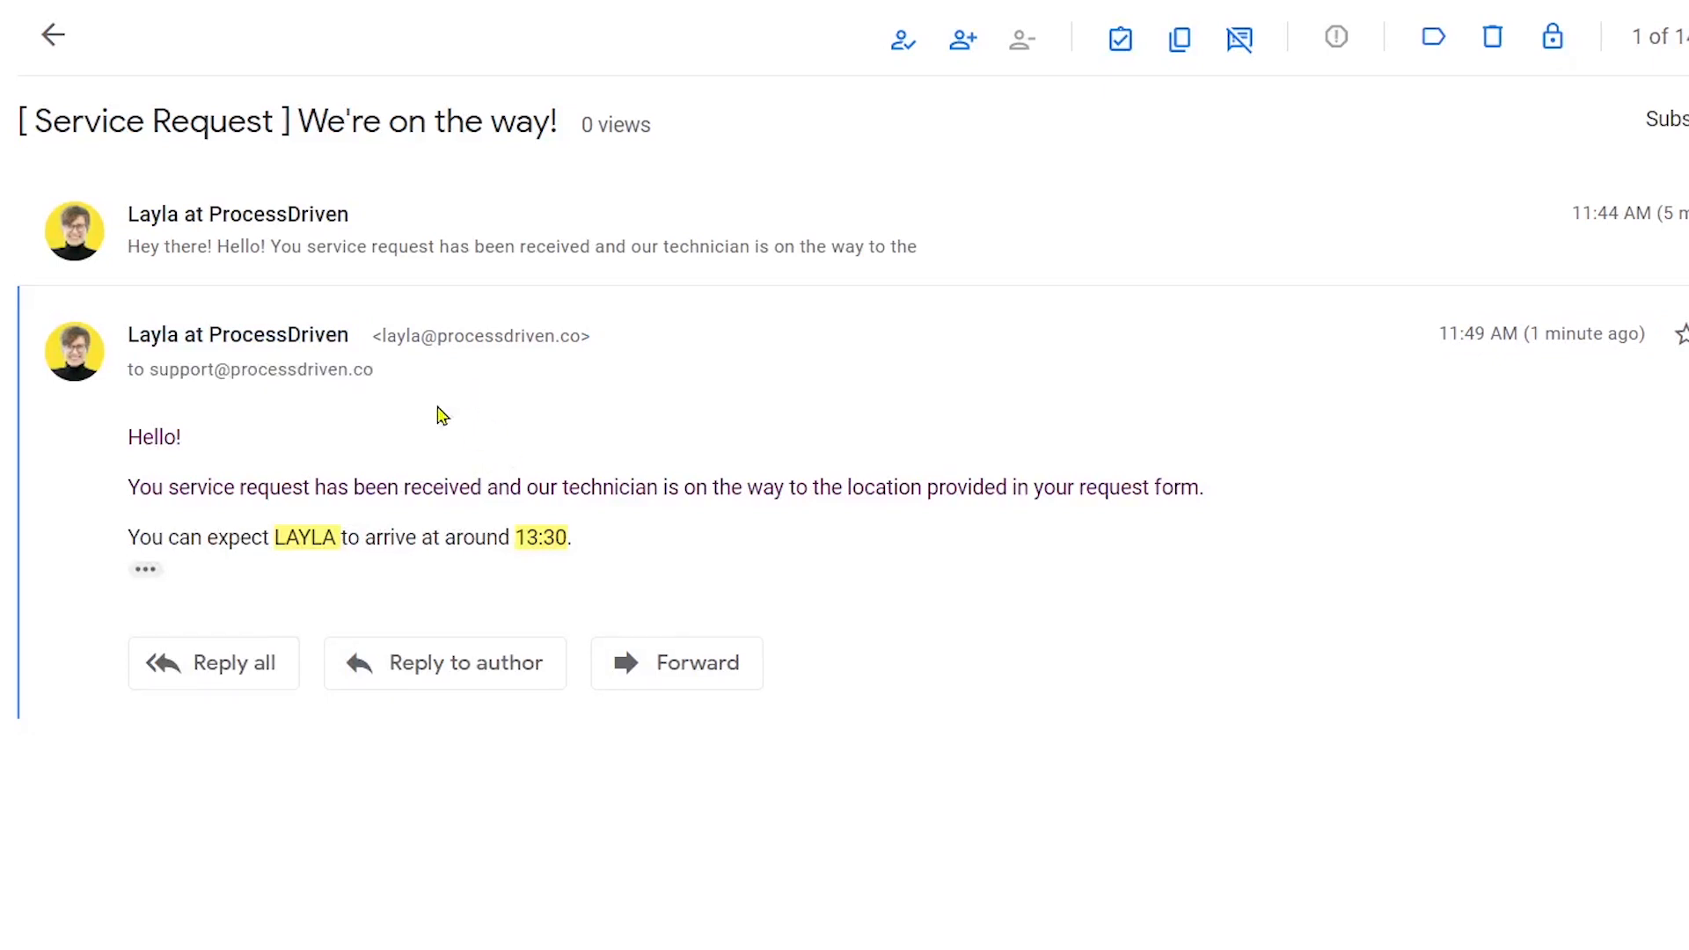
{"action": "left_click", "coordinate": [145, 569]}
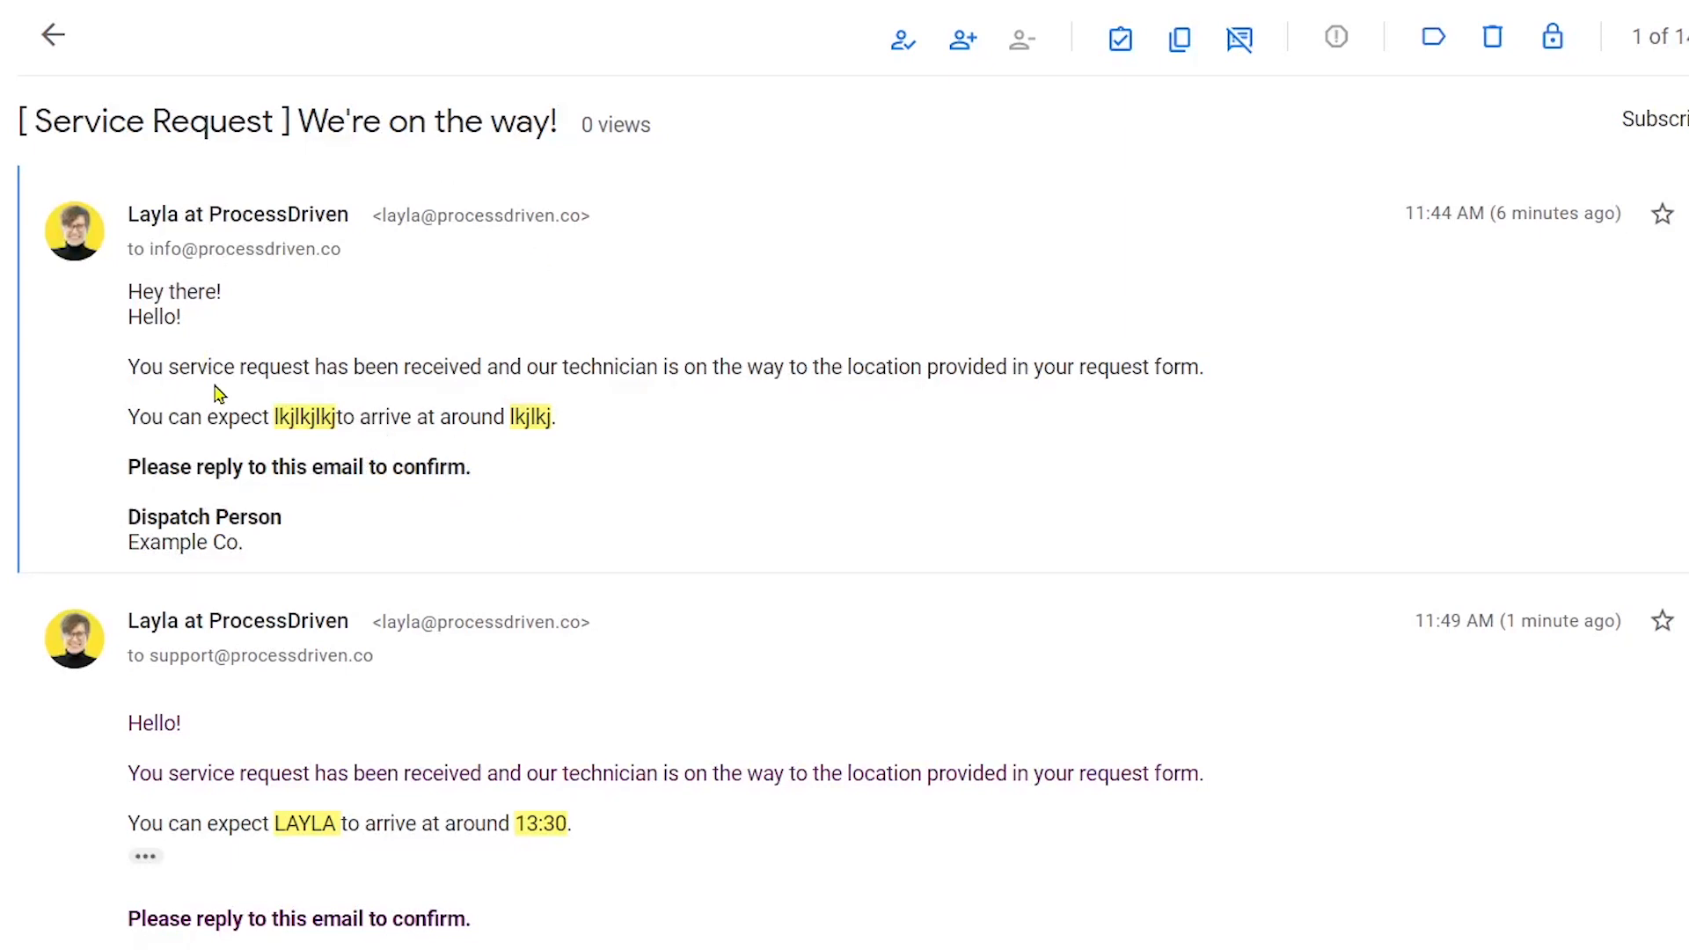
{"action": "scroll", "scroll_direction": "down", "scroll_amount": 3}
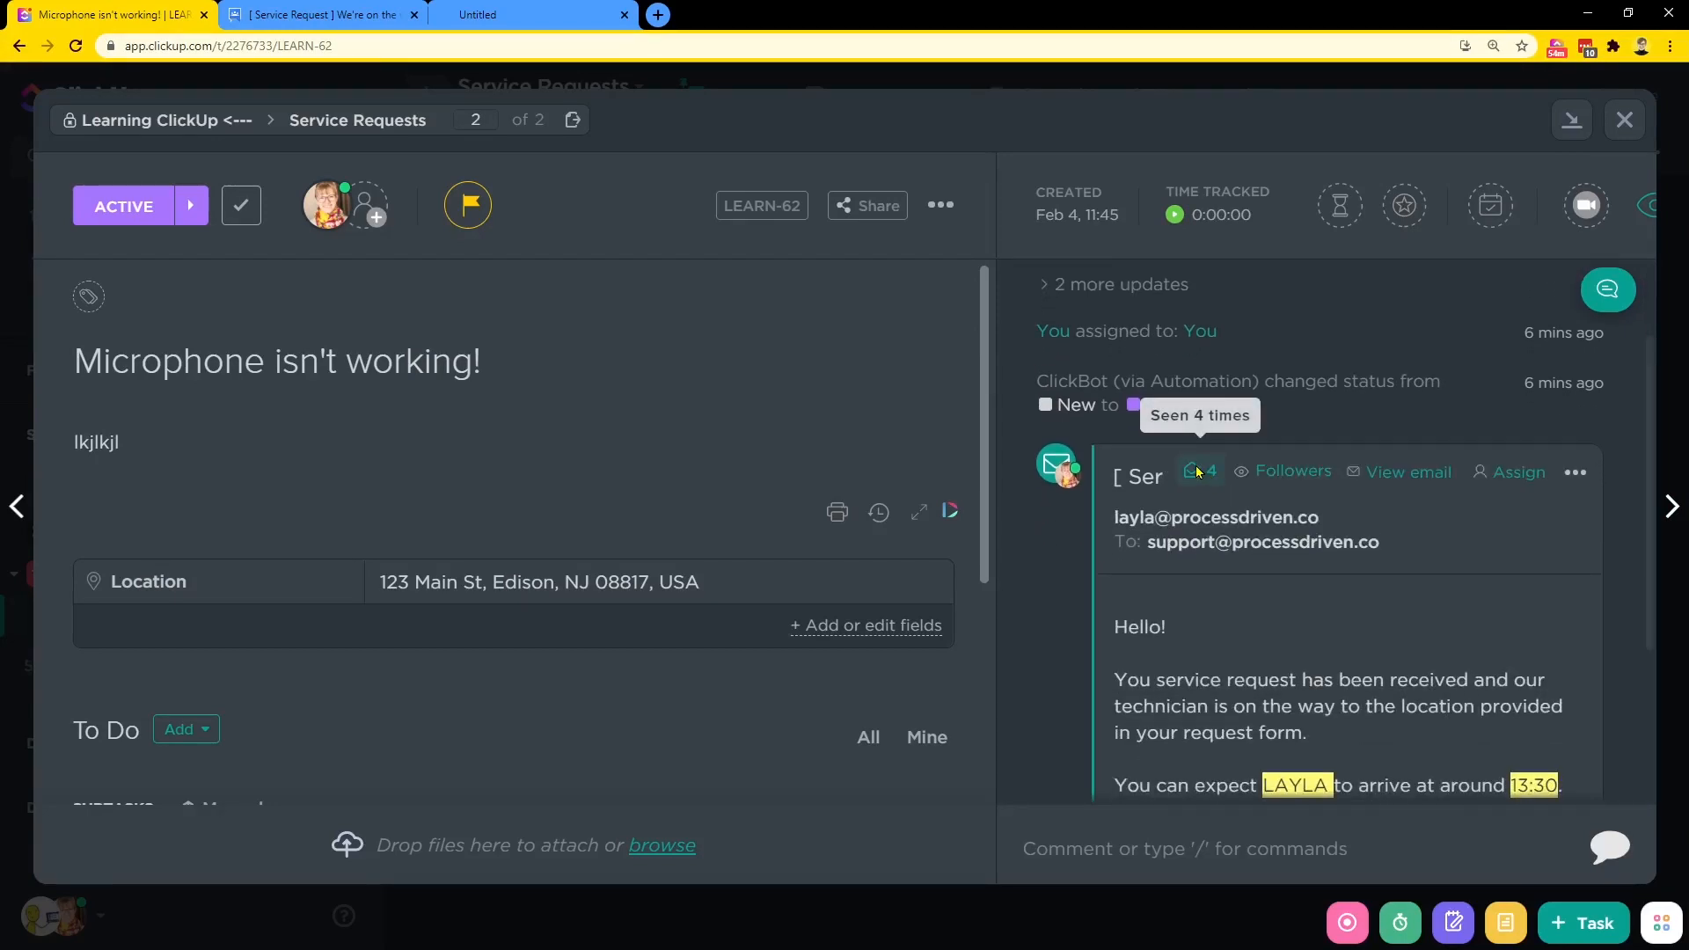
{"action": "mouse_move", "coordinate": [1292, 470]}
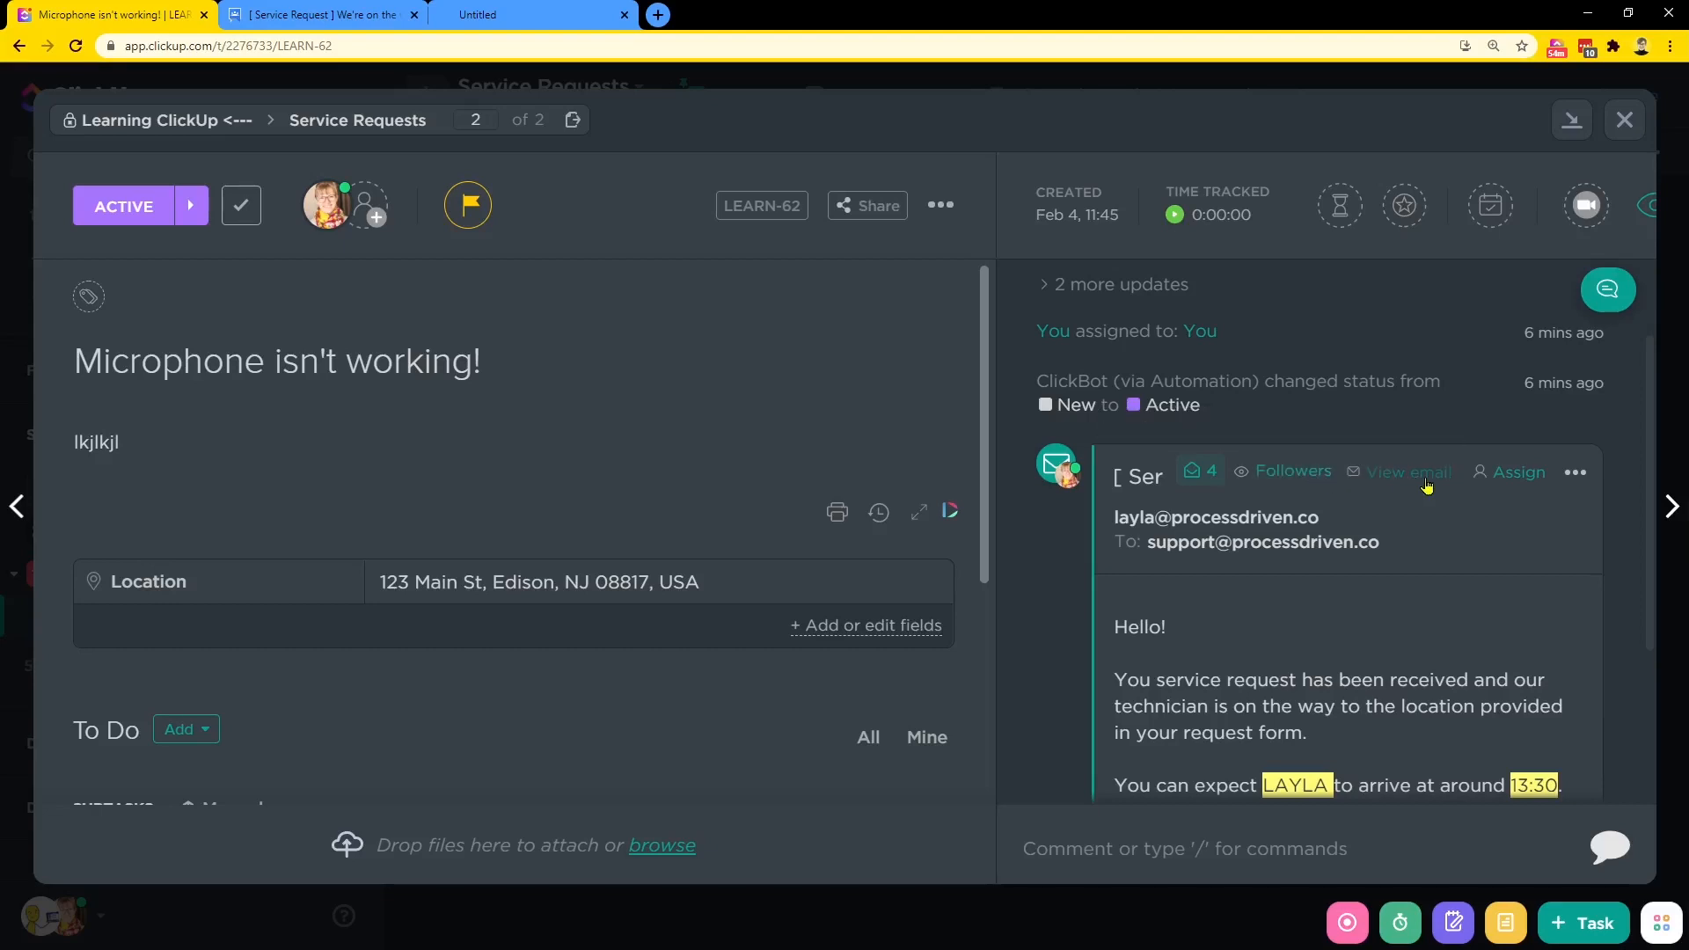
{"action": "mouse_move", "coordinate": [1593, 503]}
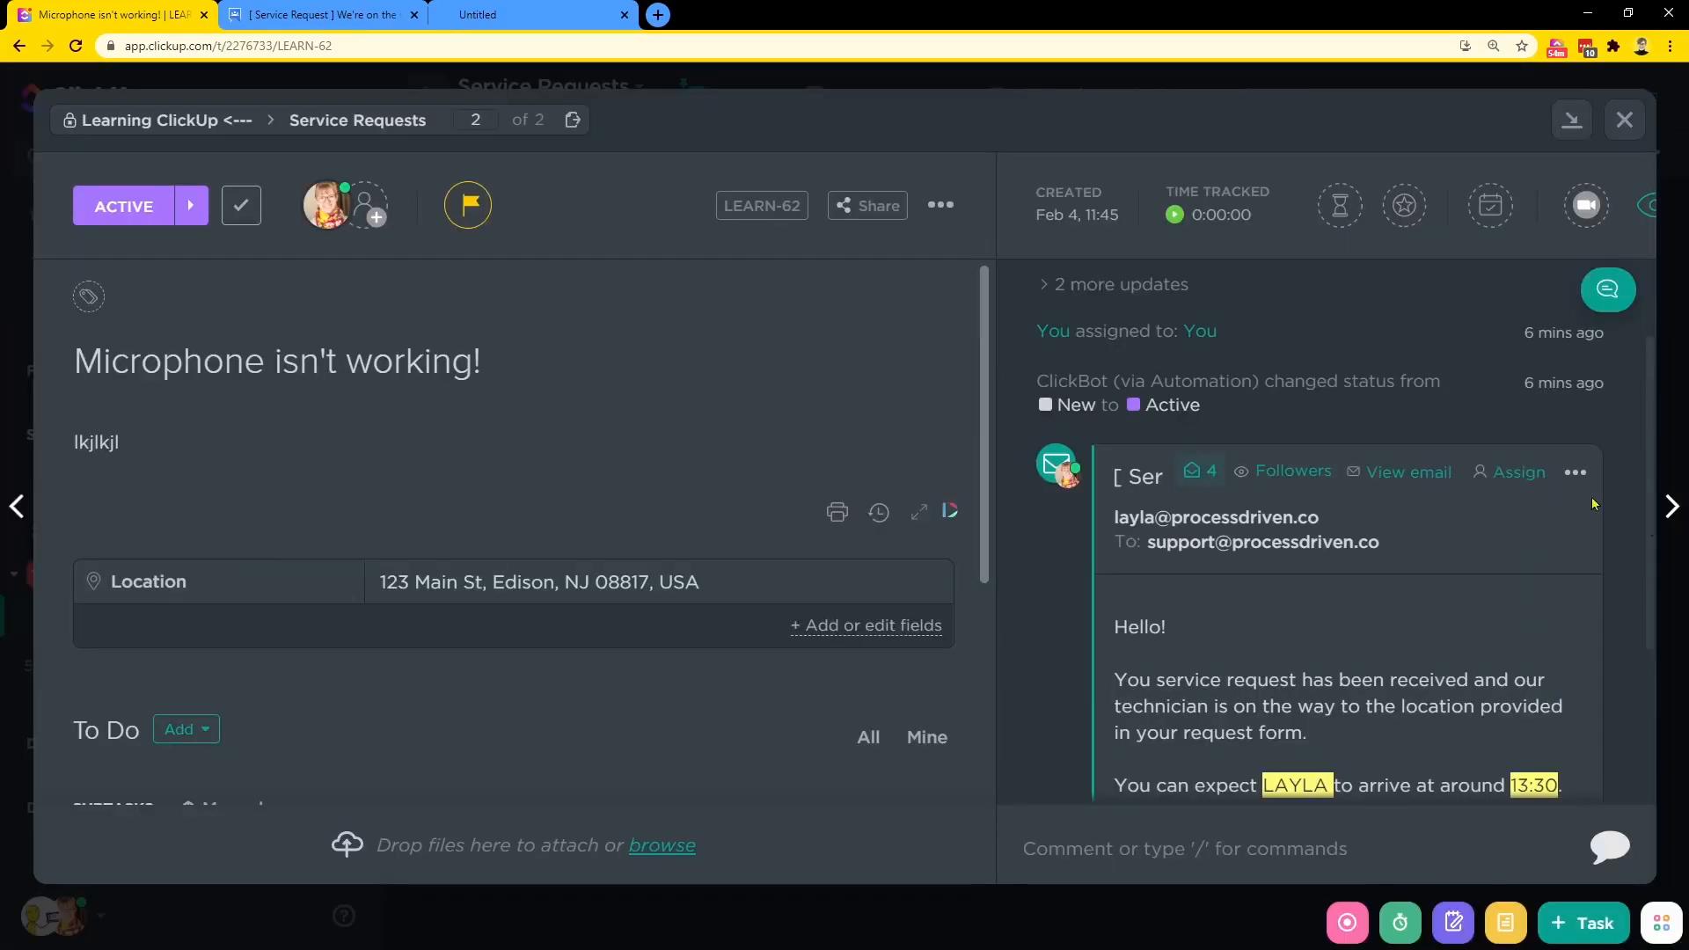
Scroll the task activity down to Layla's 'Sounds good!' reply.
{"action": "scroll", "scroll_direction": "down", "scroll_amount": 3}
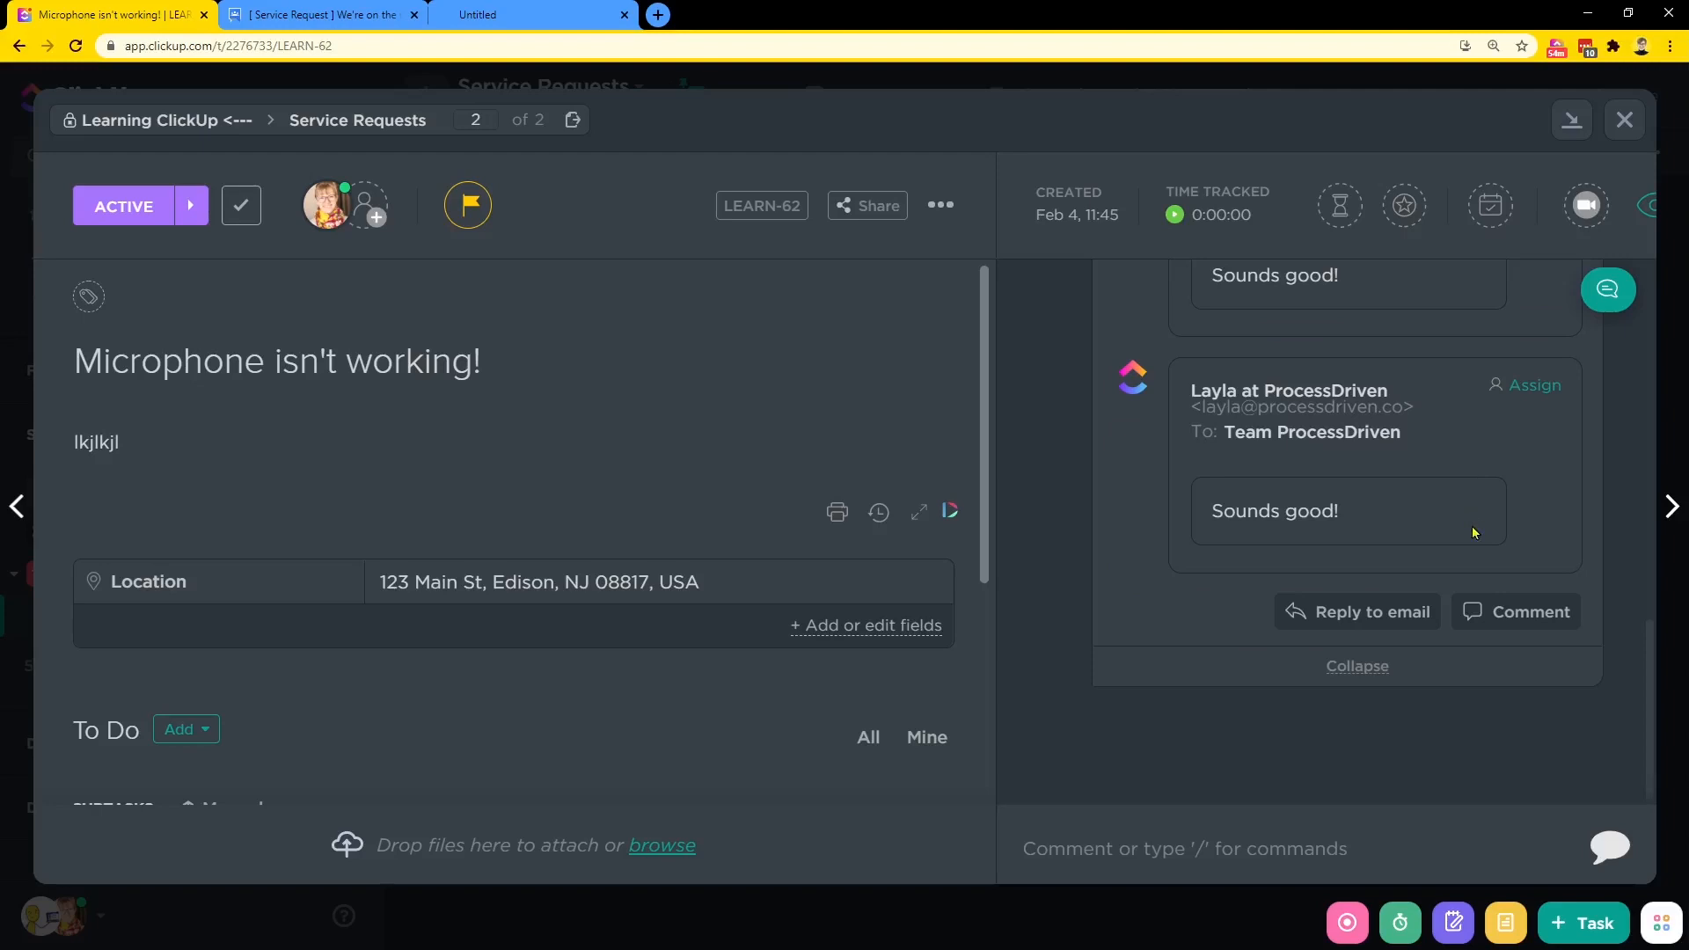
{"action": "mouse_move", "coordinate": [1481, 571]}
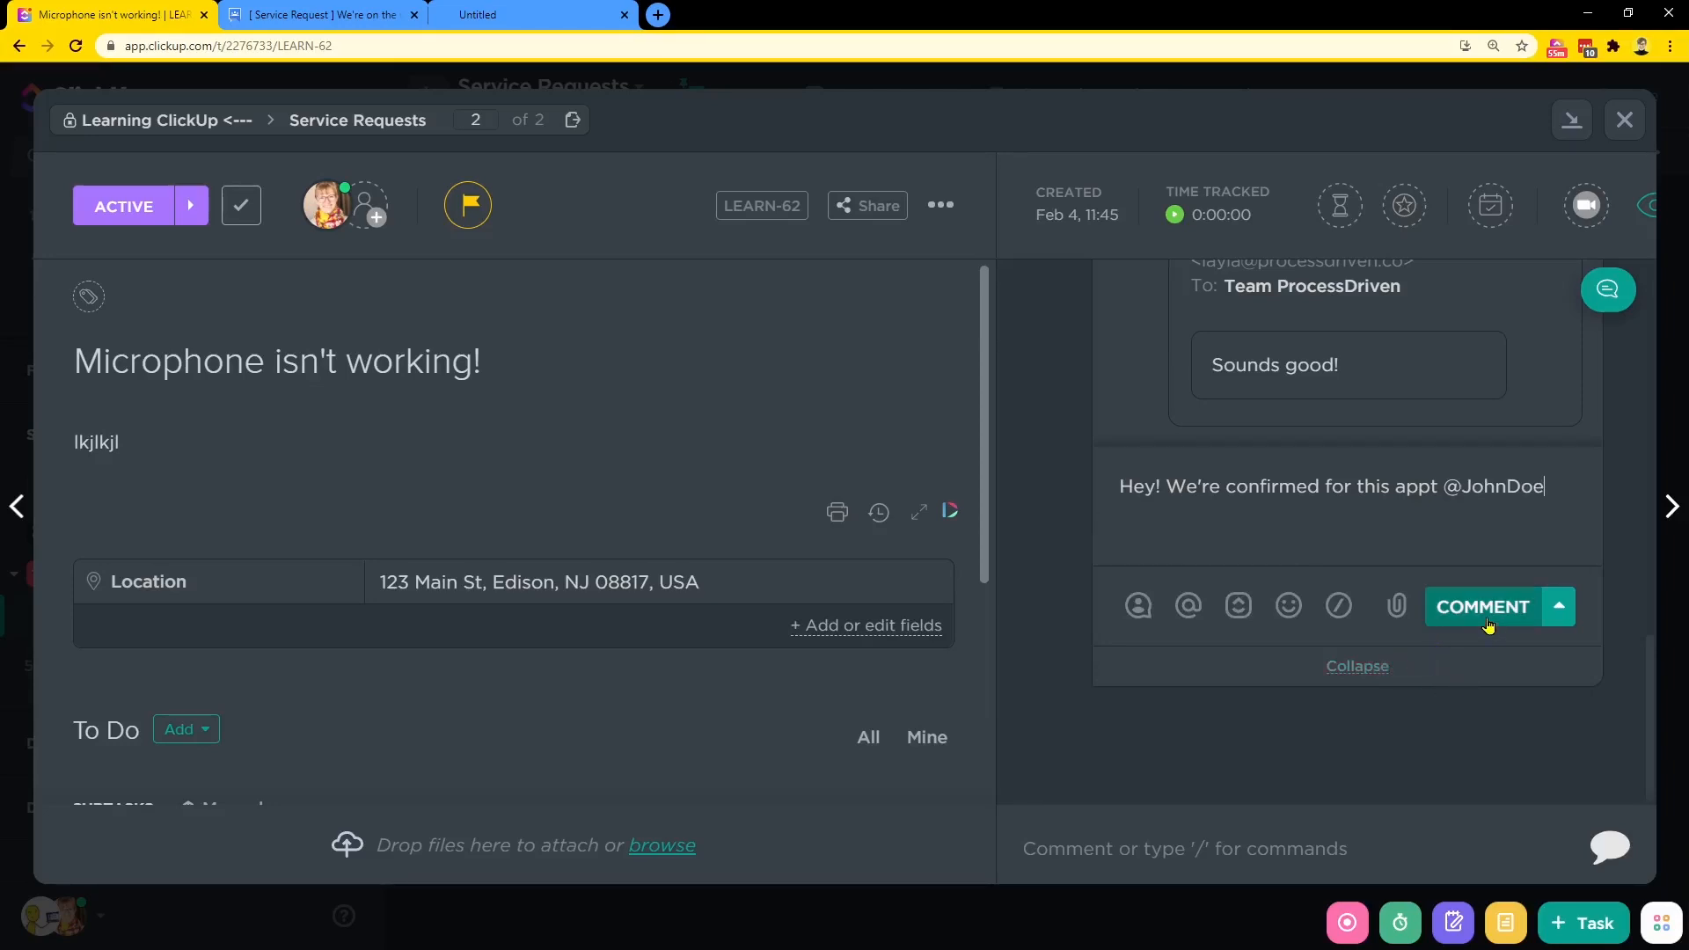
{"action": "left_click", "coordinate": [1481, 605]}
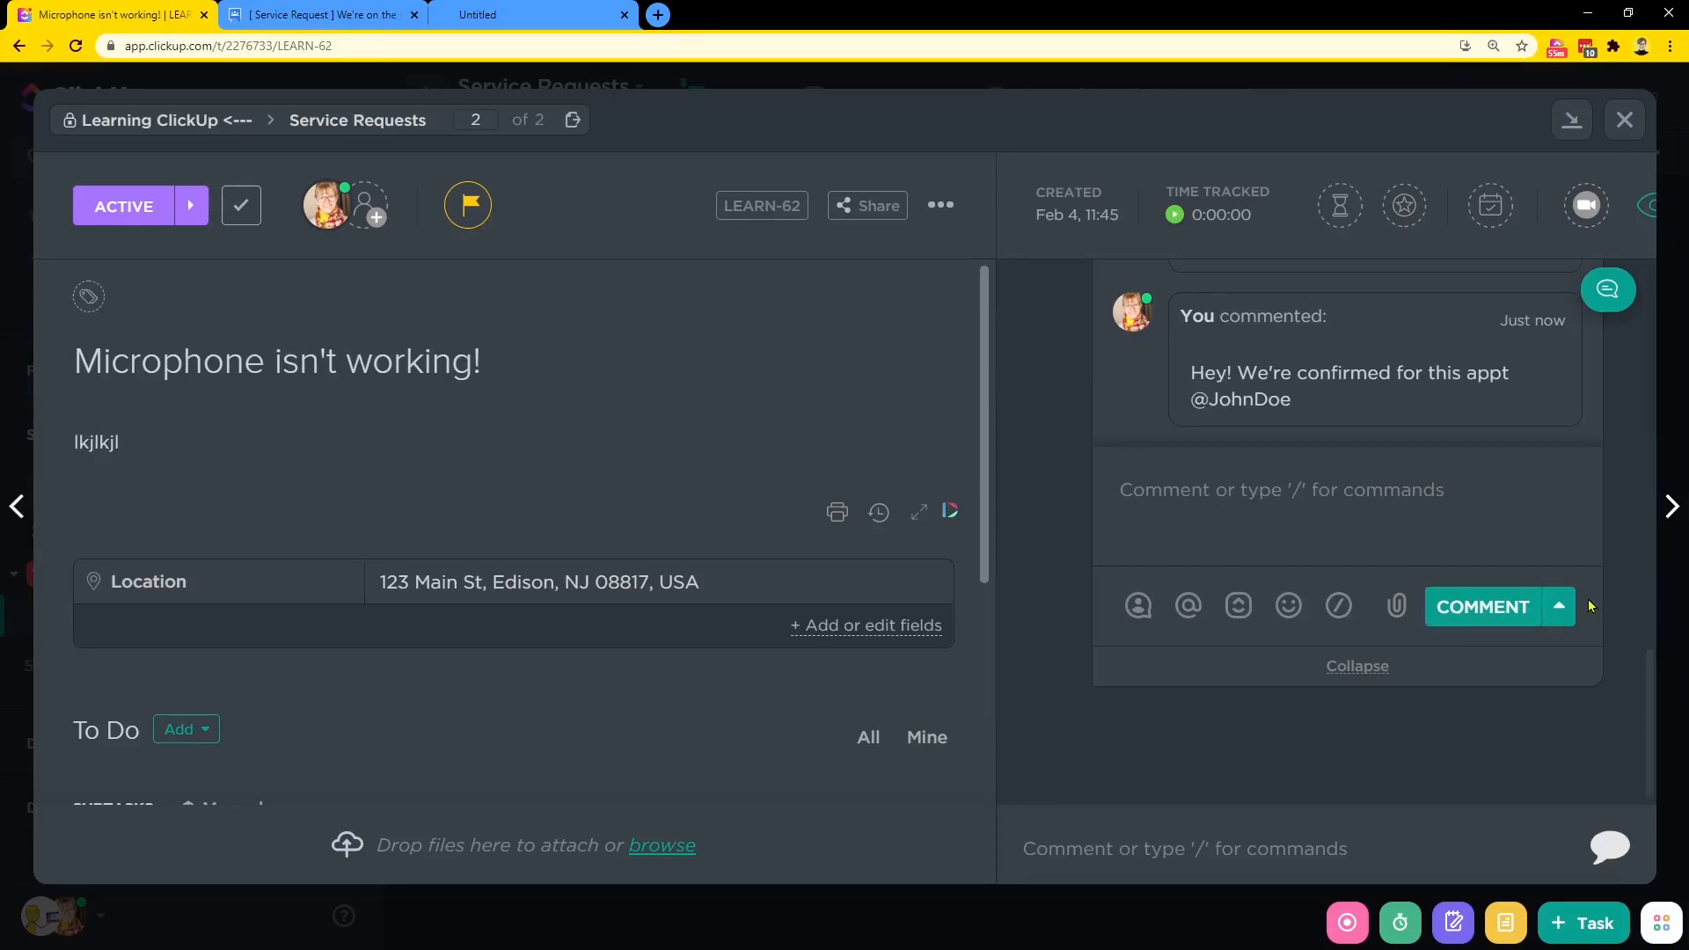
{"action": "left_click", "coordinate": [1282, 489]}
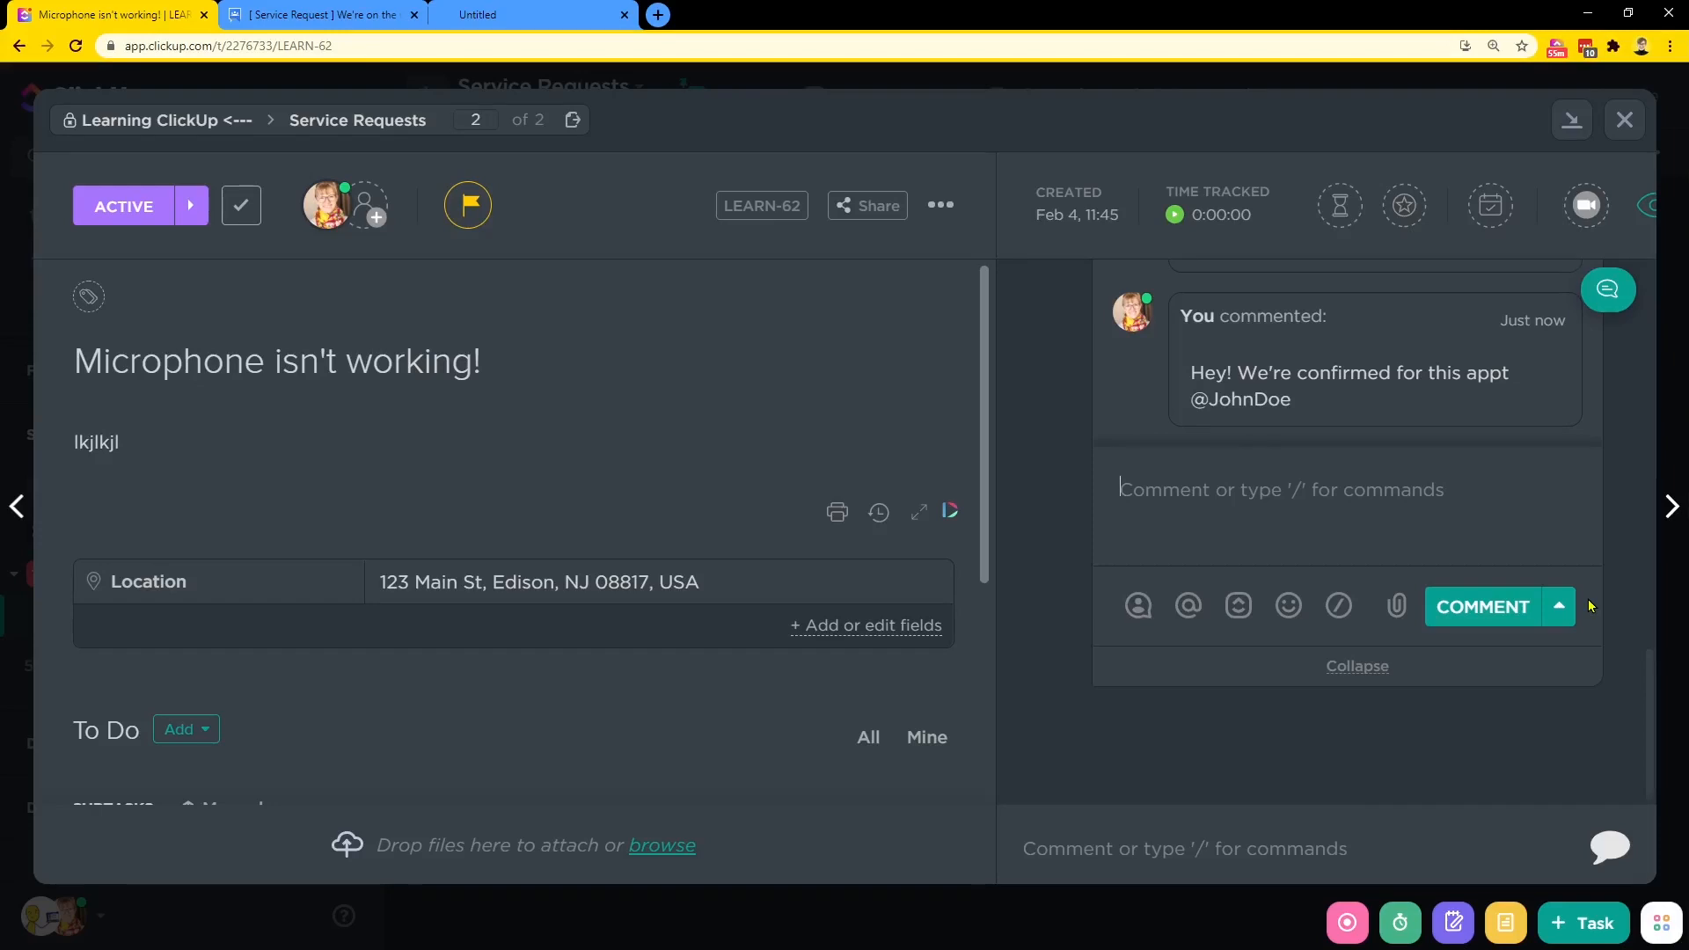